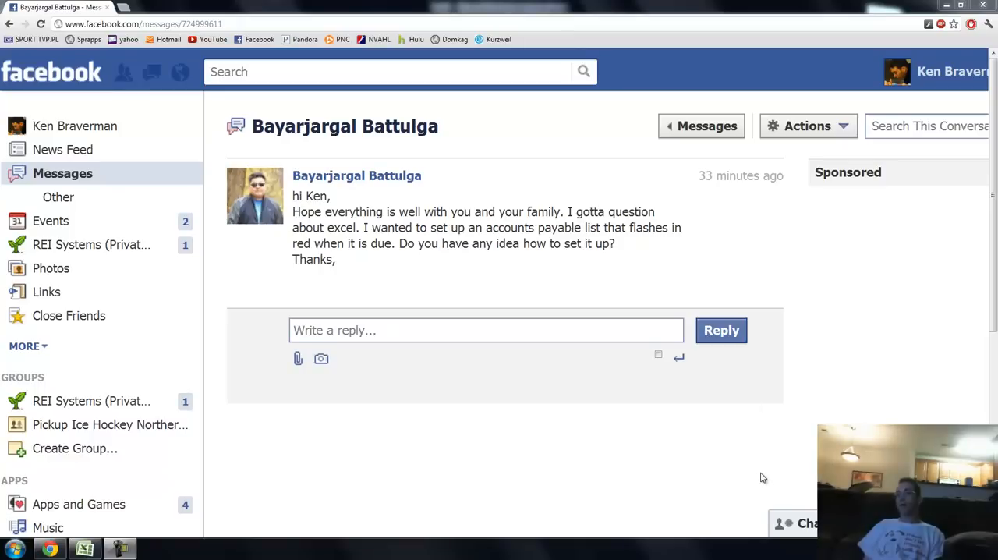
mouse_move(503, 310)
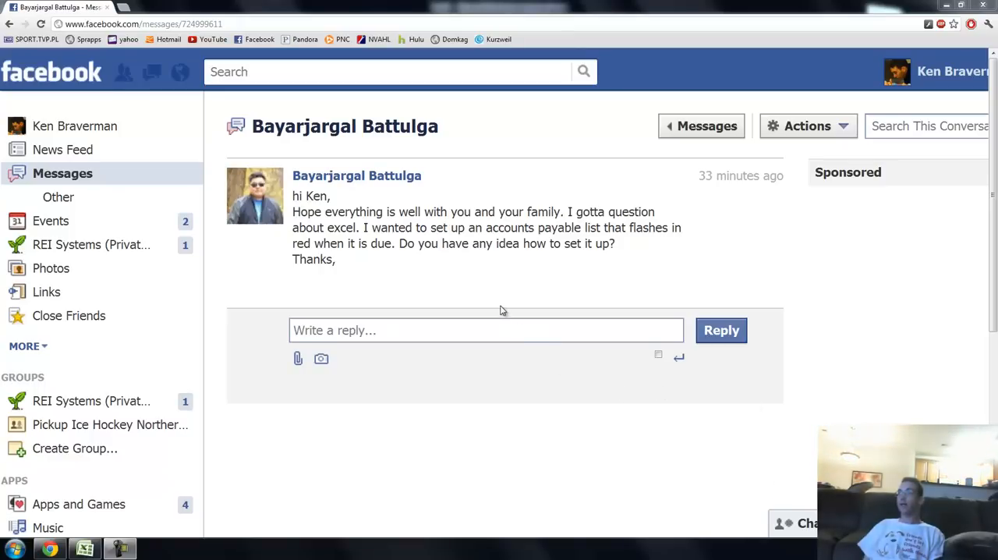
mouse_move(386, 249)
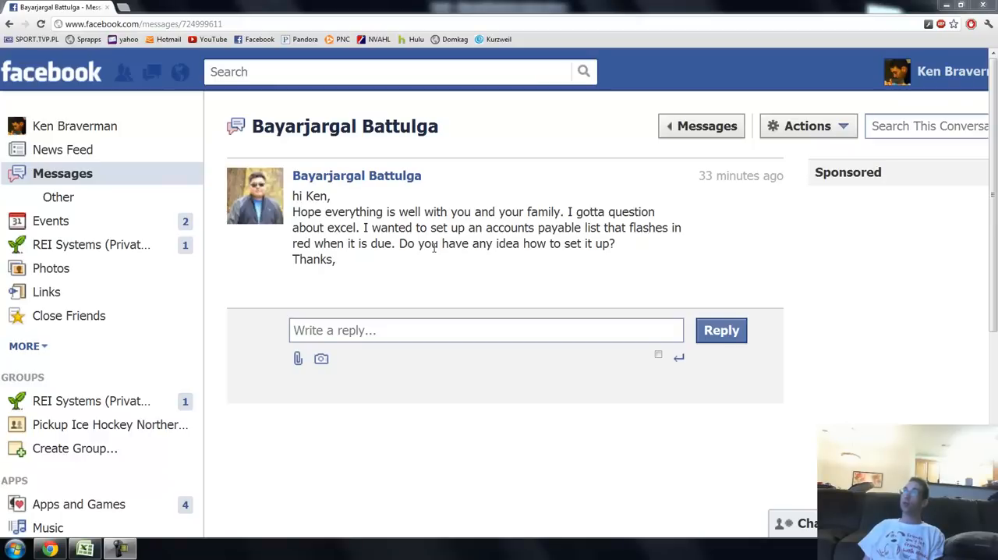
mouse_move(411, 266)
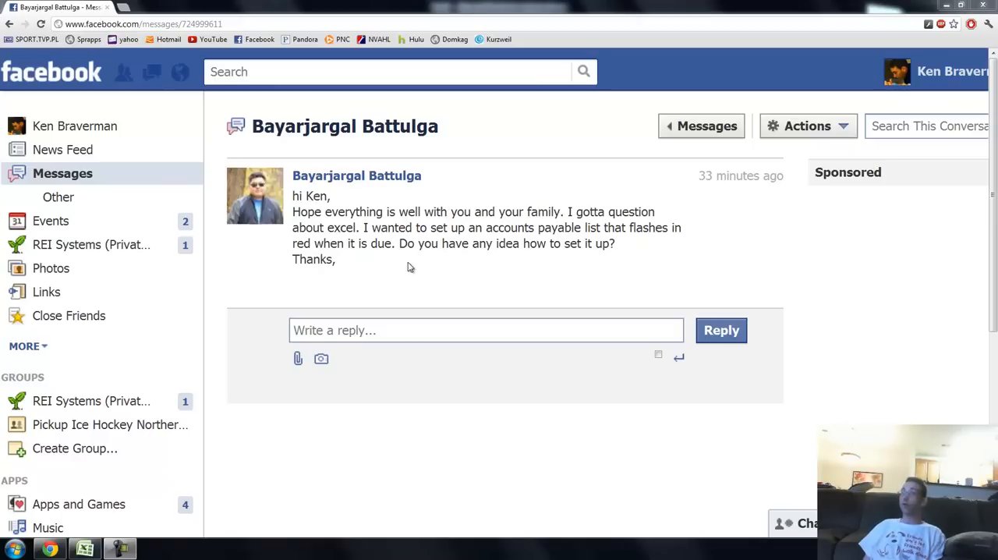
Put 'Account Payable' merged across A1:E1, freeze rows 1–2, and enter 'Invoice Date' in A2.
left_click(84, 548)
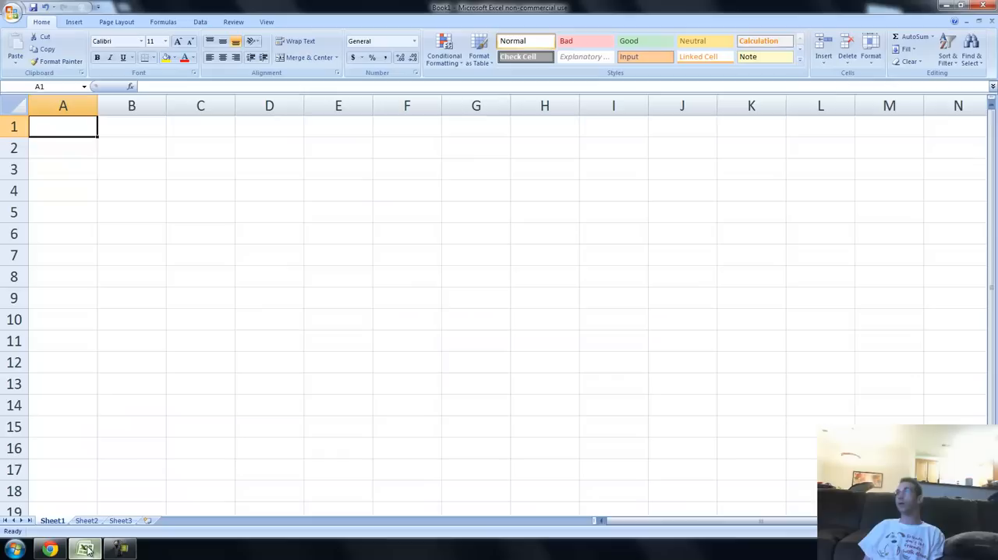
mouse_move(205, 249)
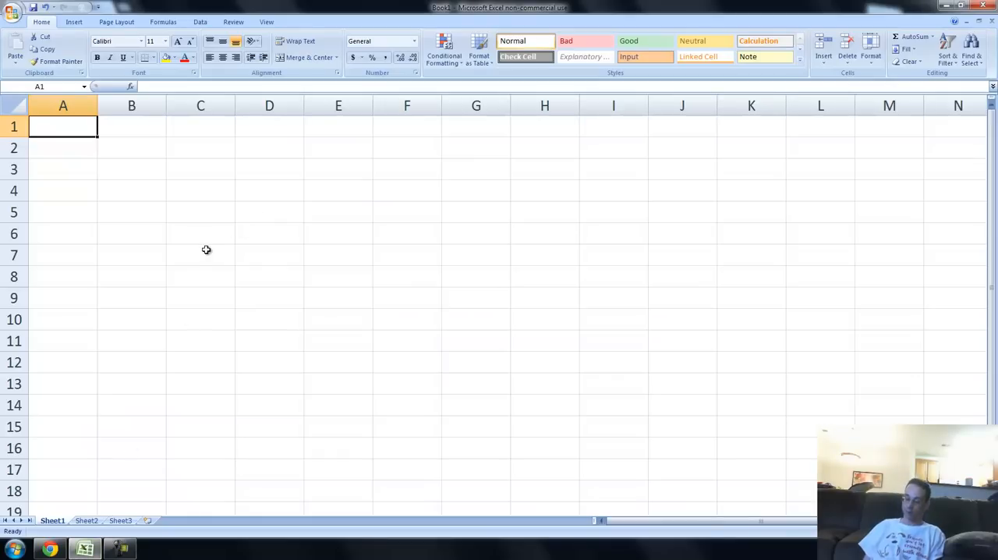
mouse_move(304, 212)
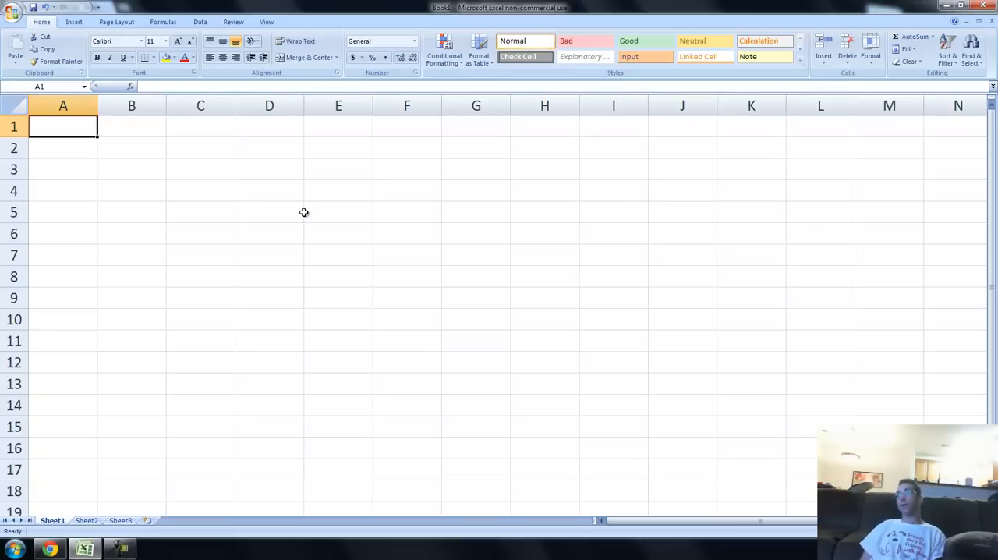
type("Account Payable")
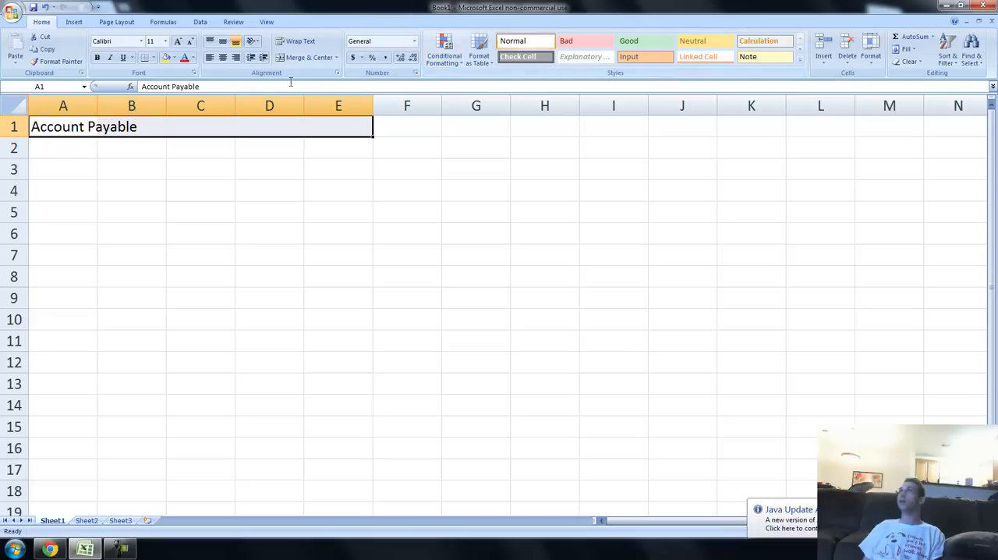
left_click(304, 56)
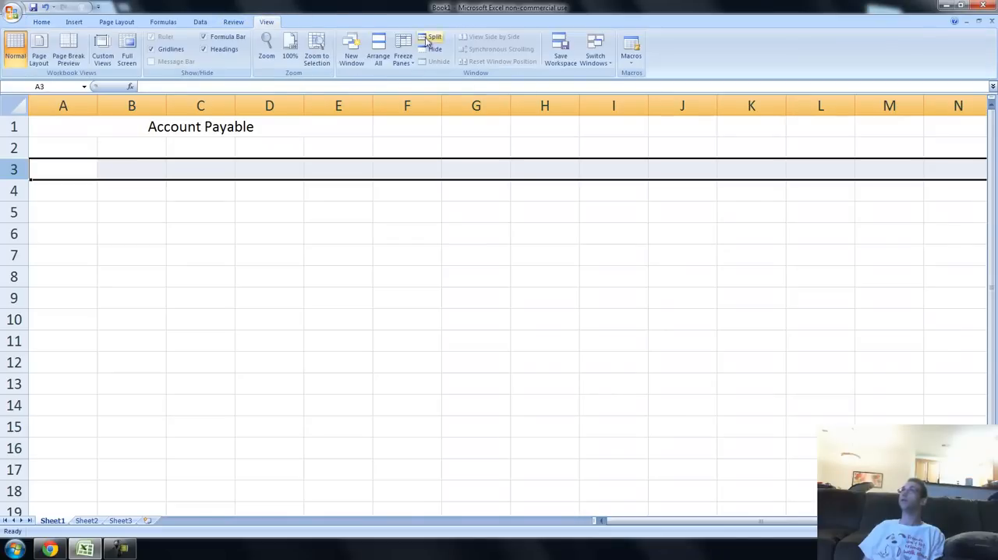
left_click(403, 47)
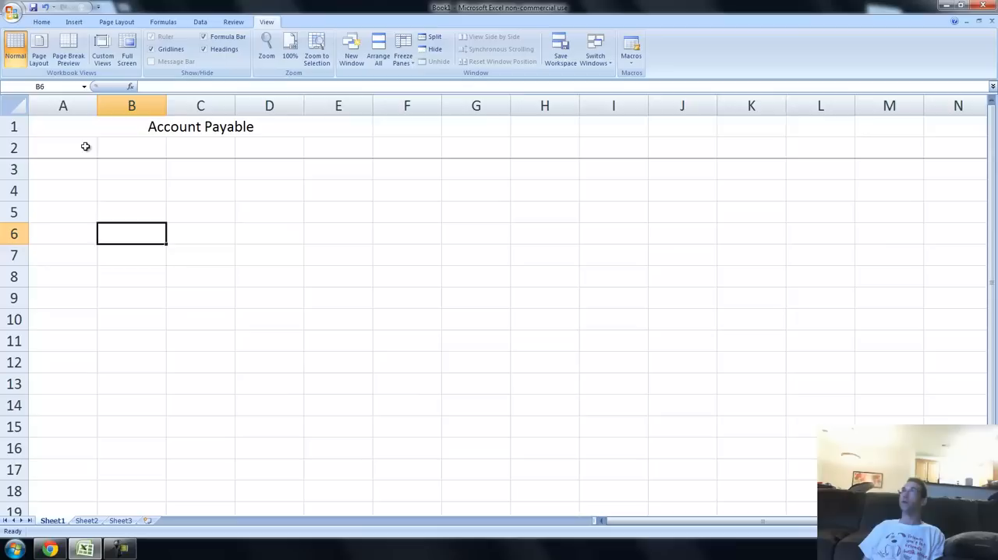
type("Invoice Date")
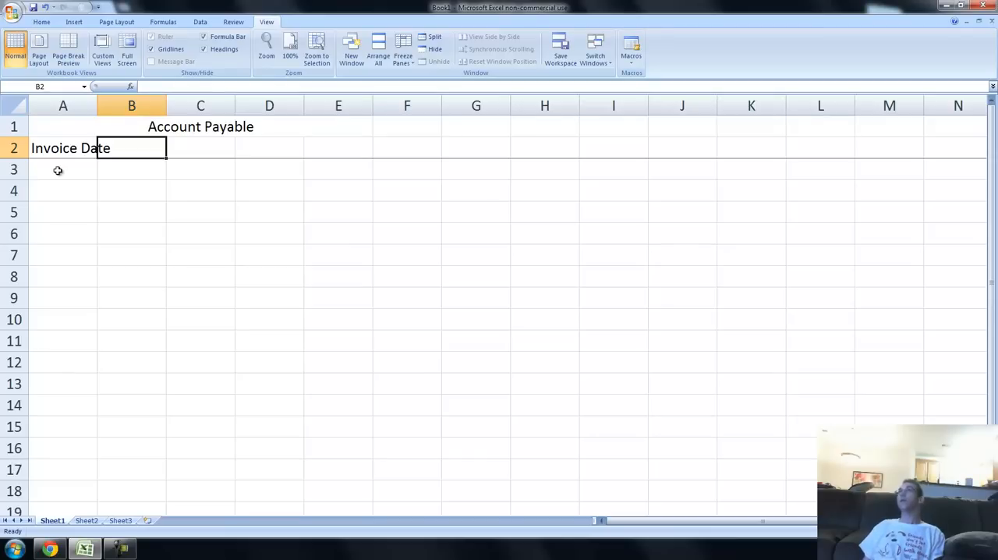
Give A2:E2 wrapped text and a blue fill, and set column A to Short Date.
left_click(41, 21)
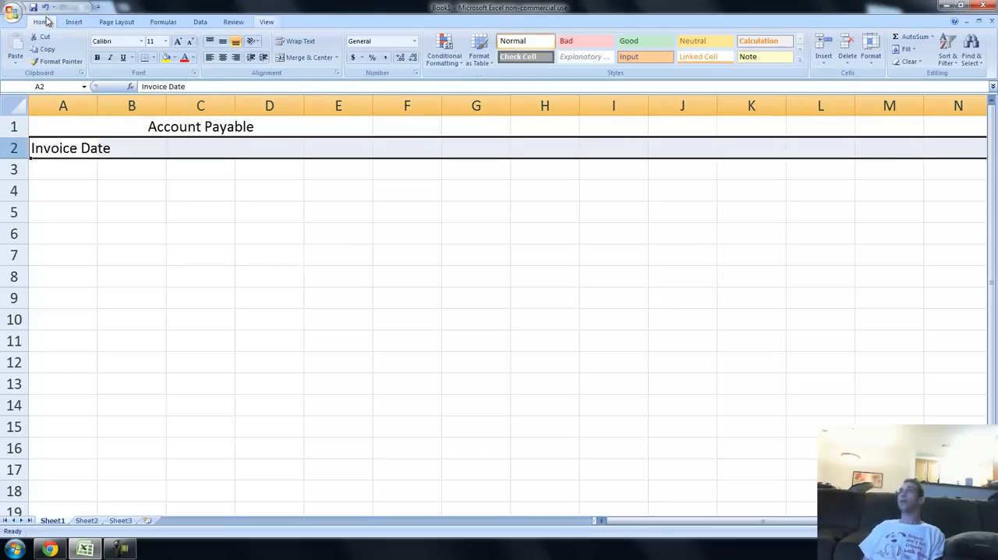
left_click(300, 41)
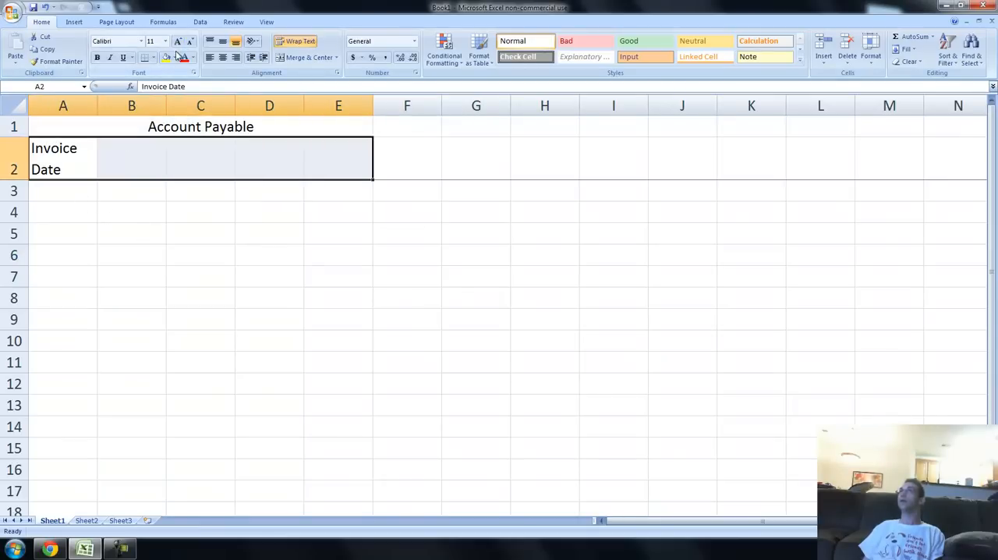
left_click(174, 57)
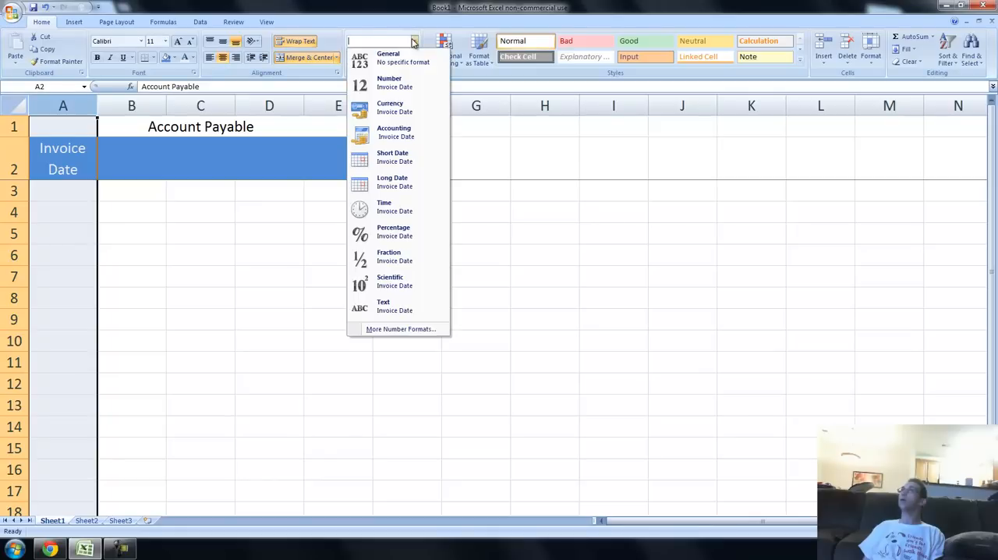
left_click(392, 157)
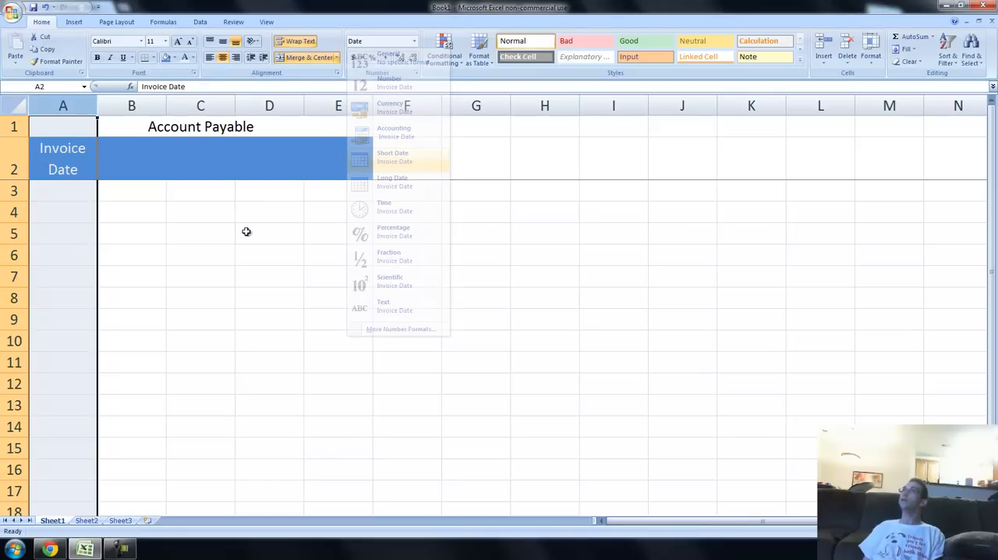
left_click(392, 156)
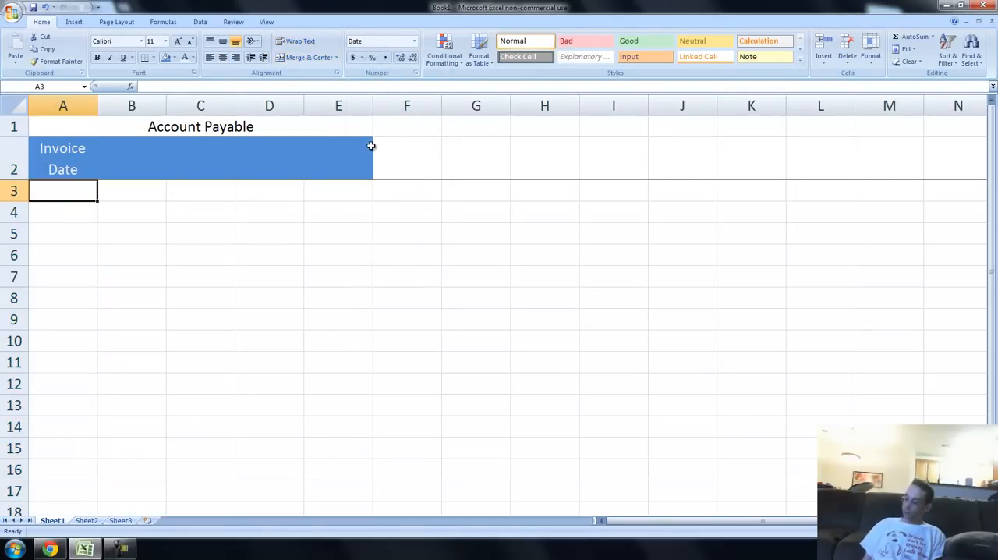
Enter invoice date 4/30/2012, the 'Invoice Description' header, and 'Electric Bill' and 'Water Bill'.
type("4")
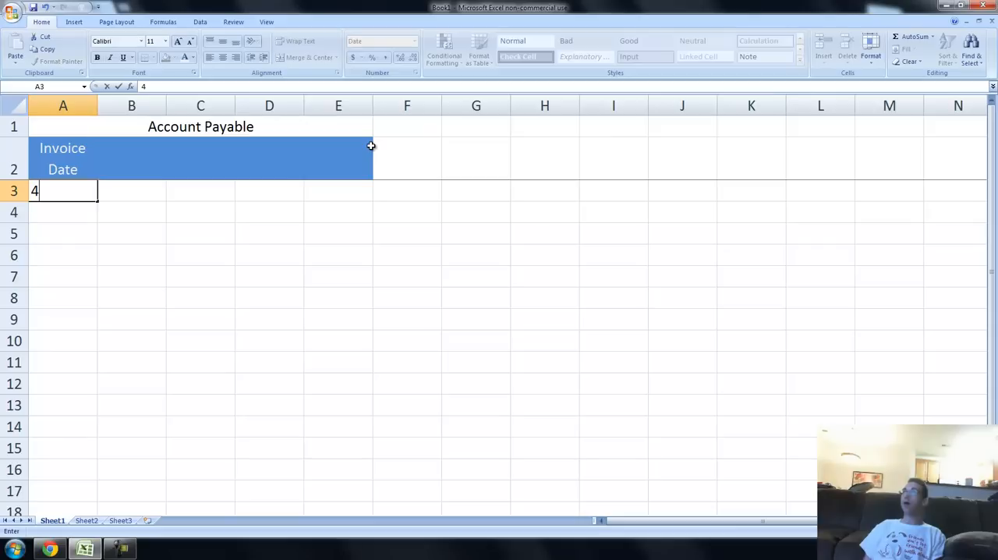
type("/30/2012")
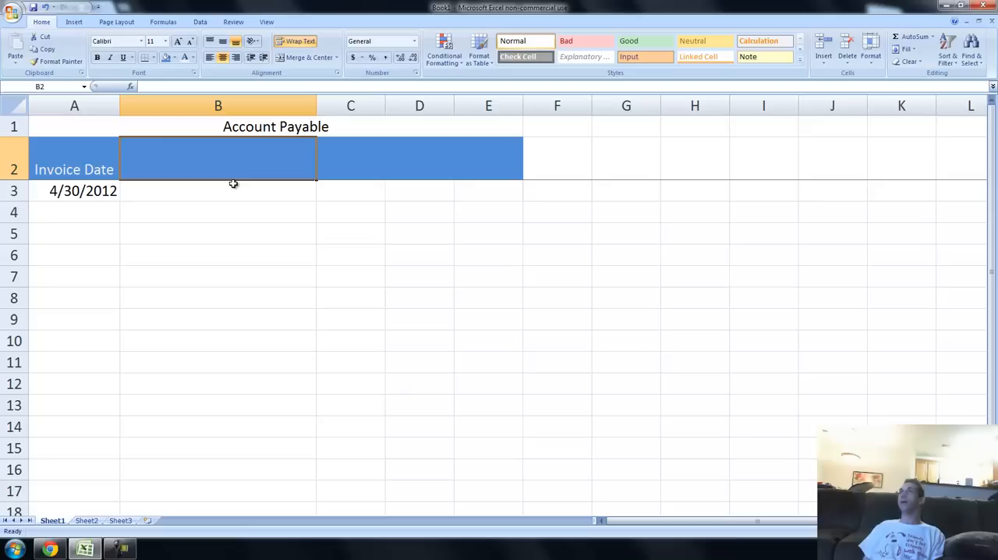
type("Invoice Dewsp")
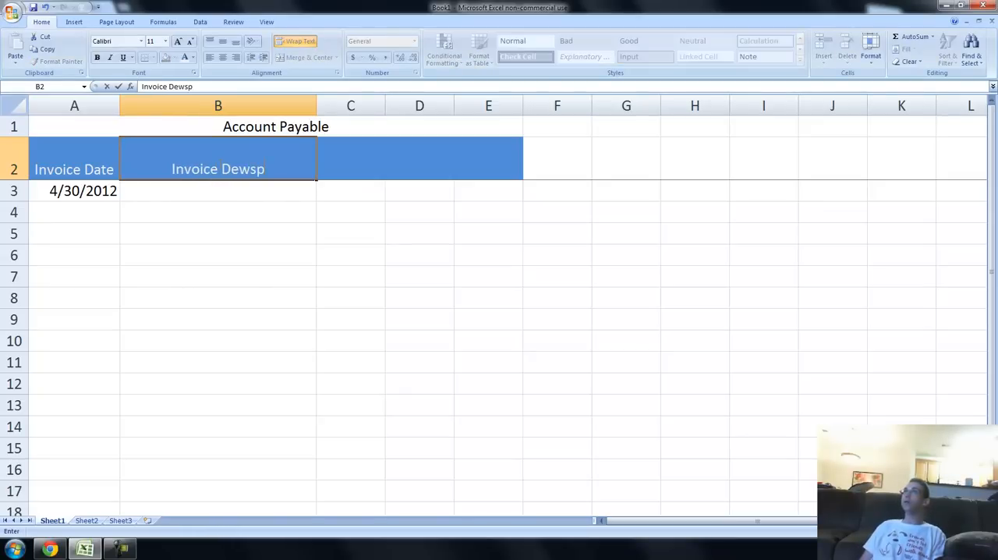
key("BackSpace")
type("cription")
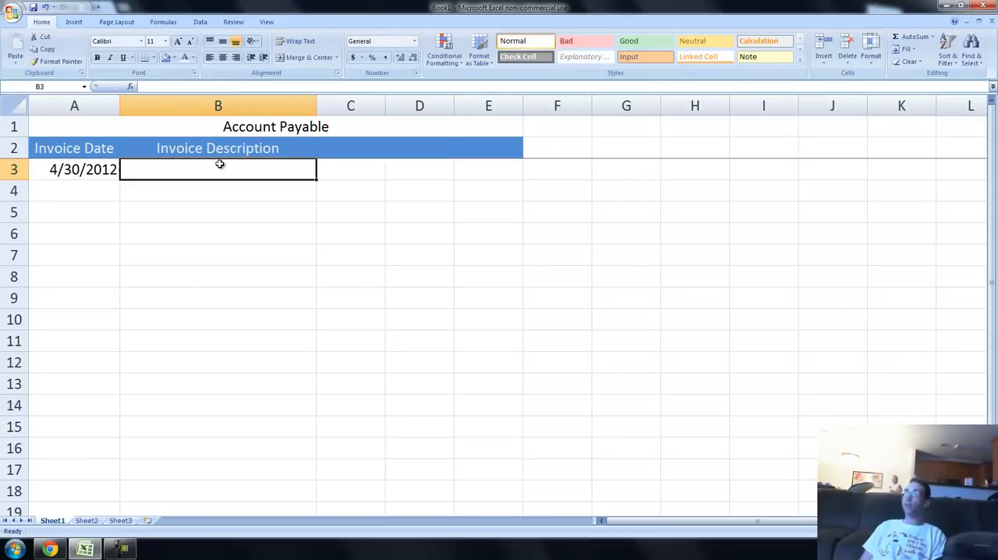
type("Electric")
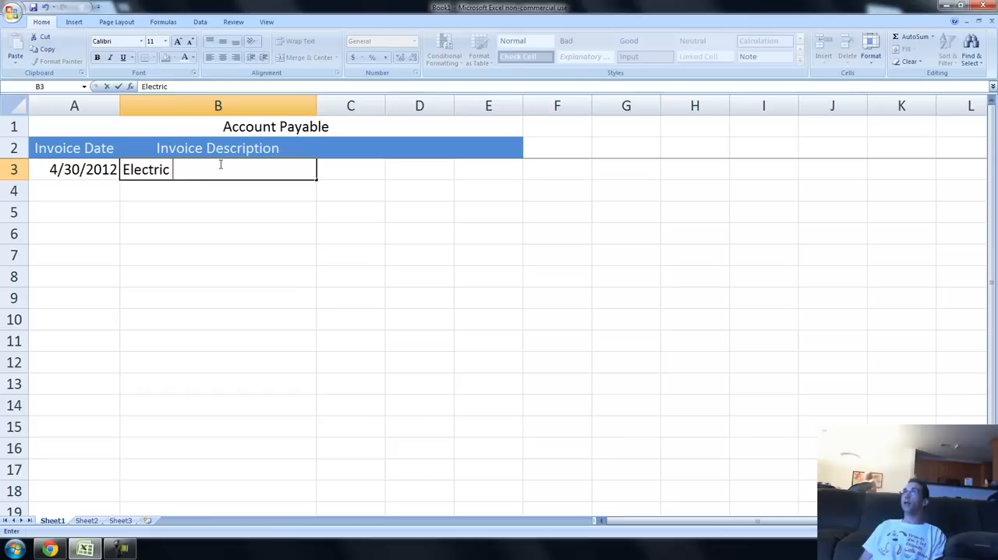
type("Bill")
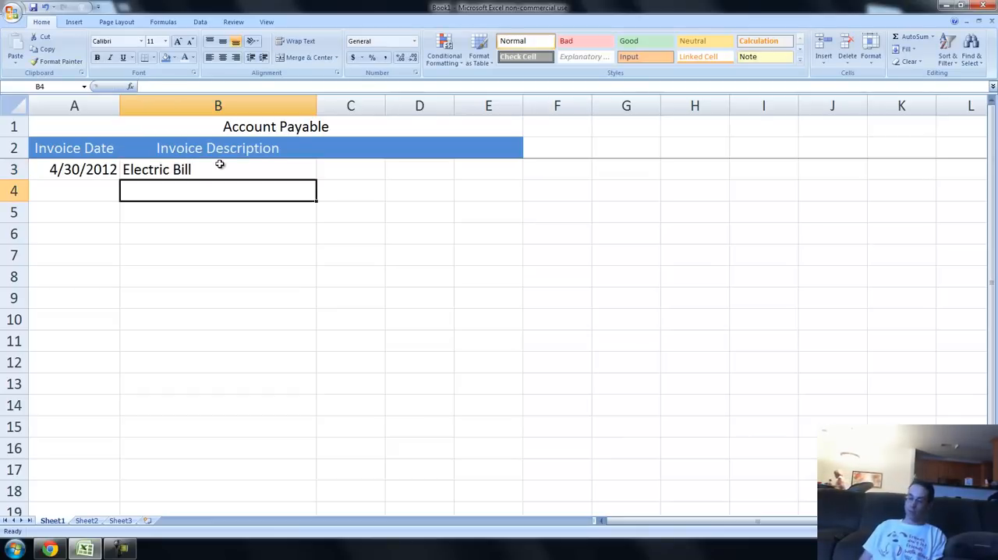
type("Water")
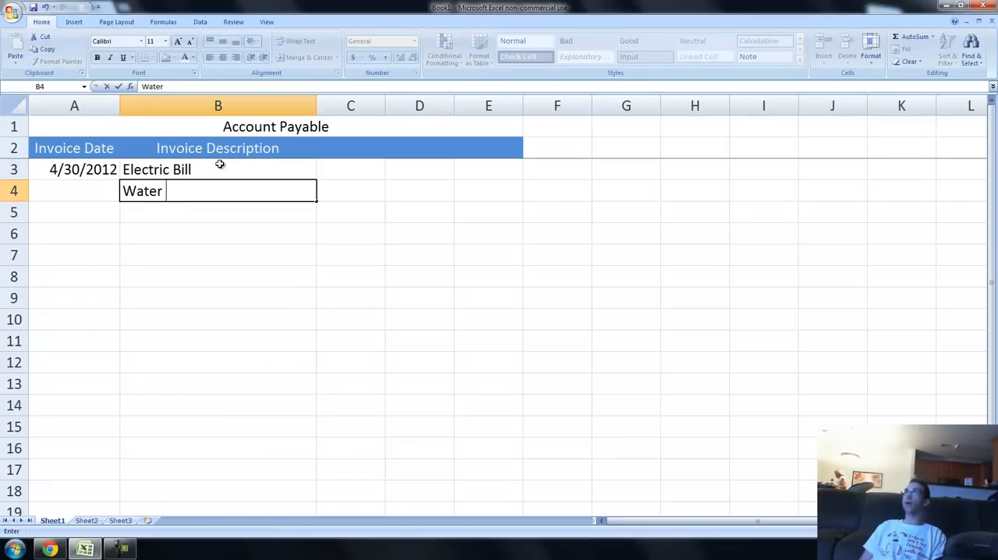
type("Bill")
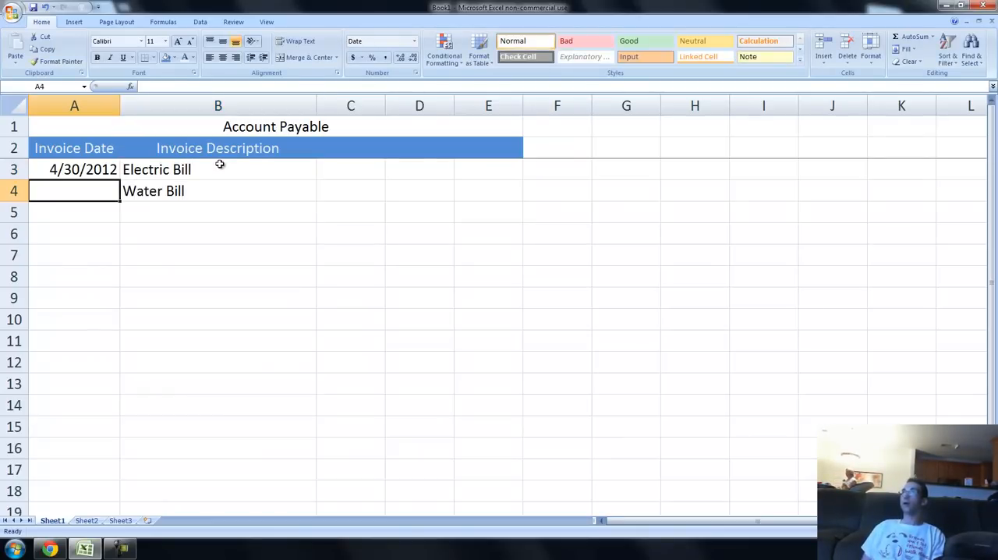
Add Water Bill's date 5/3/2012, a 'Due Date' header, and due dates 5/30 and 2-Jun.
type("5/3/2012")
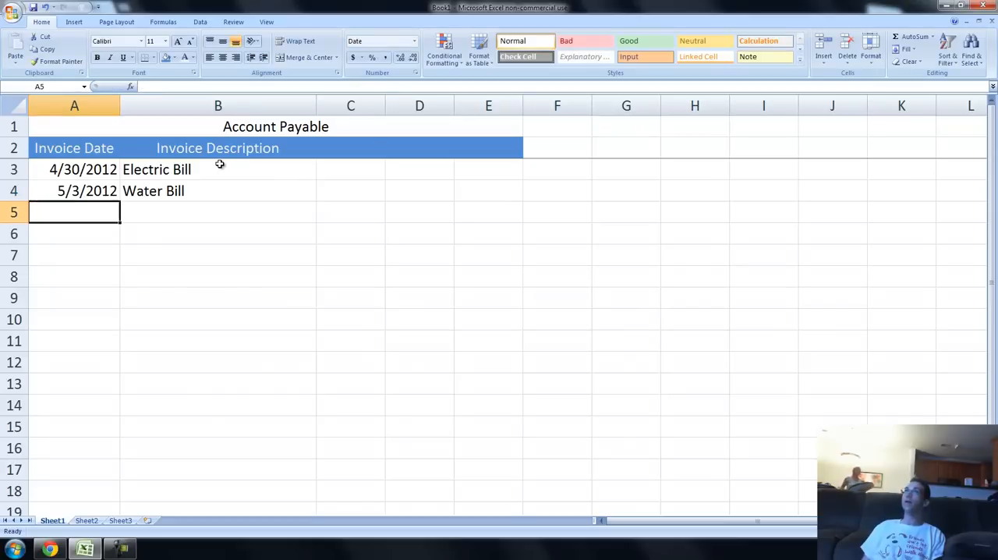
type("D")
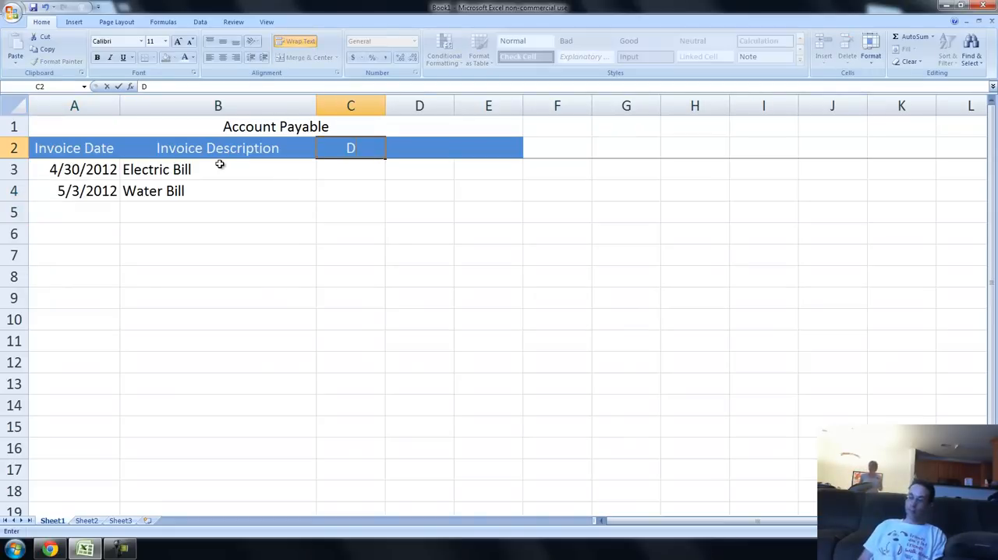
type("Due Date")
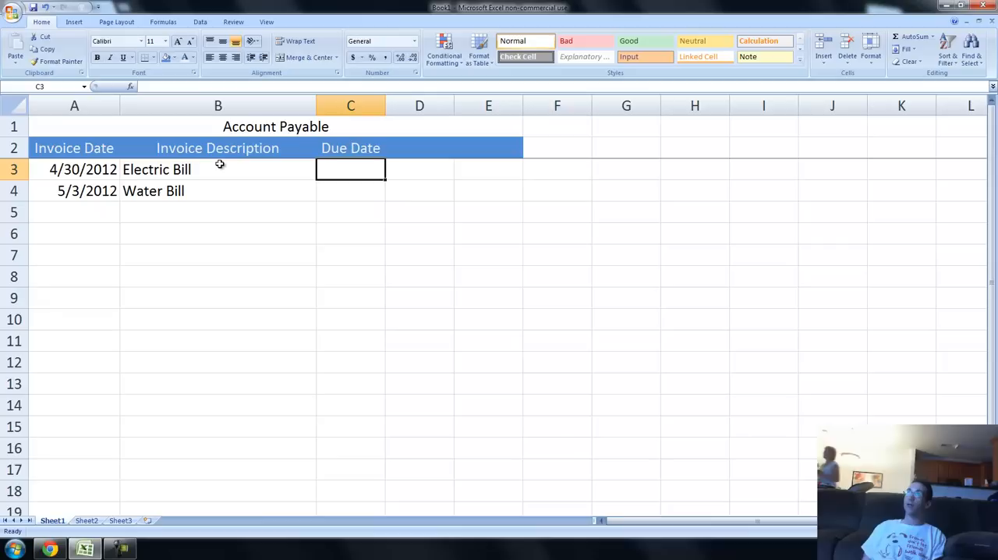
type("5/30")
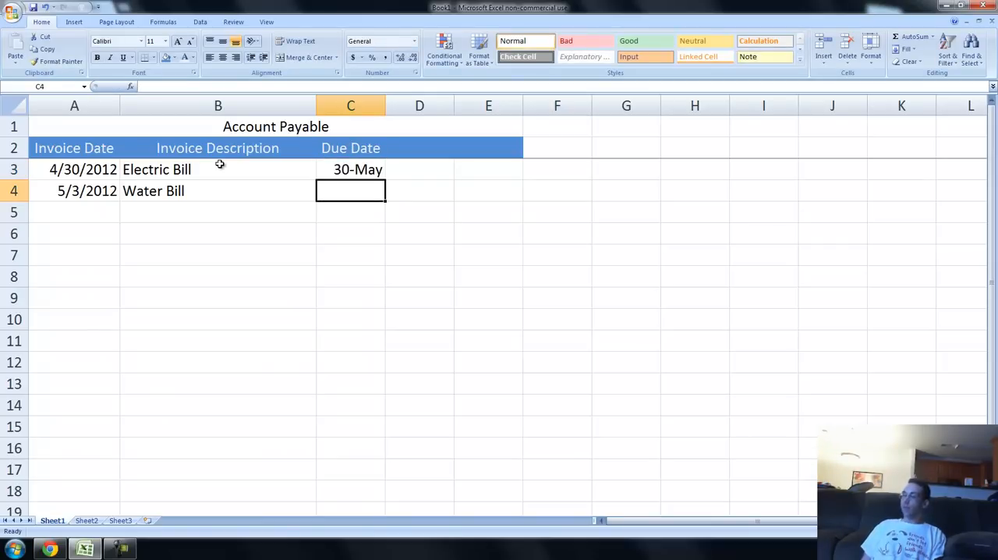
type("2-Jun")
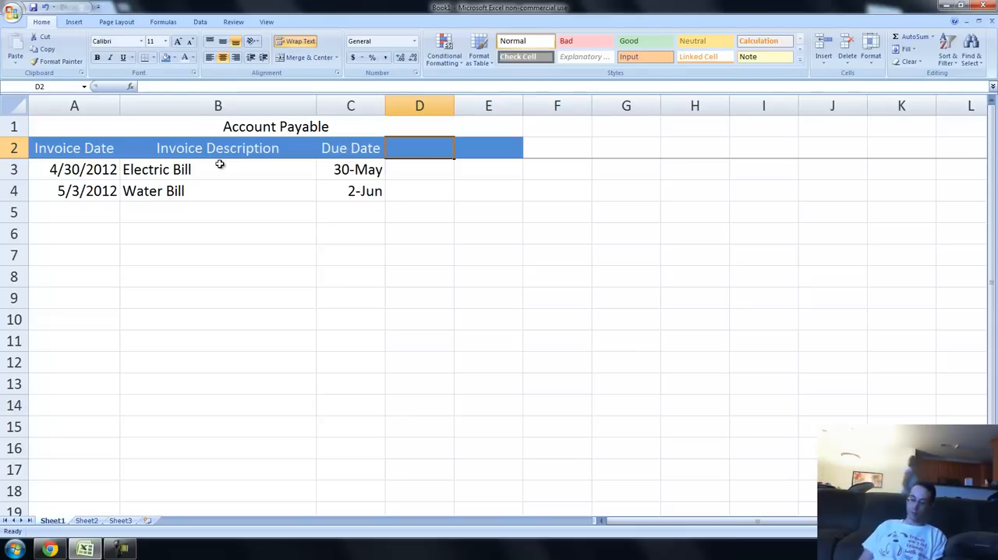
type("Days until Due Date")
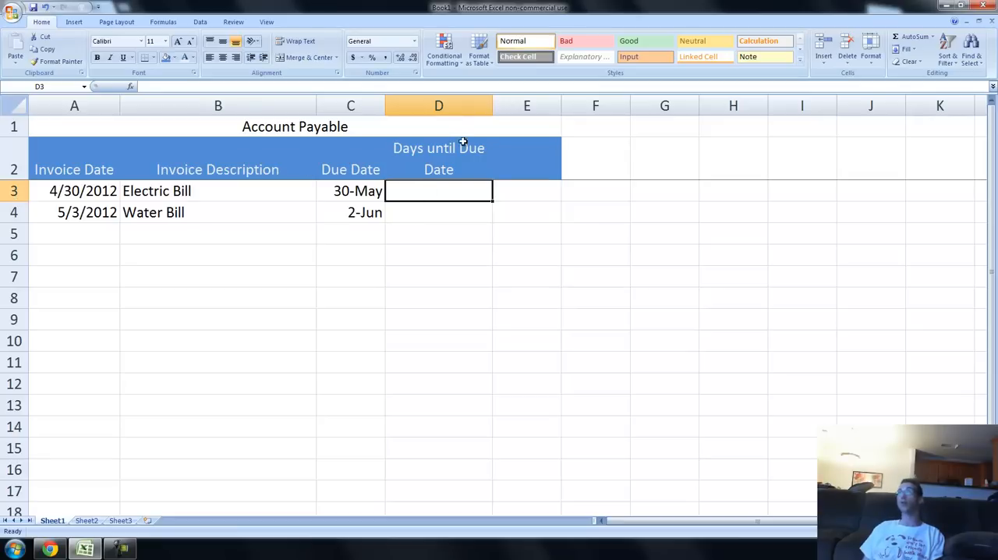
left_click(438, 212)
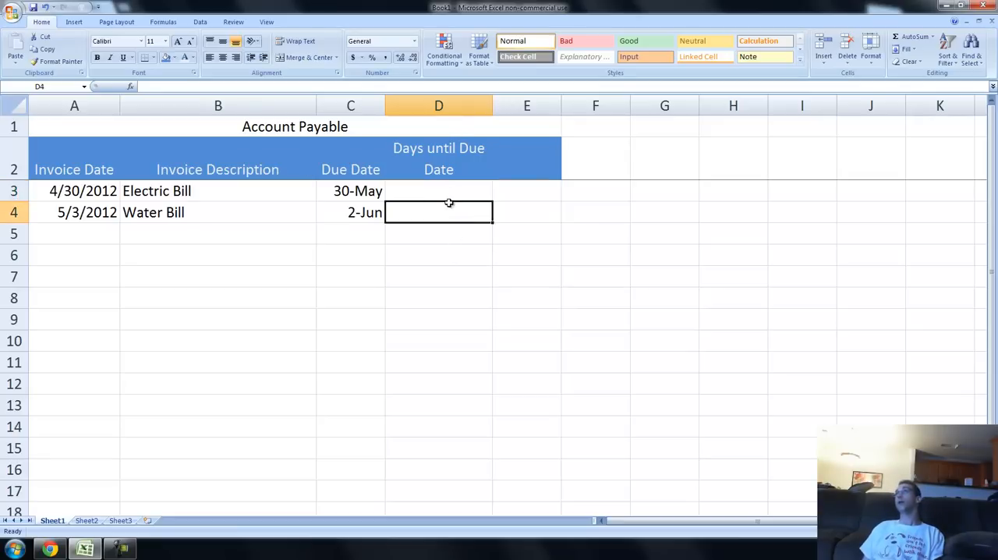
left_click(438, 190)
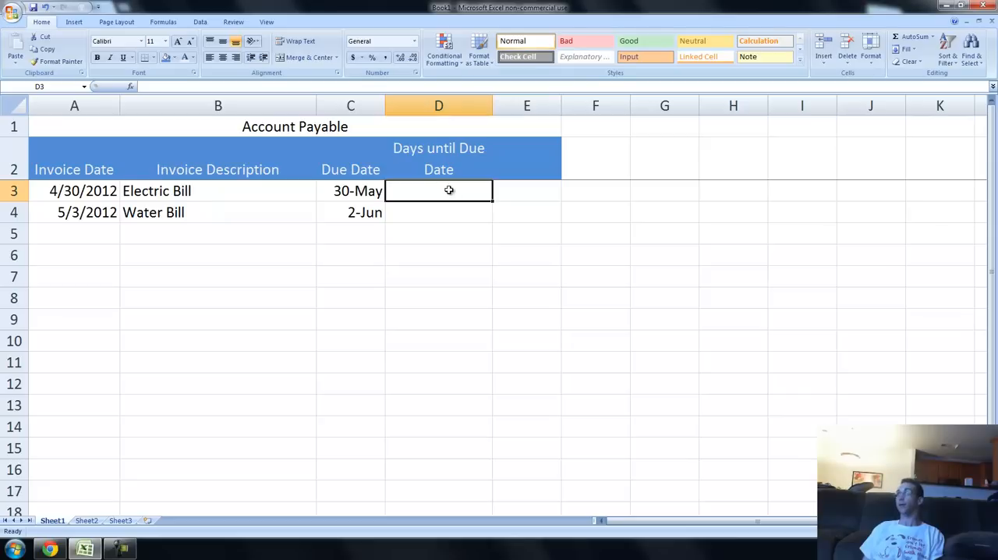
mouse_move(588, 154)
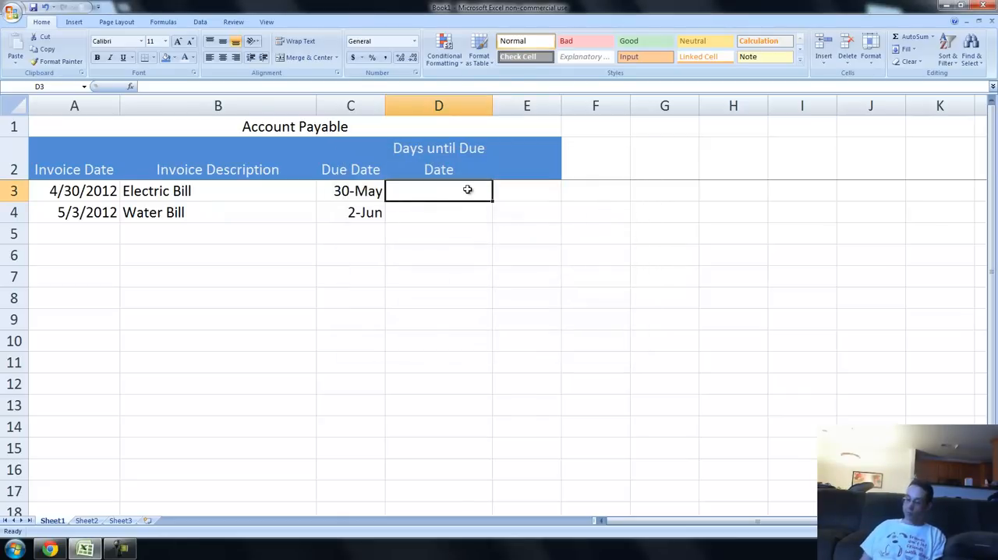
Enter =TODAY() in cell D3.
type("=")
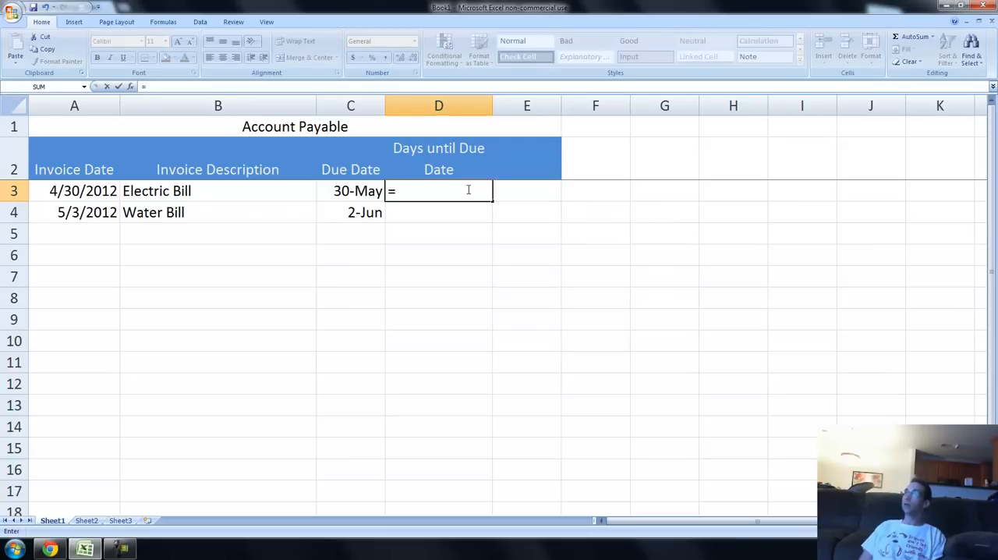
type("TOD")
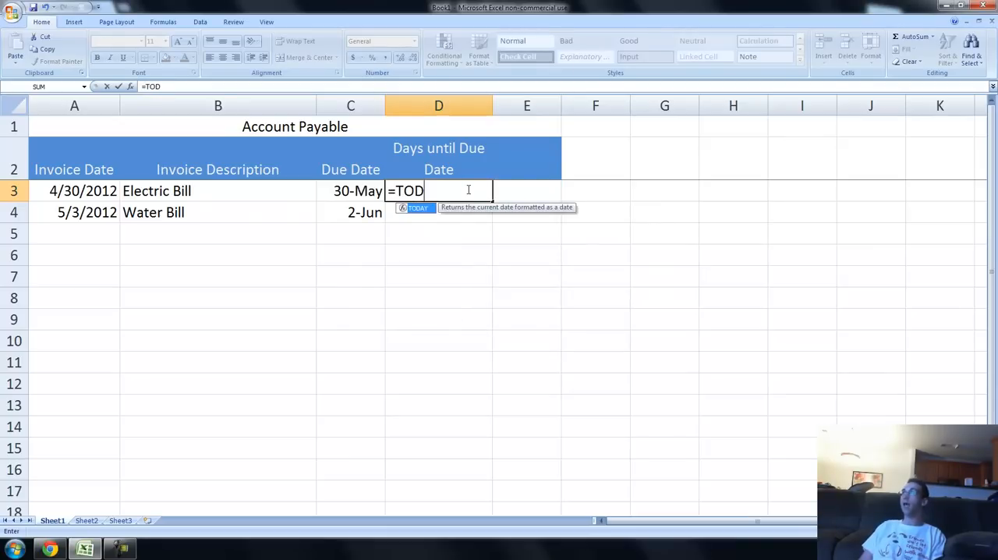
type("AY()")
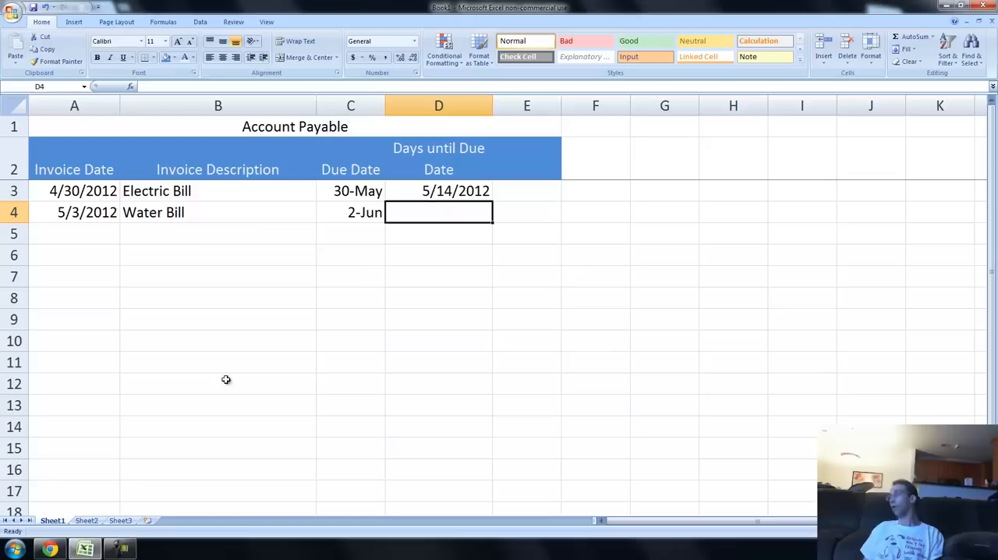
mouse_move(452, 246)
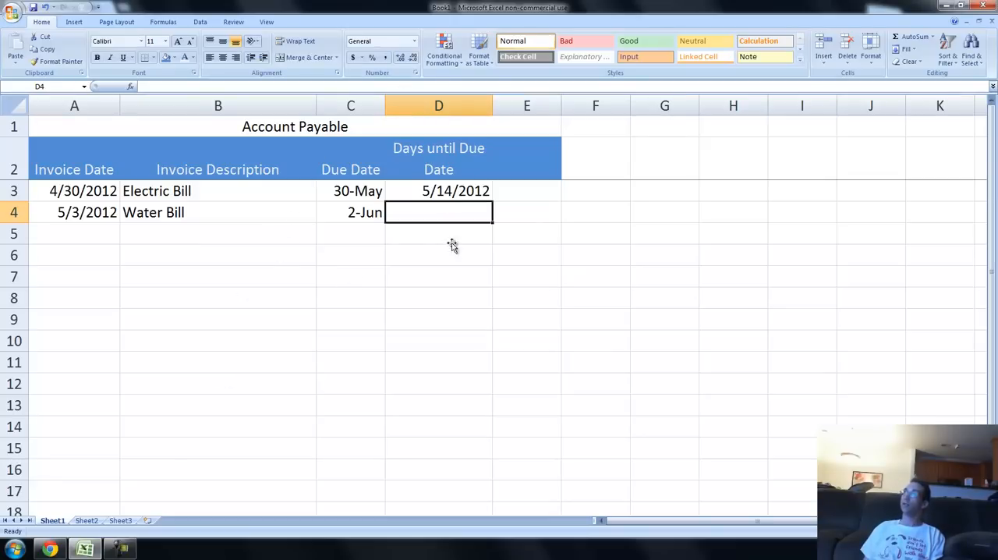
left_click(438, 190)
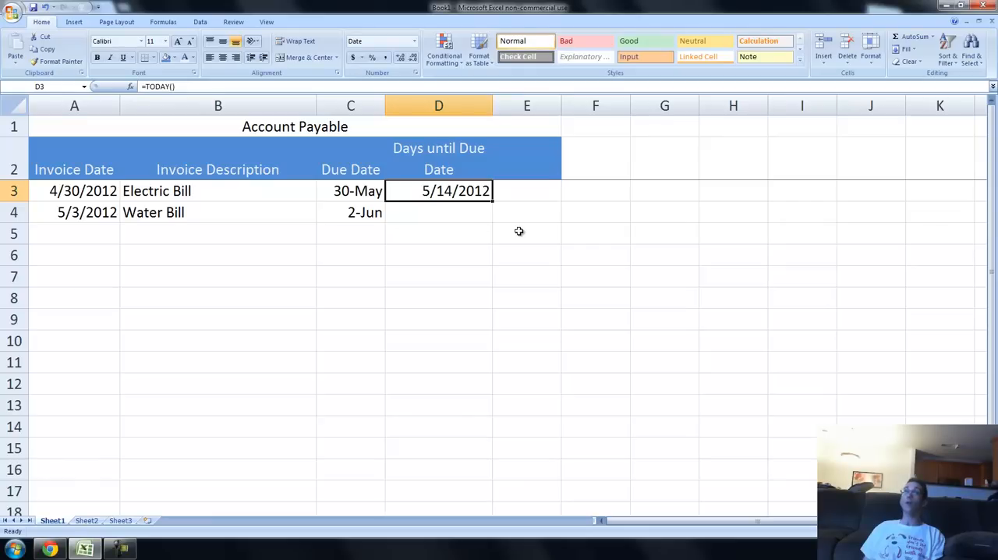
mouse_move(349, 191)
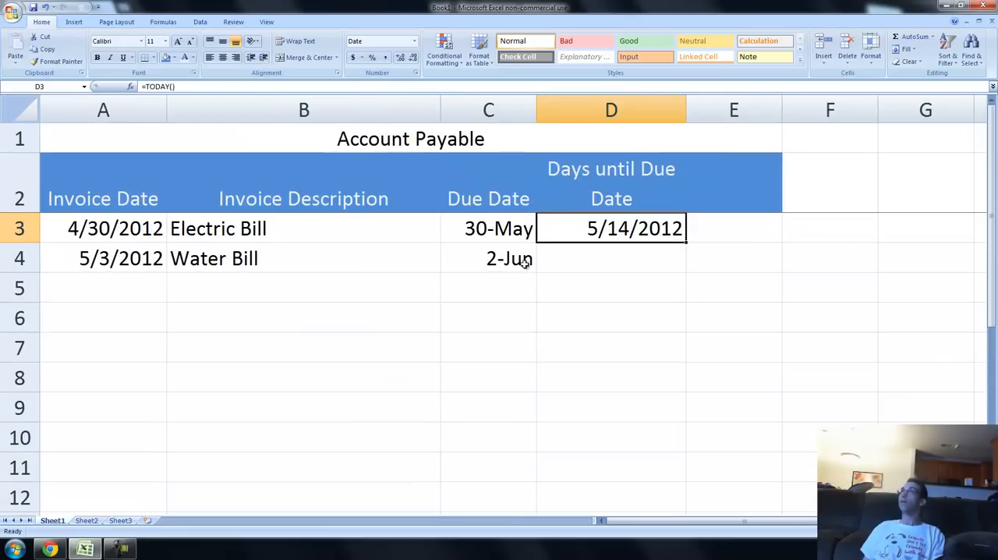
Change D3 to =C3-TODAY() shown as a number, and check D4's =C4-TODAY() result.
double_click(610, 227)
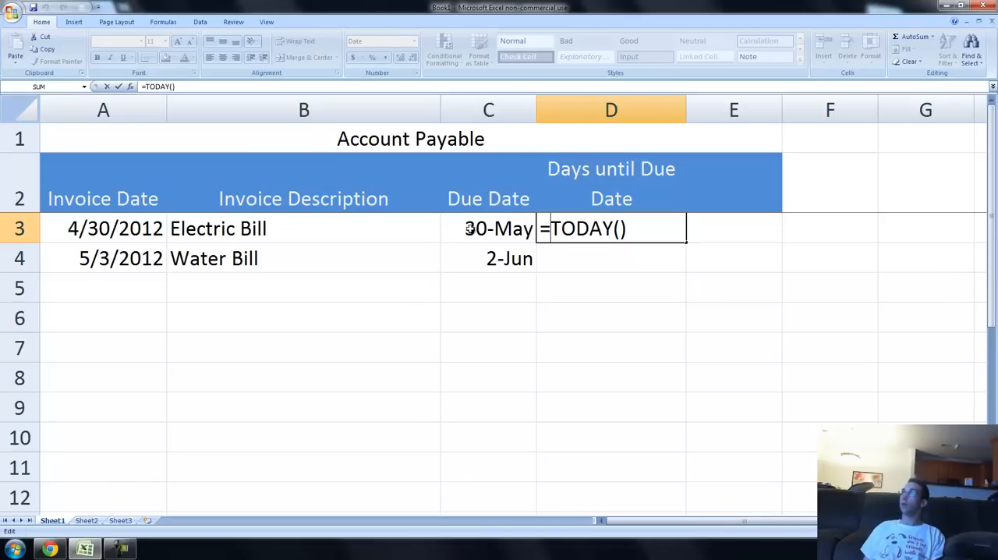
left_click(488, 228)
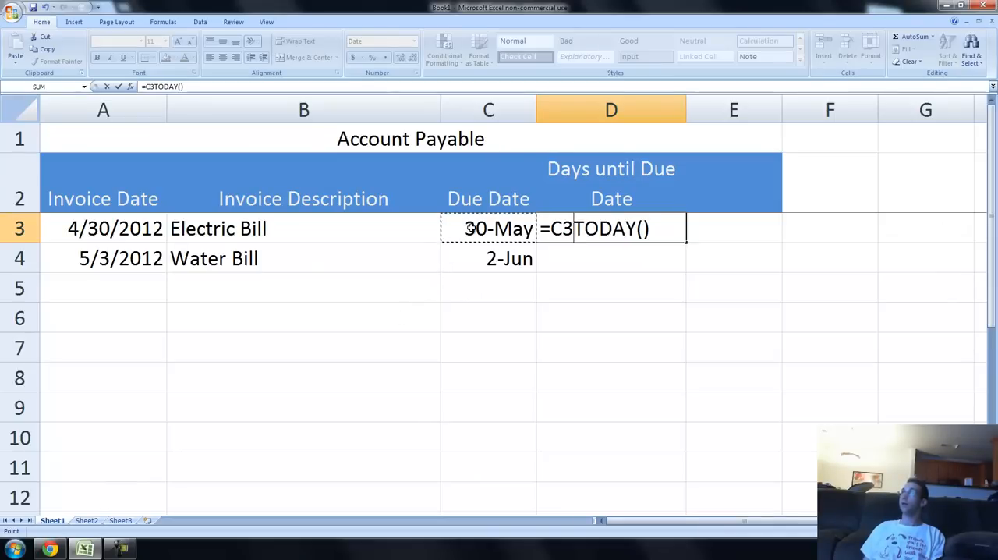
type("-")
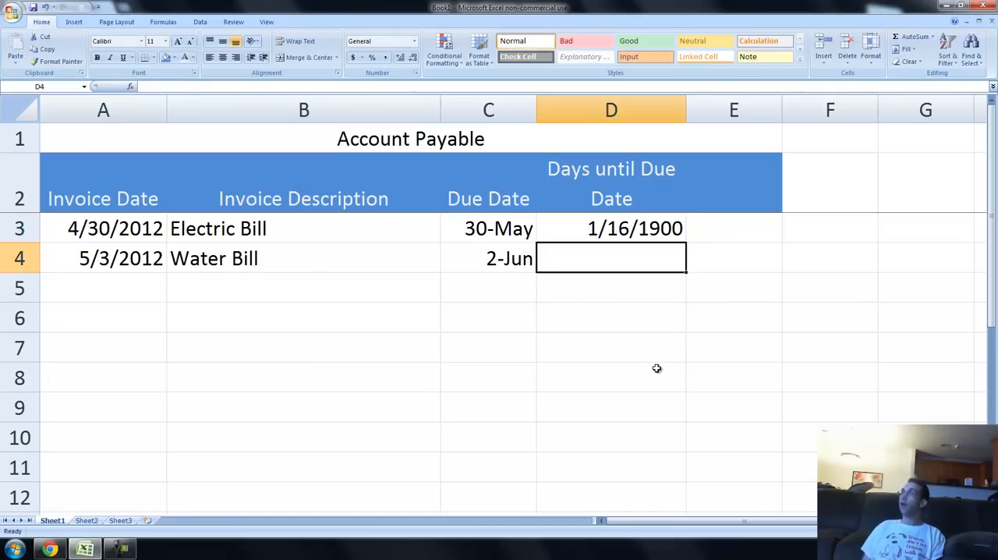
left_click(611, 228)
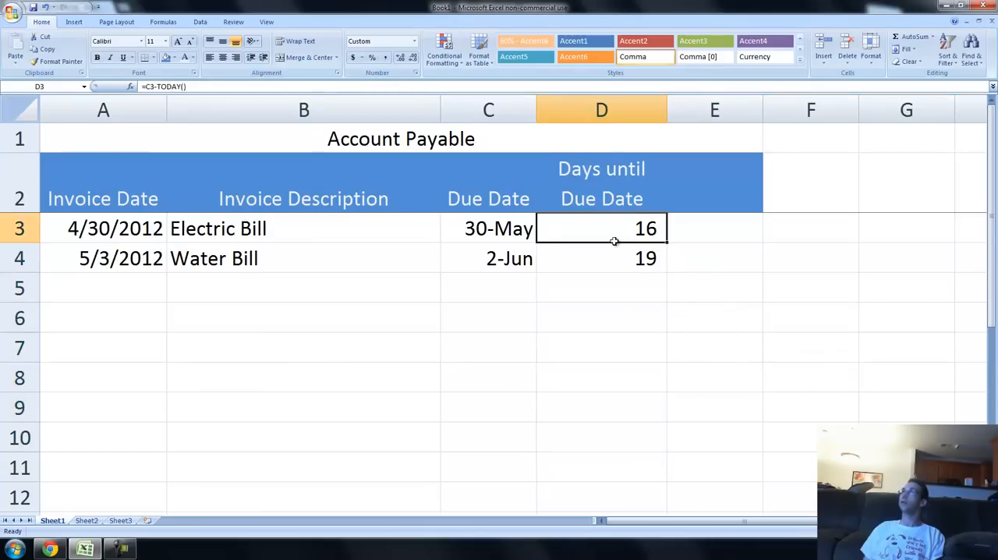
left_click(601, 258)
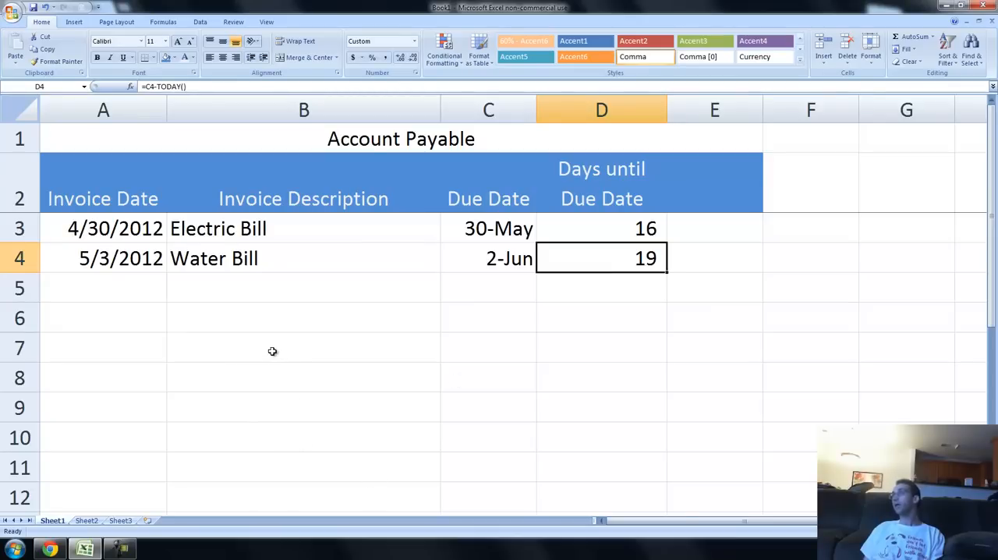
mouse_move(724, 210)
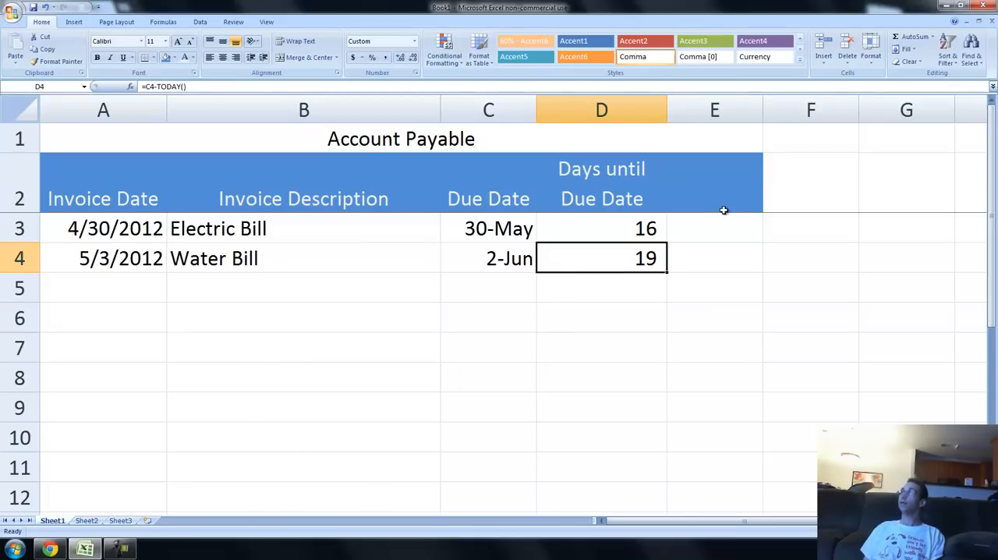
mouse_move(592, 209)
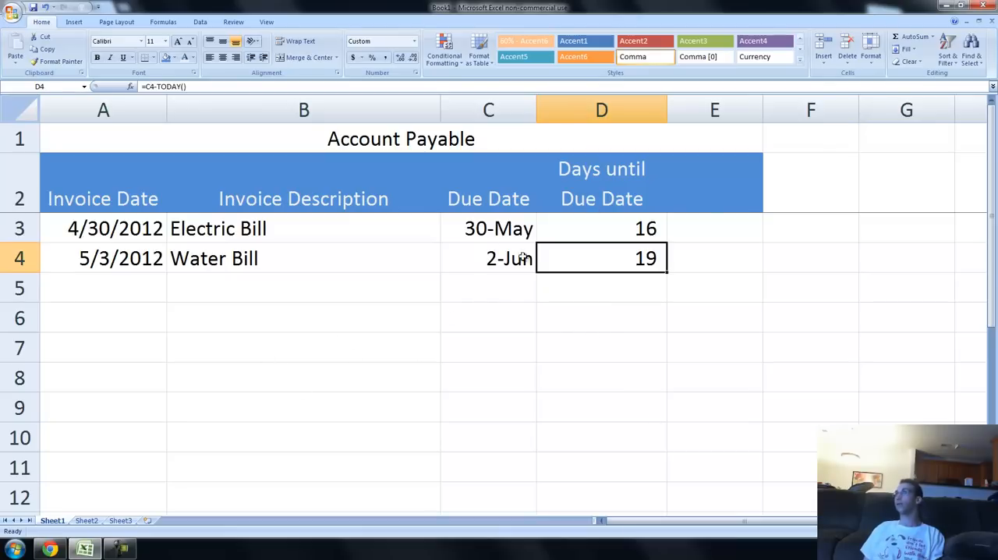
Set the Water Bill due date in C4 to 5/15 and confirm D4 shows 1.
left_click(488, 258)
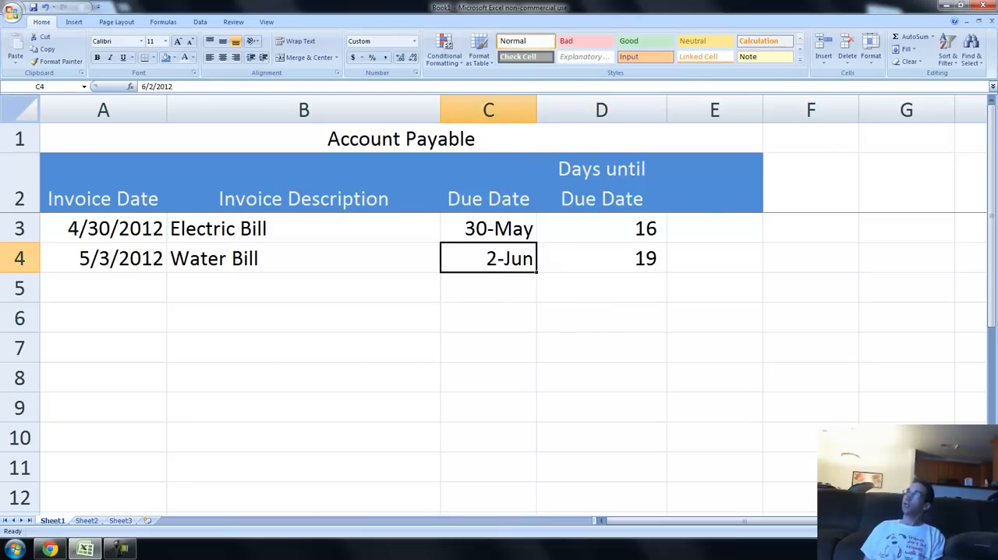
type("5/")
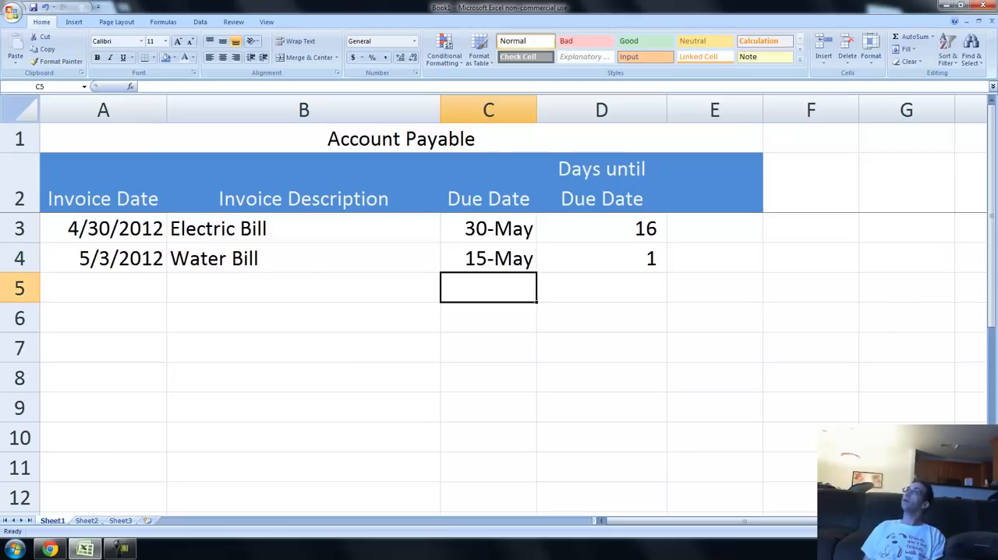
left_click(488, 258)
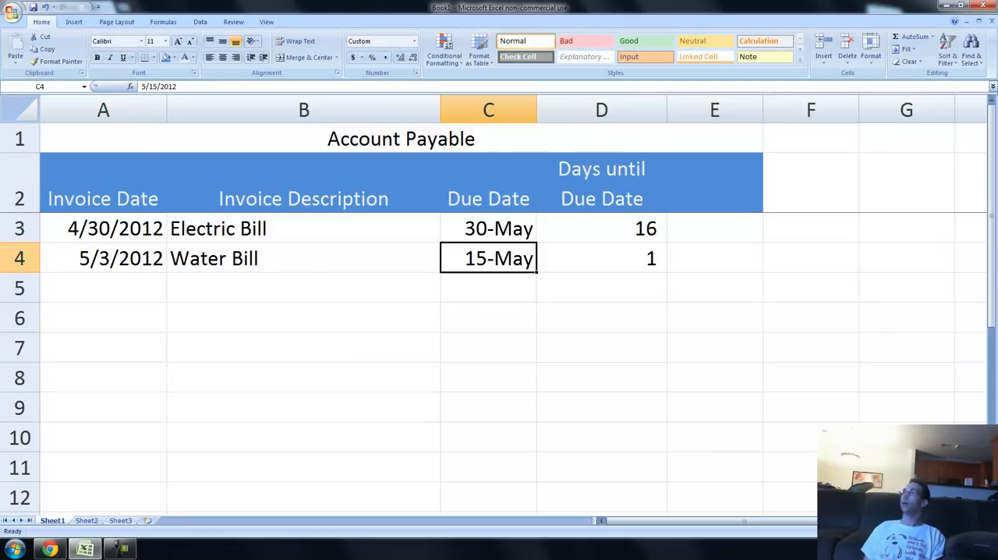
mouse_move(611, 259)
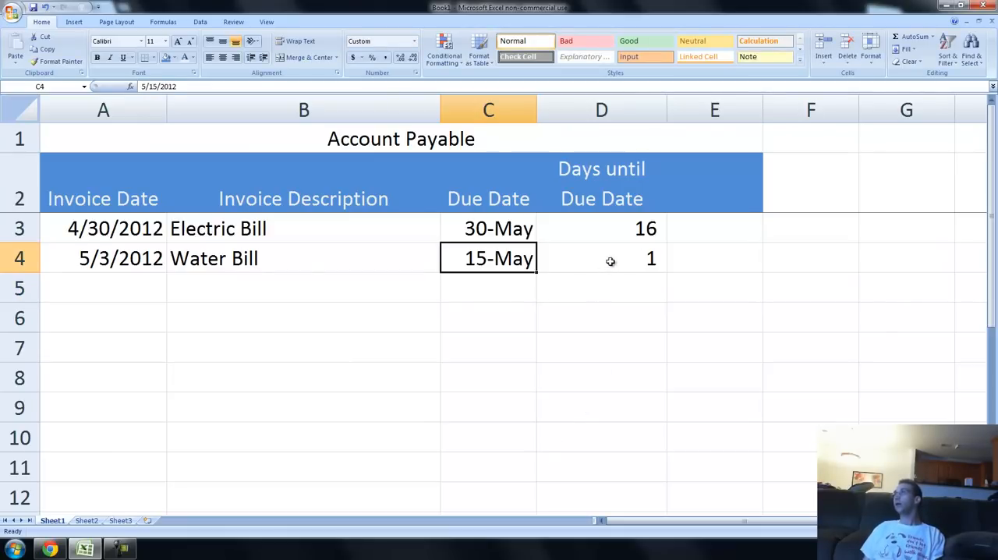
left_click(601, 258)
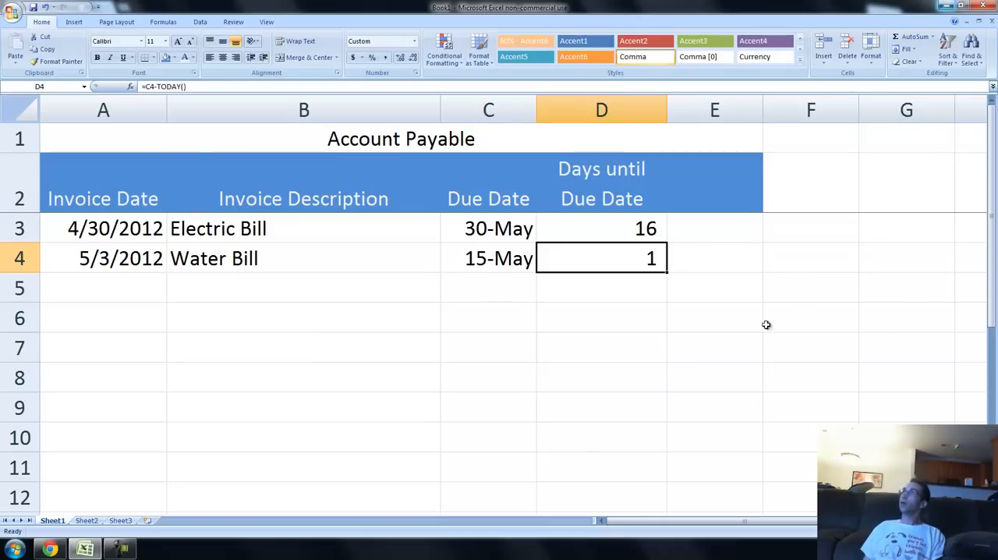
mouse_move(596, 251)
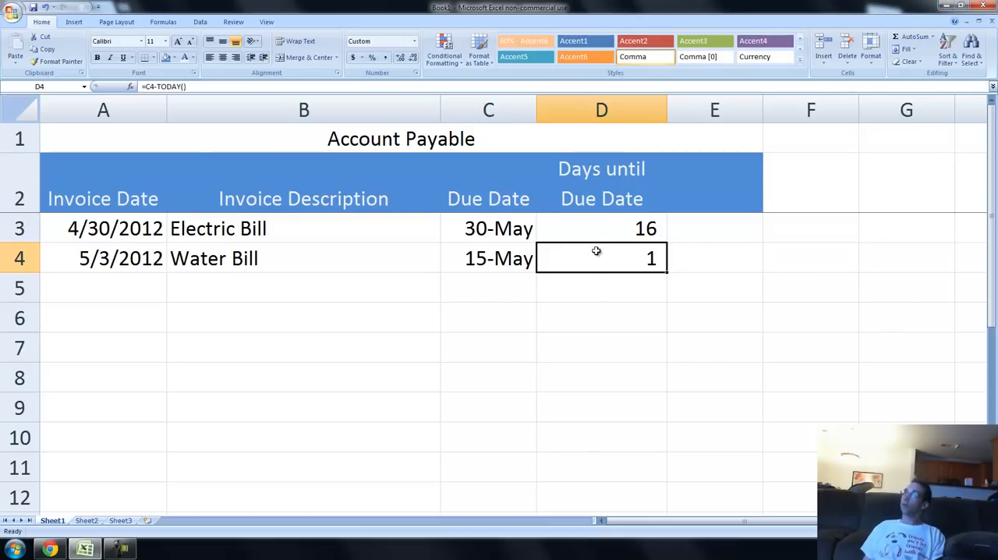
mouse_move(597, 248)
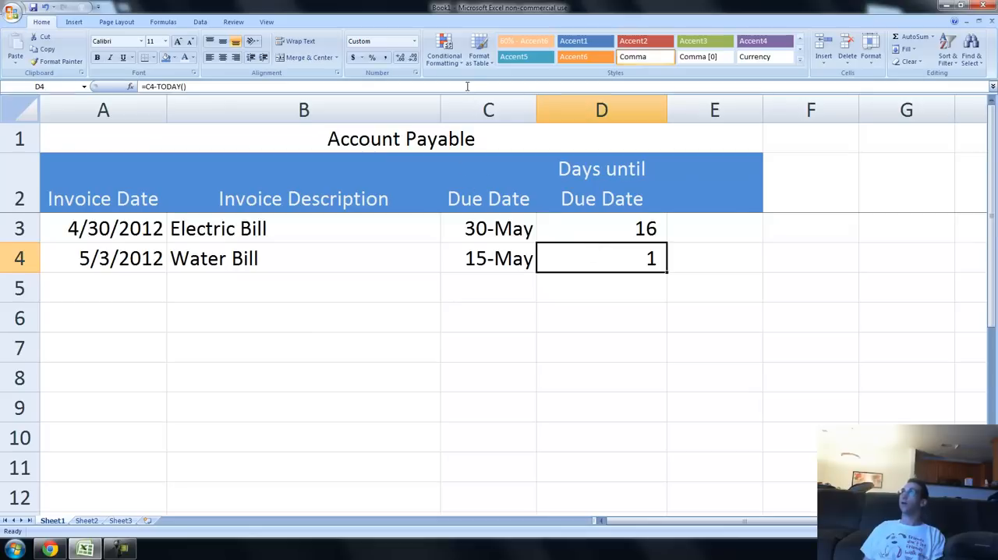
mouse_move(511, 181)
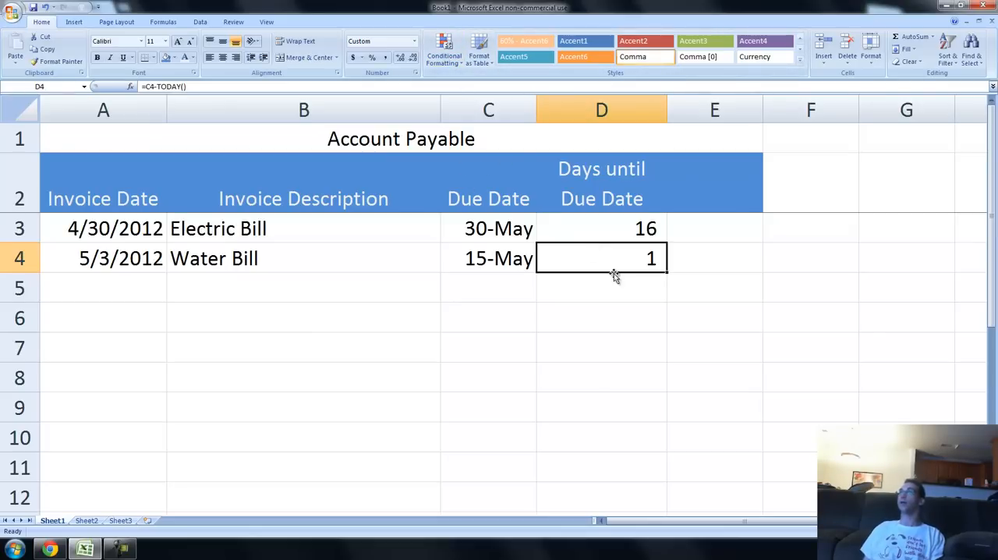
mouse_move(612, 295)
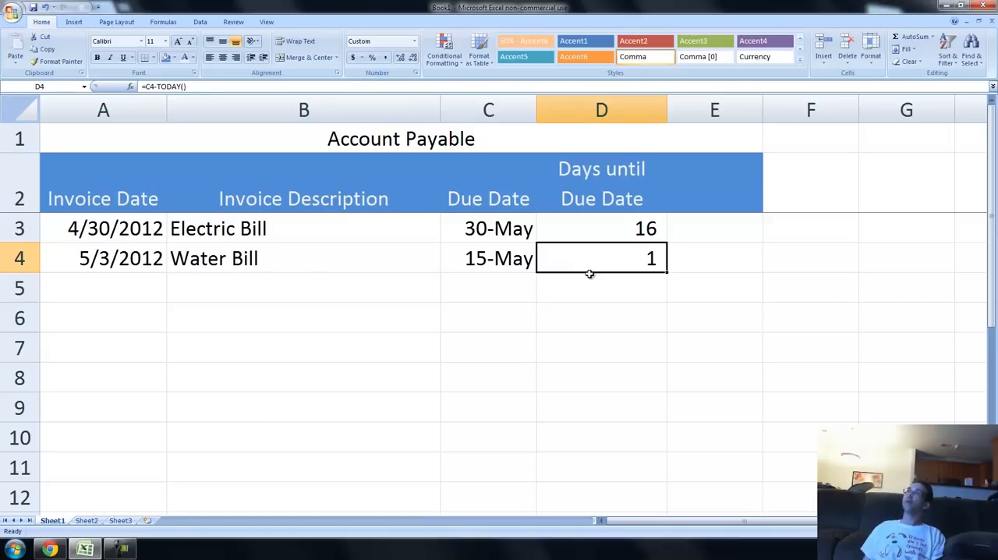
mouse_move(585, 255)
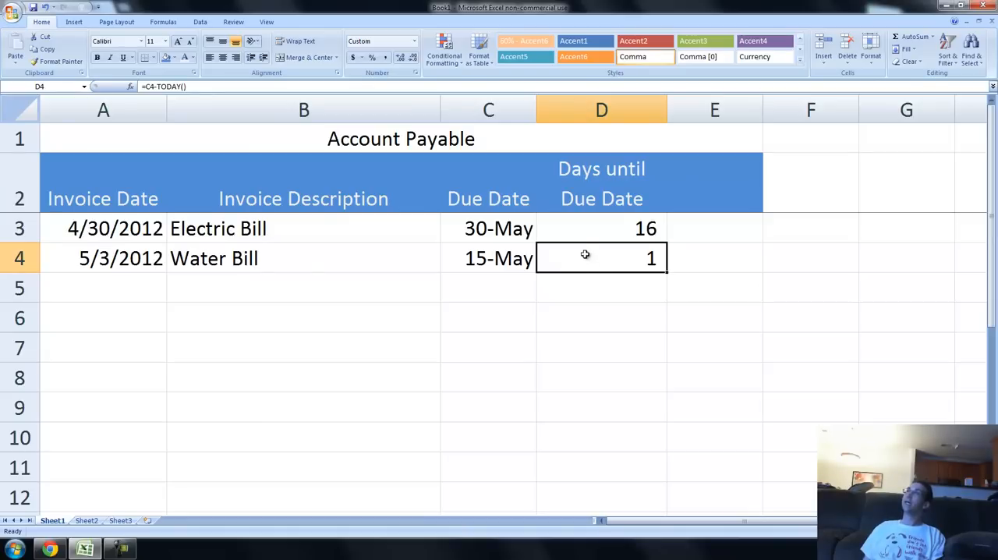
mouse_move(574, 251)
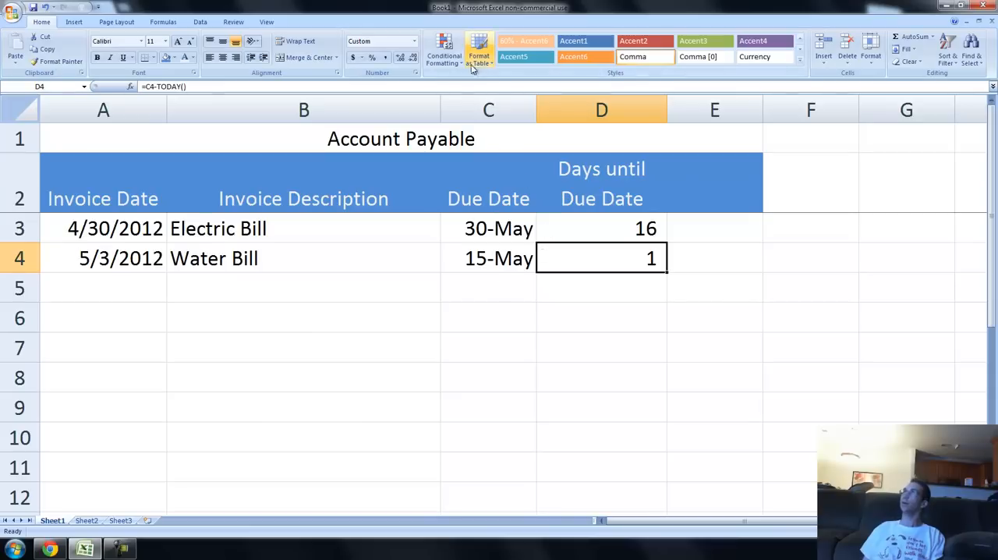
Choose New Rule from the Conditional Formatting menu.
left_click(445, 51)
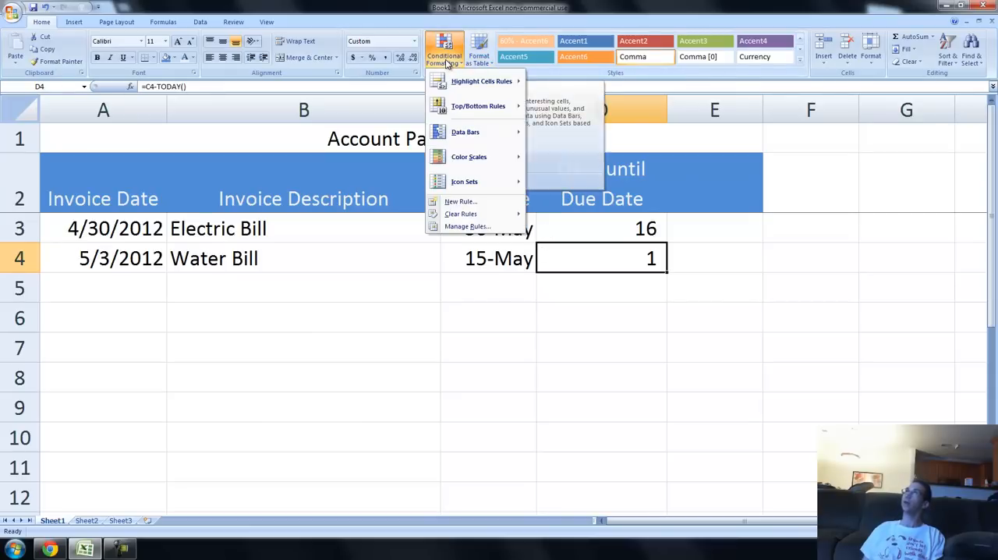
mouse_move(478, 105)
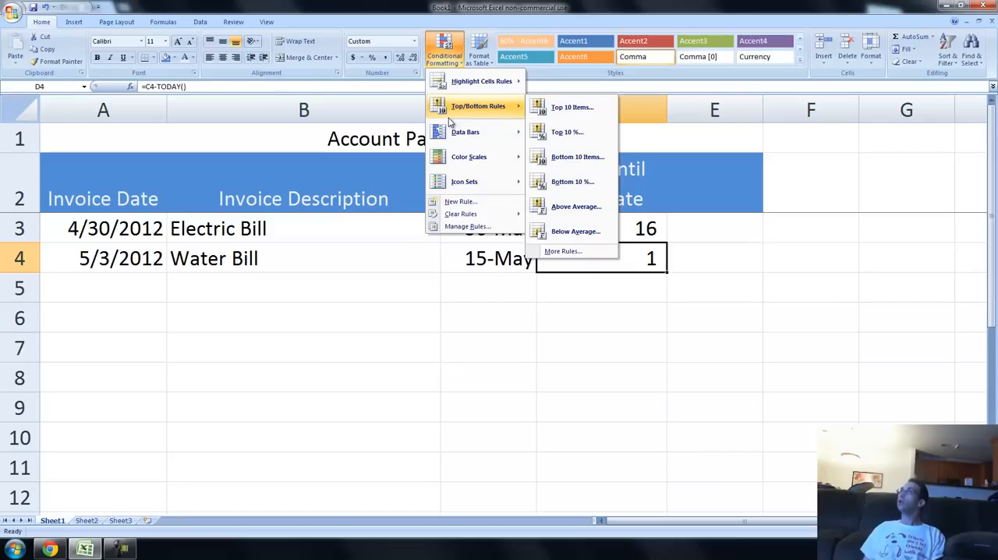
mouse_move(460, 201)
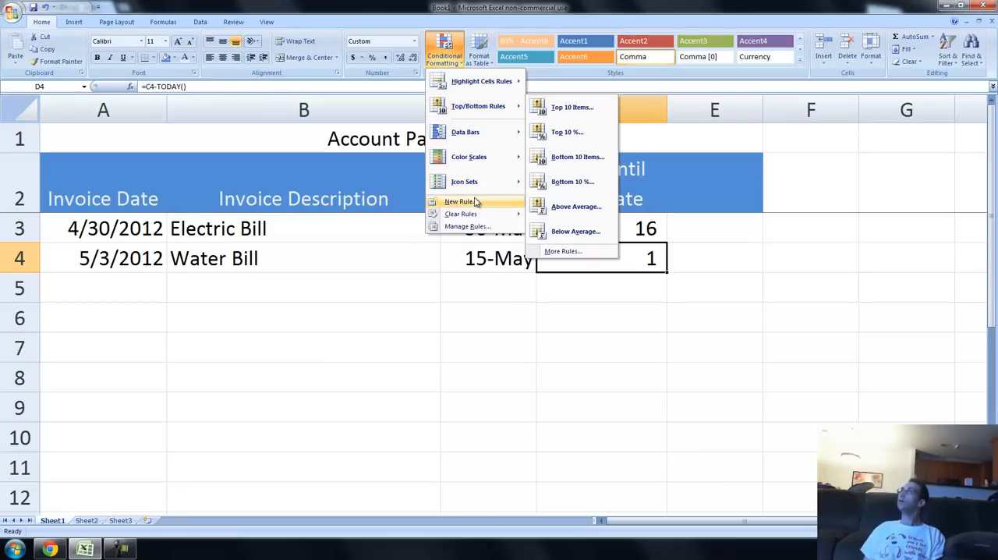
left_click(458, 201)
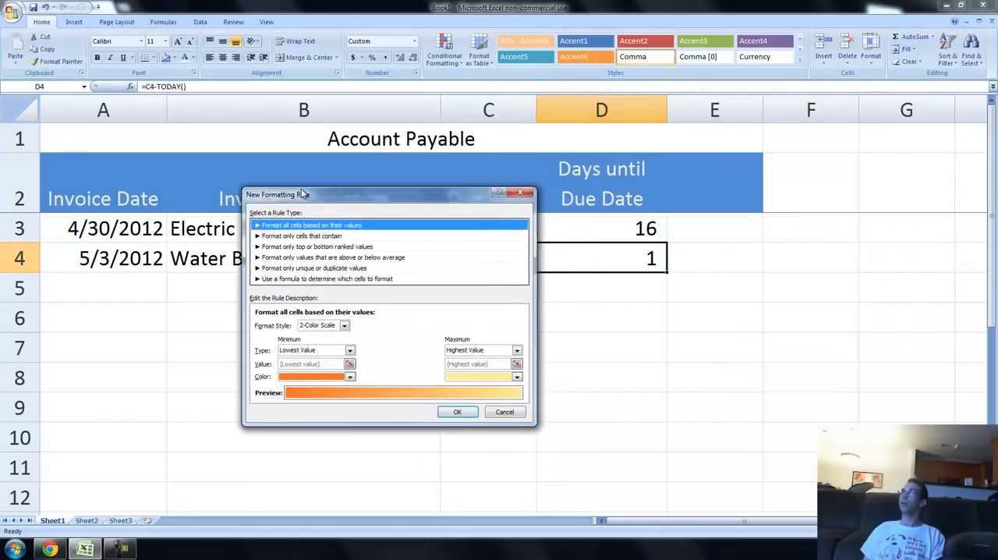
Define a 'Format only cells that contain' rule for cell values between 0 and 2.
left_click_drag(300, 194, 219, 166)
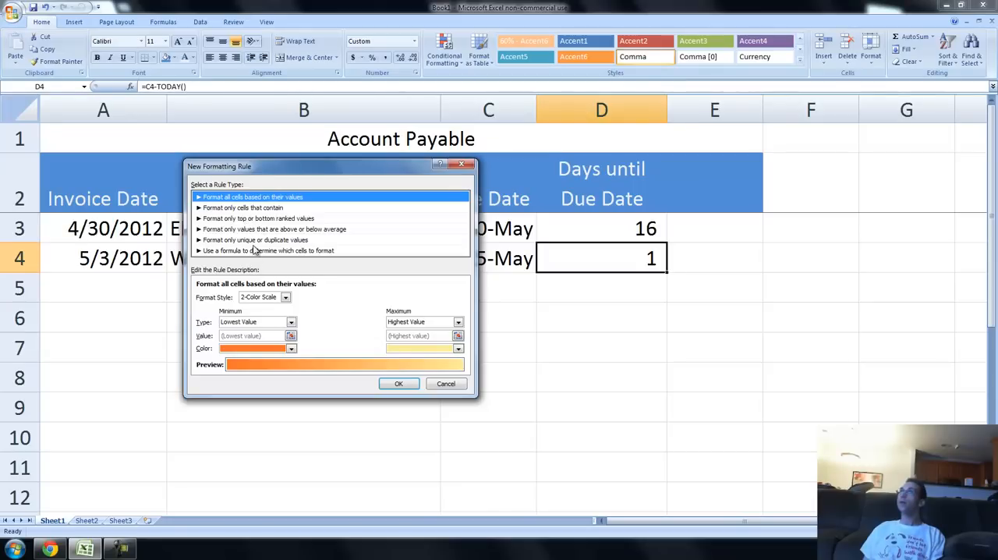
mouse_move(258, 241)
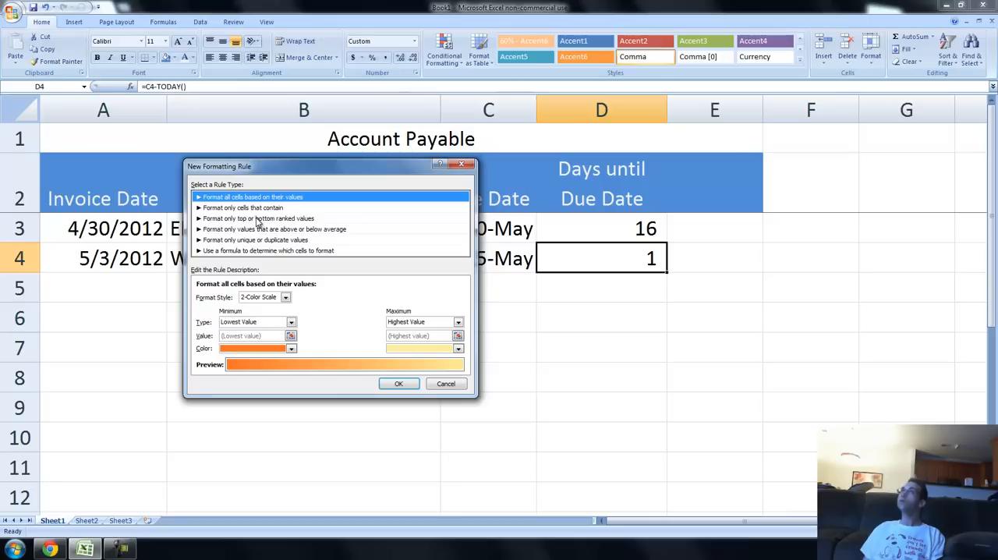
left_click(243, 207)
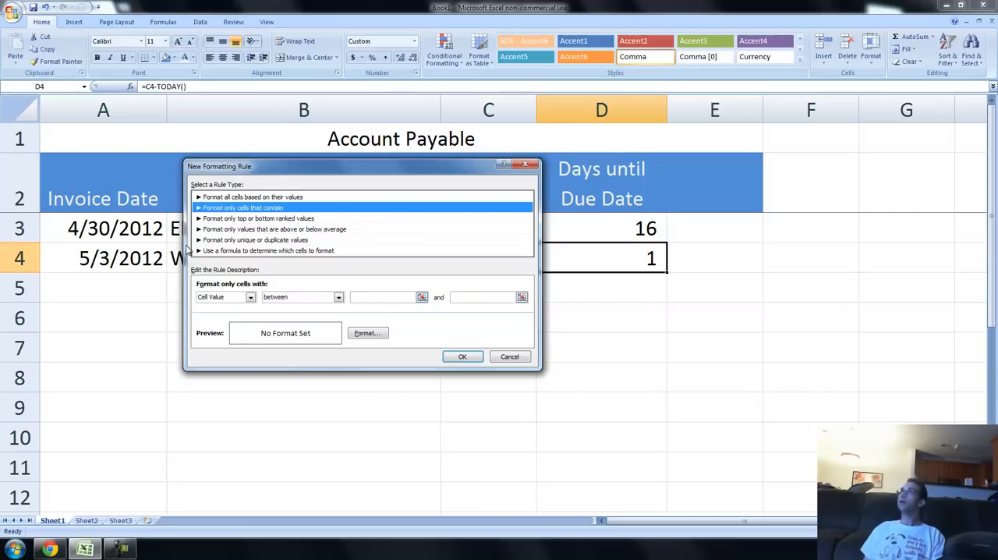
mouse_move(372, 309)
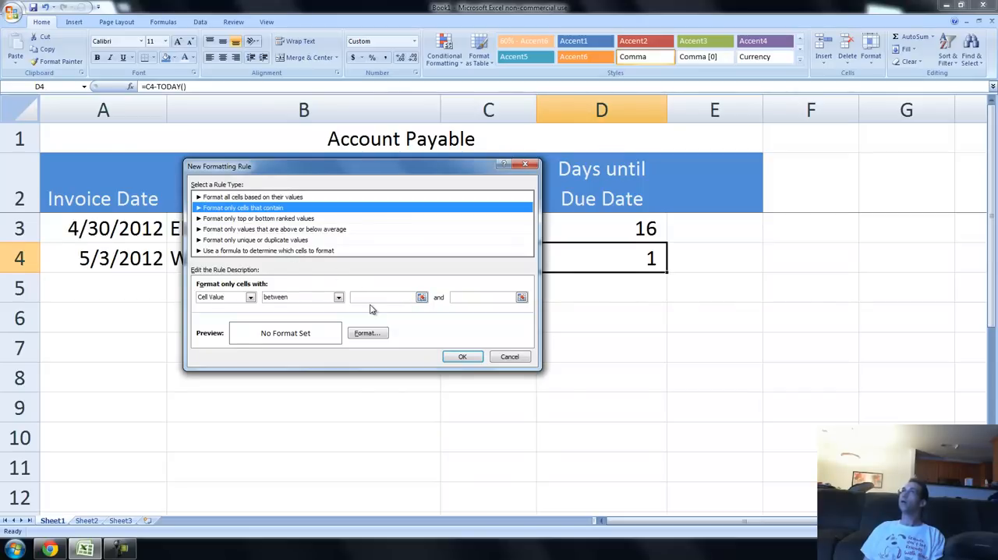
left_click(250, 297)
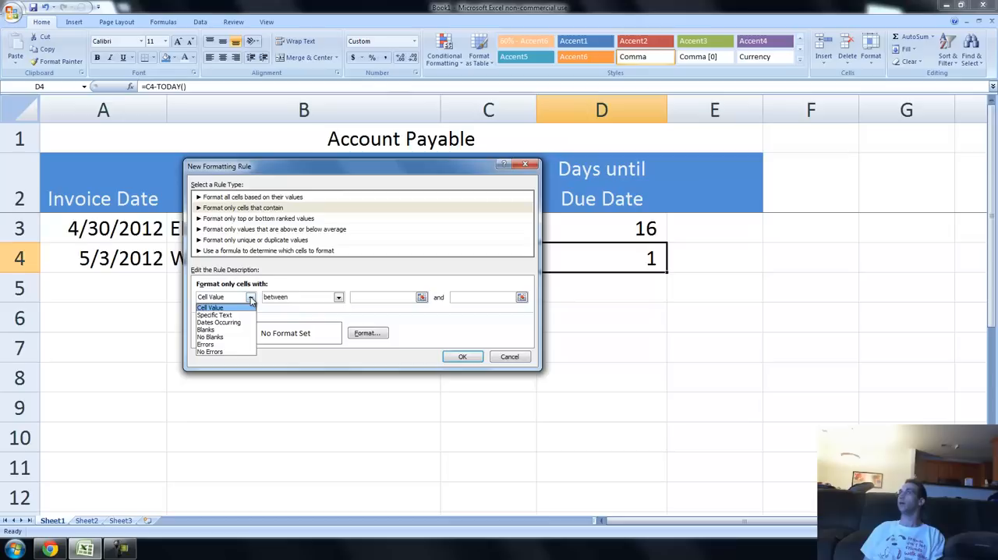
left_click(211, 306)
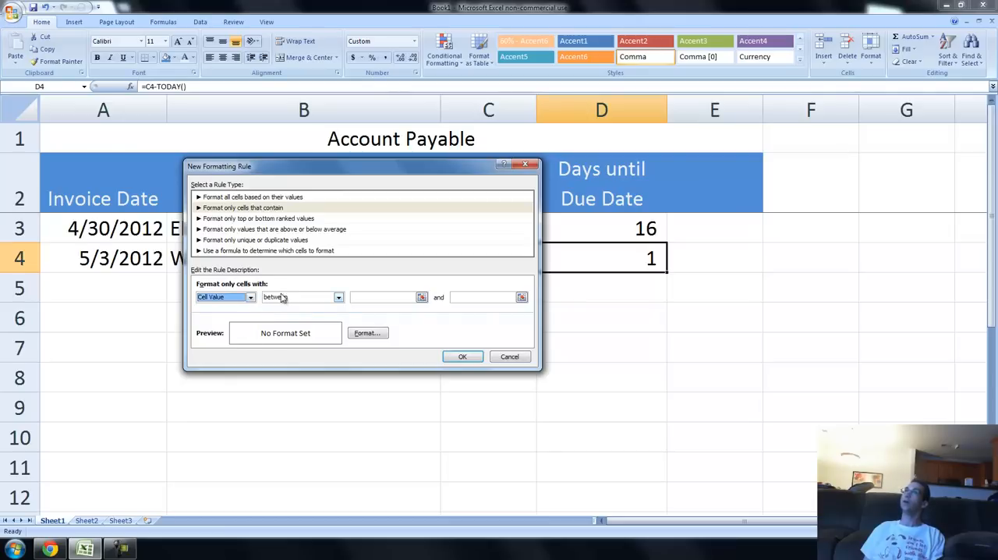
type("0")
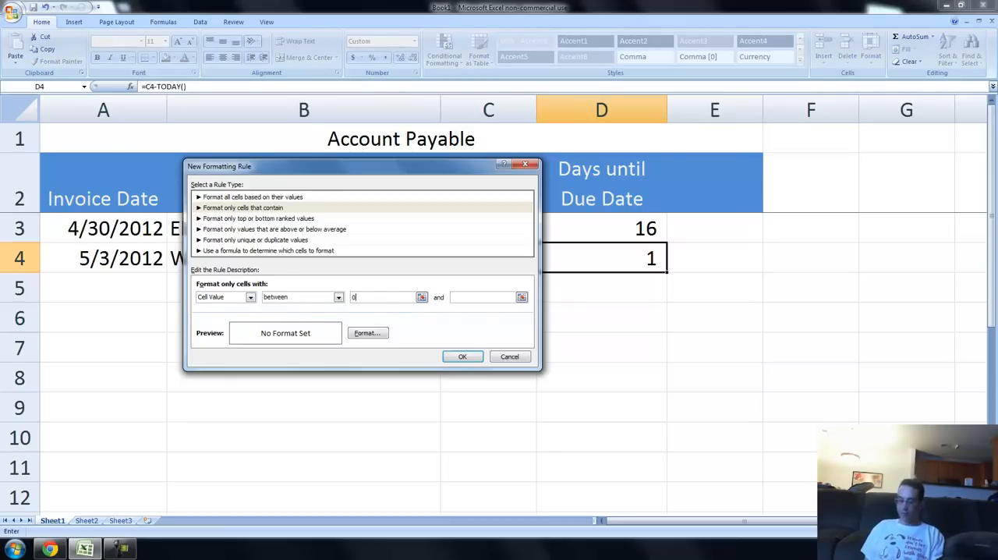
type("2")
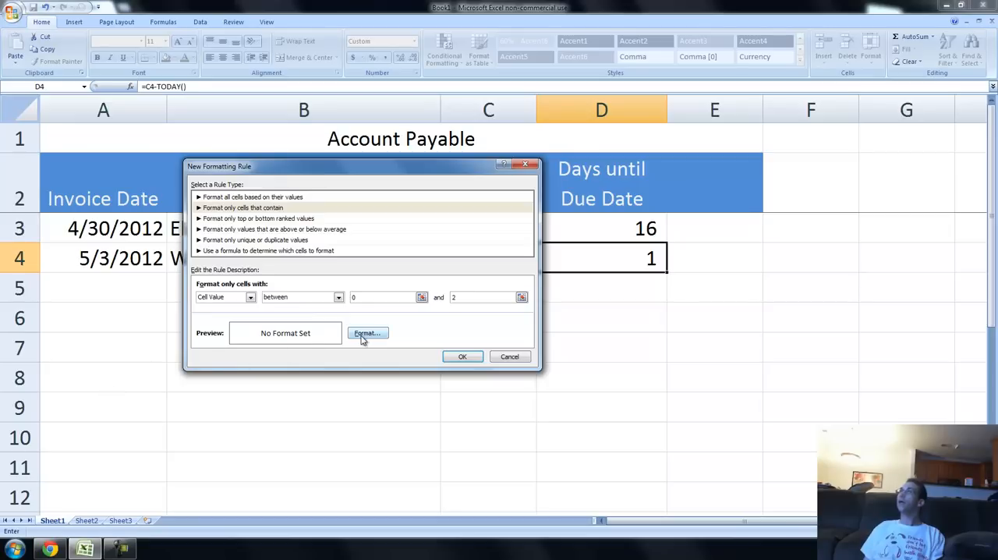
left_click(368, 333)
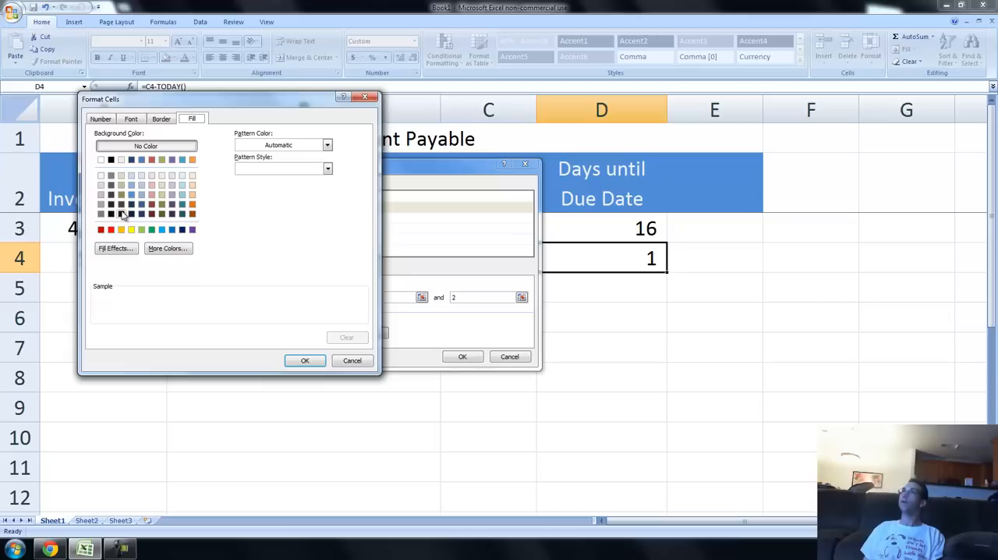
Pick a red fill in Format Cells, review the Number and Font tabs, and confirm.
left_click(100, 229)
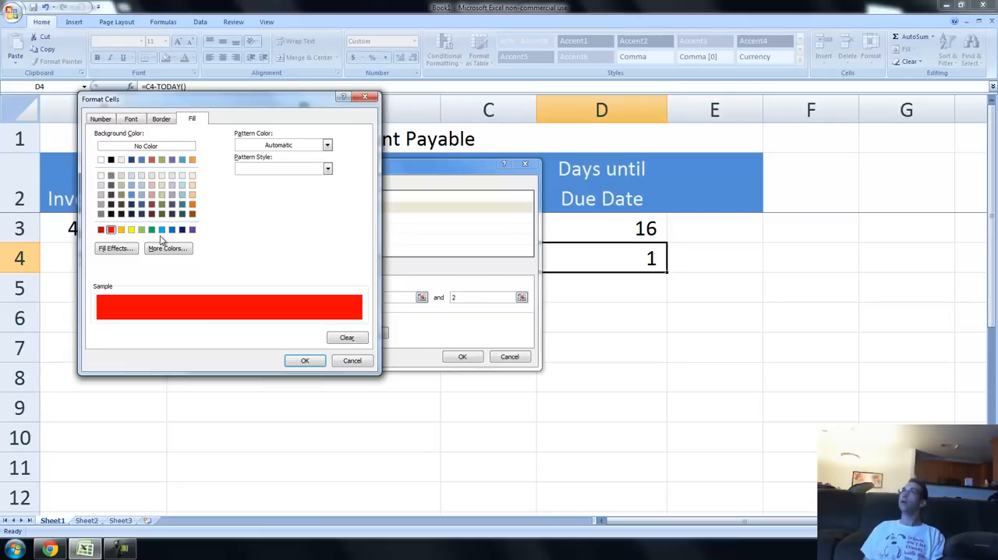
left_click(100, 119)
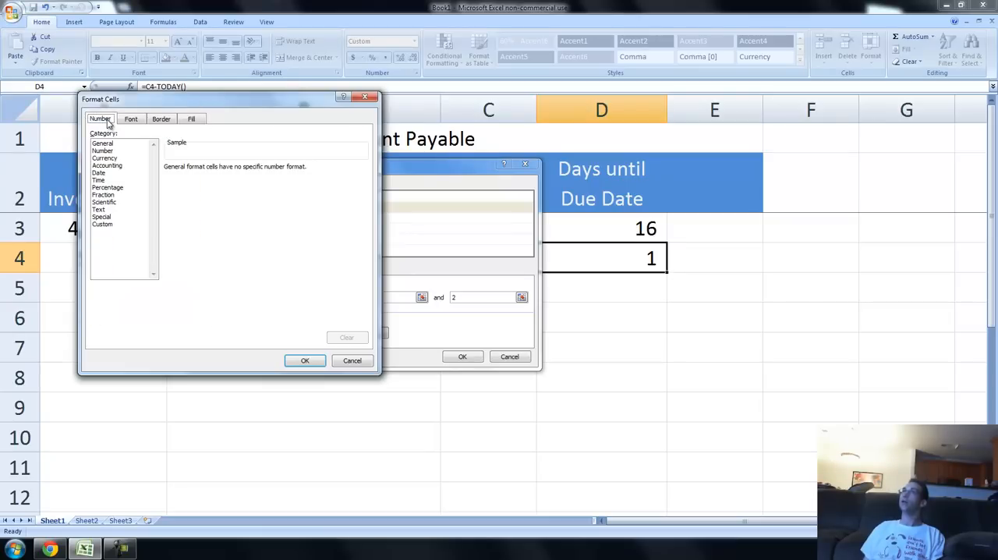
left_click(130, 119)
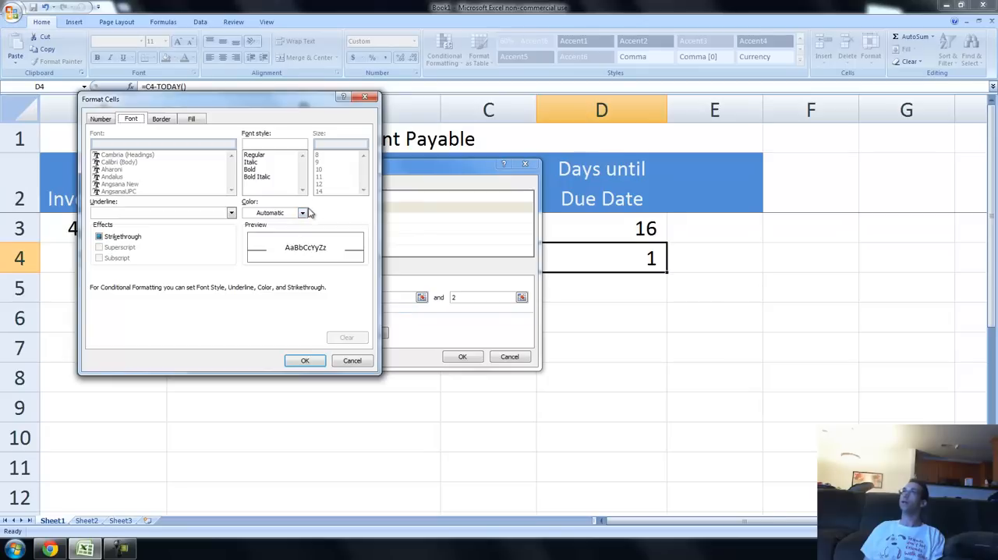
left_click(303, 213)
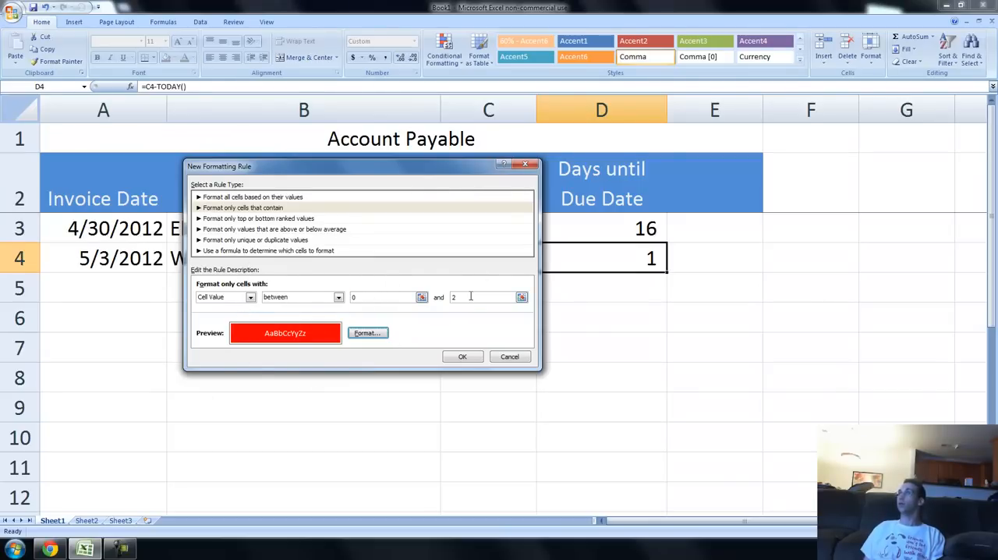
mouse_move(416, 371)
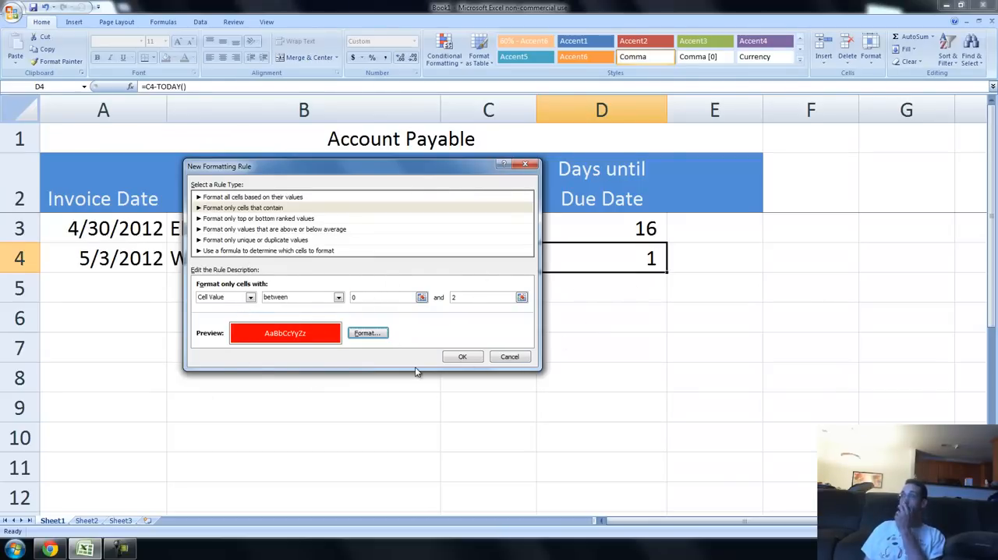
Confirm the red-fill 0–2 rule in the New Formatting Rule dialog.
left_click(462, 356)
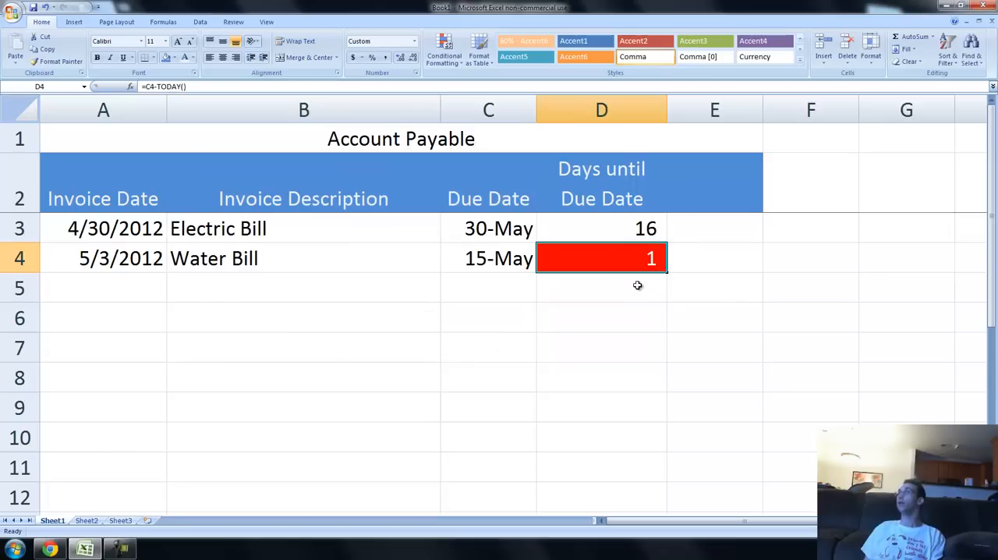
mouse_move(622, 260)
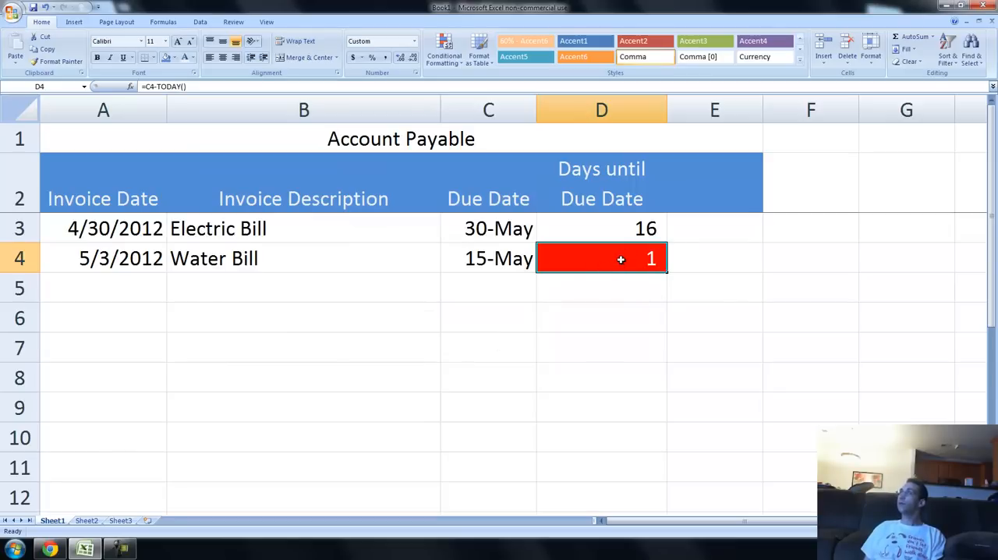
mouse_move(594, 275)
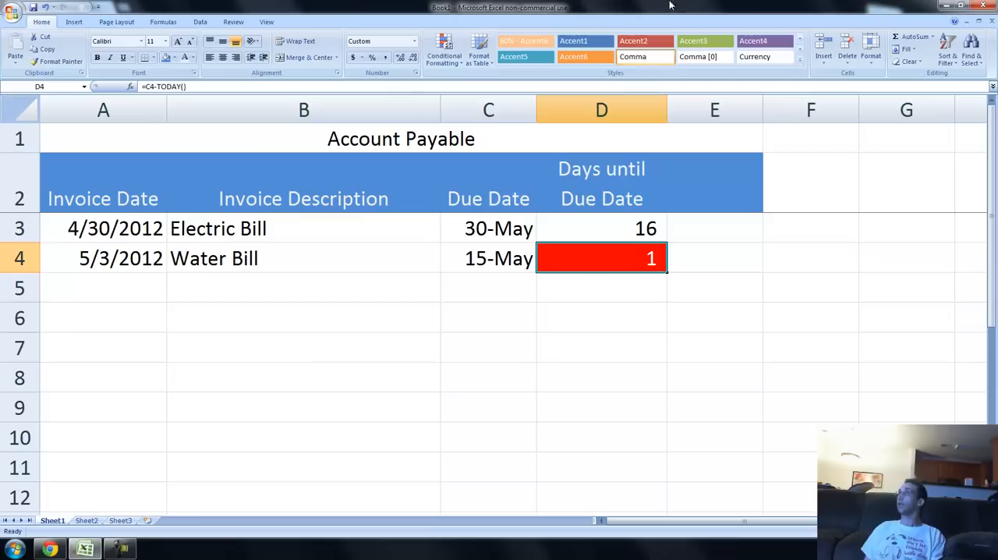
mouse_move(140, 390)
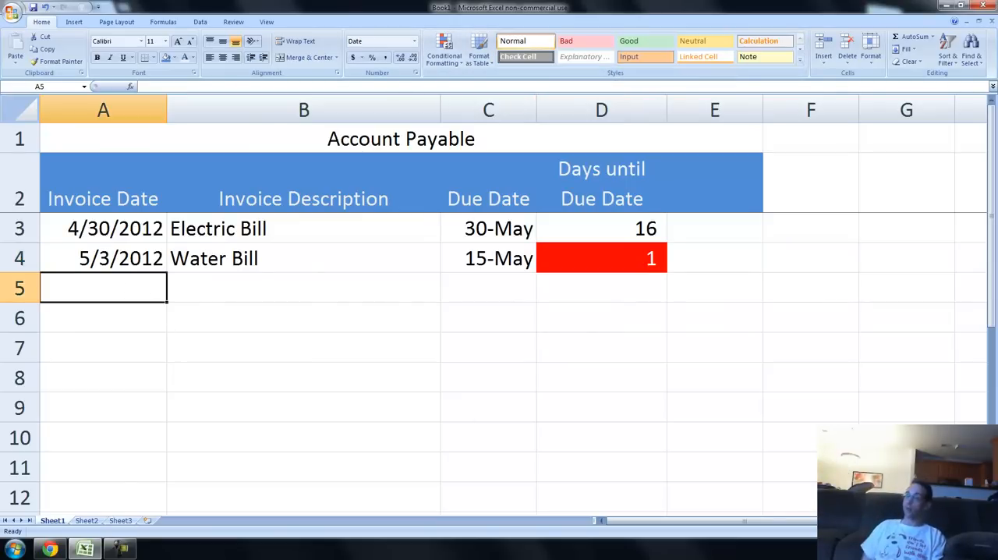
Fill row 5 with invoice date 5/9/2012, 'child support', and due date 5/16.
type("5")
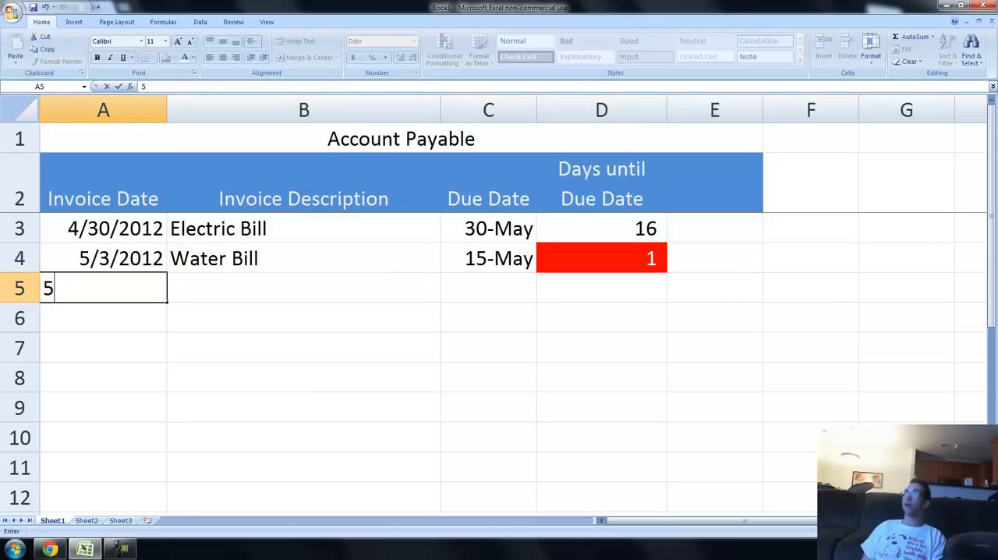
type("/9/2012")
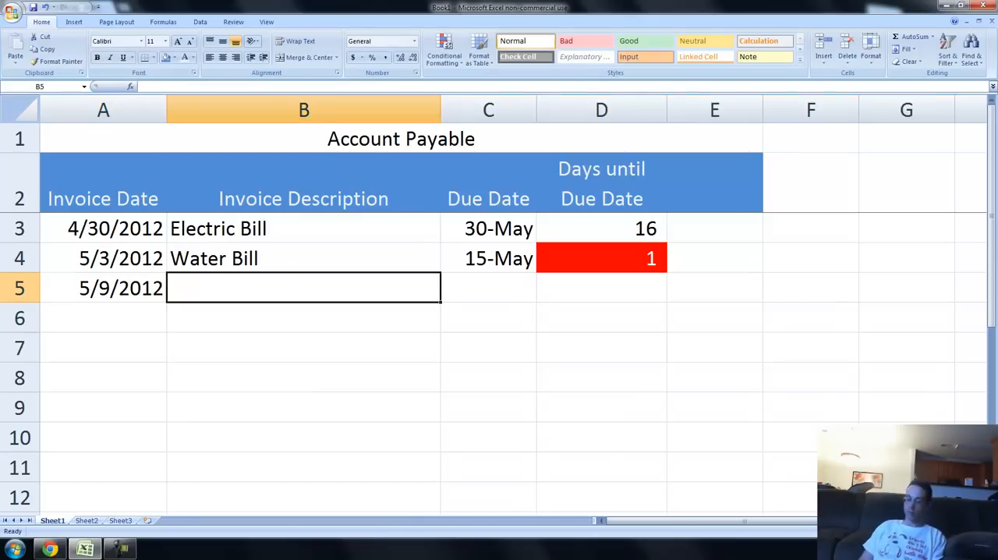
type("c")
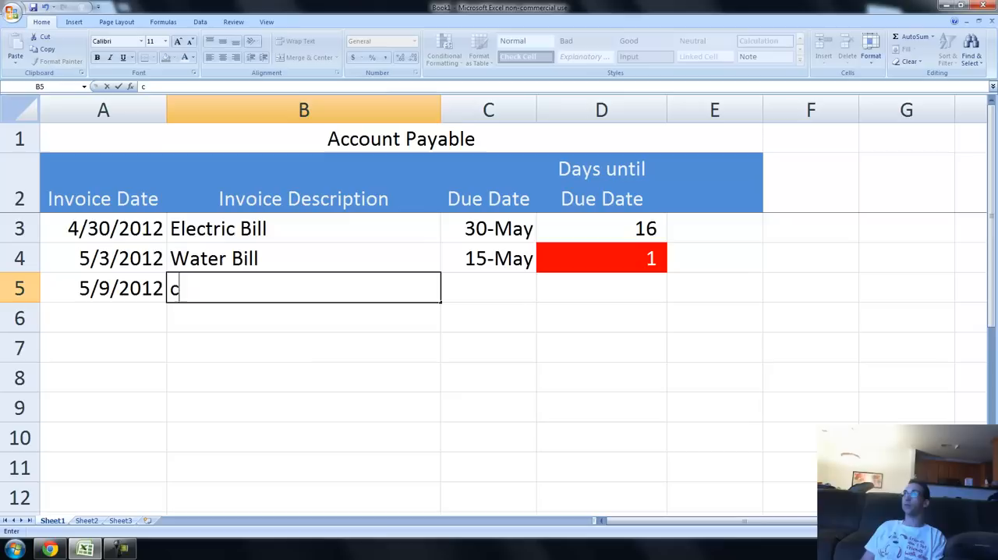
type("hild support")
left_click(488, 288)
type("5")
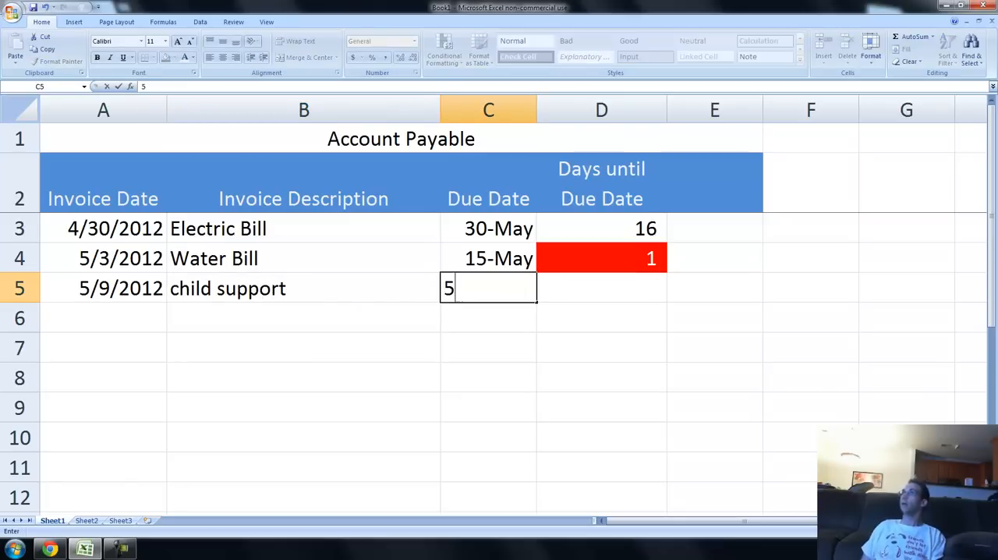
type("/1")
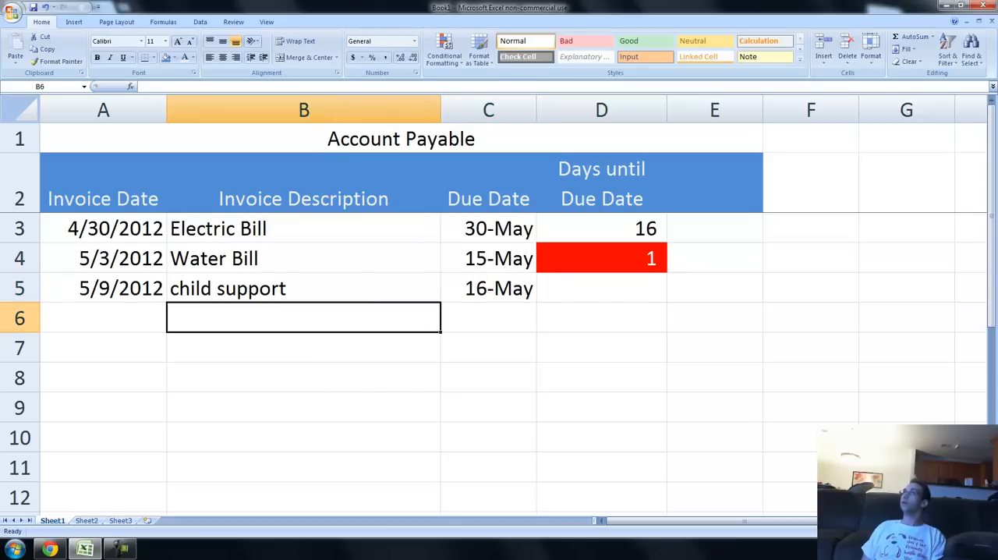
left_click(601, 258)
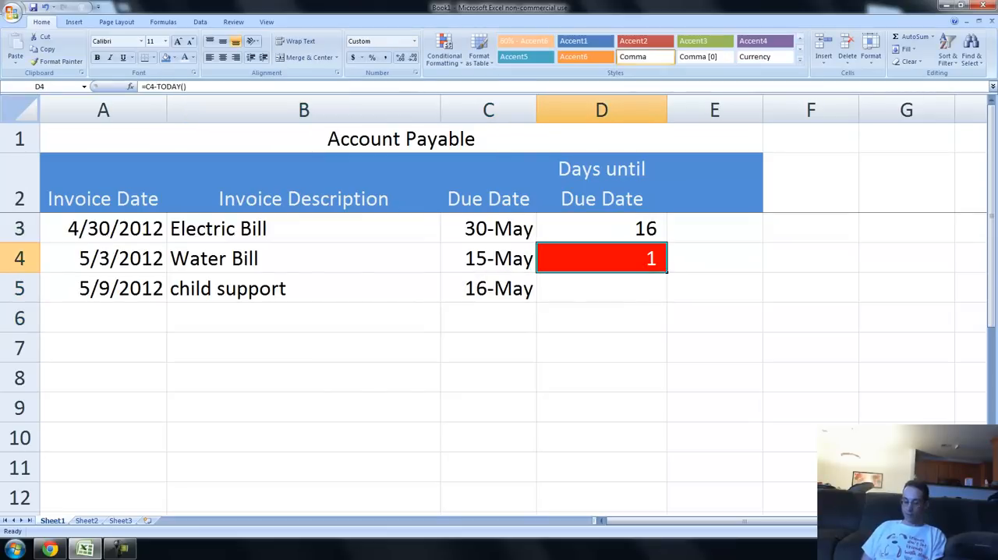
Copy the days-until-due formula into D5 so child support shows 2, then reselect D4.
left_click(601, 227)
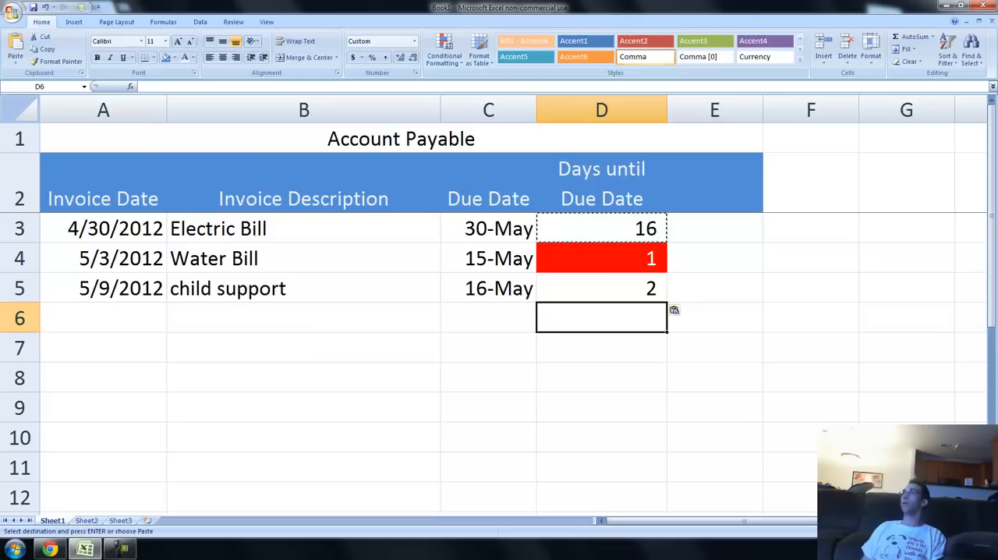
mouse_move(686, 320)
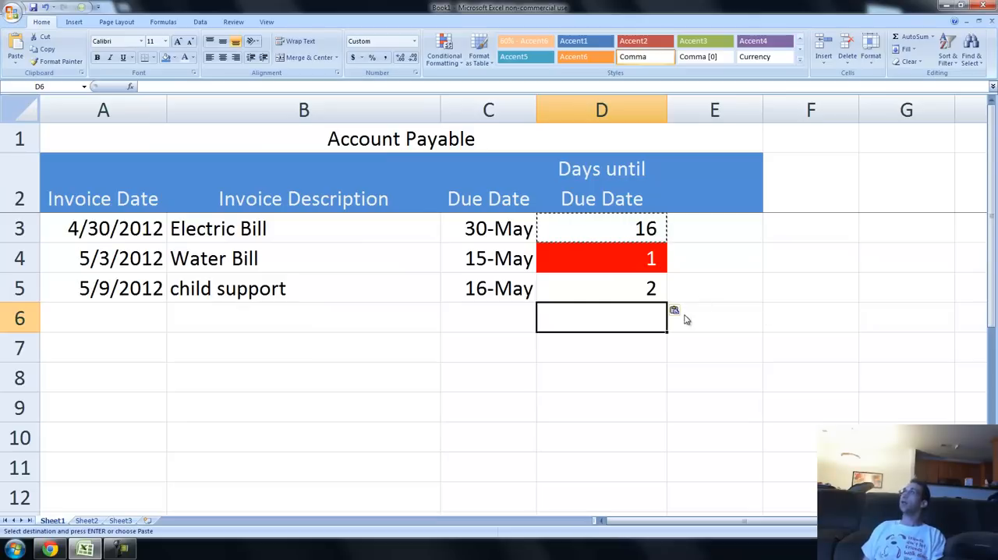
left_click(601, 288)
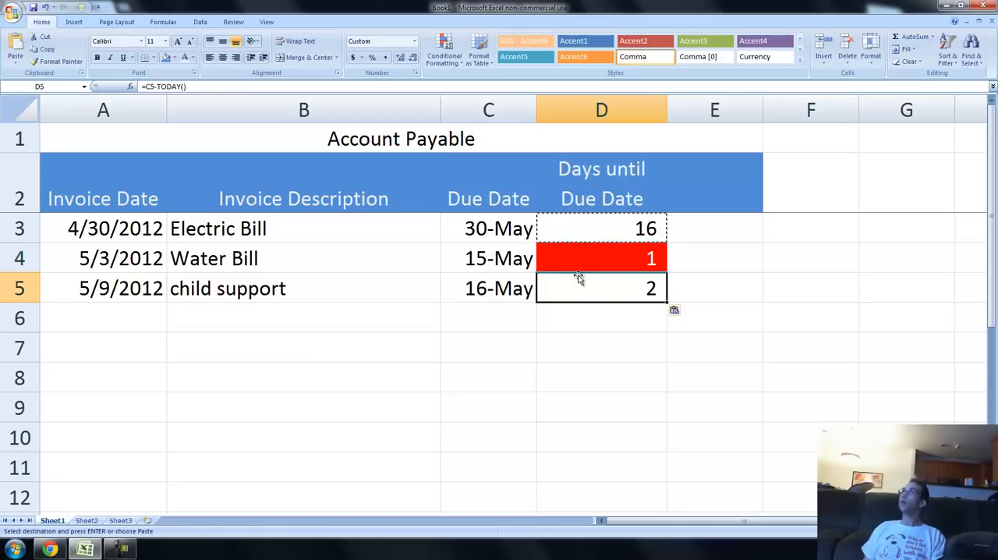
left_click(601, 258)
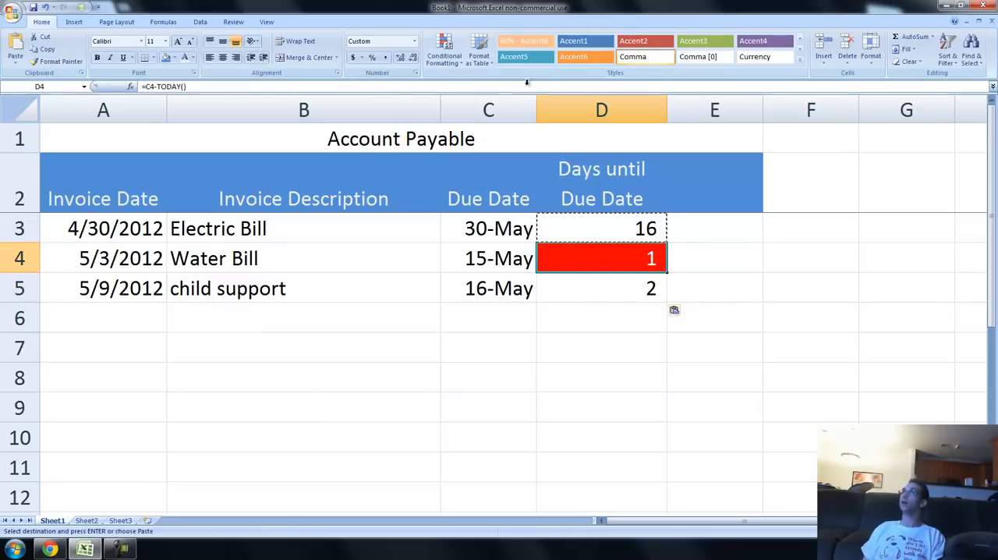
left_click(445, 51)
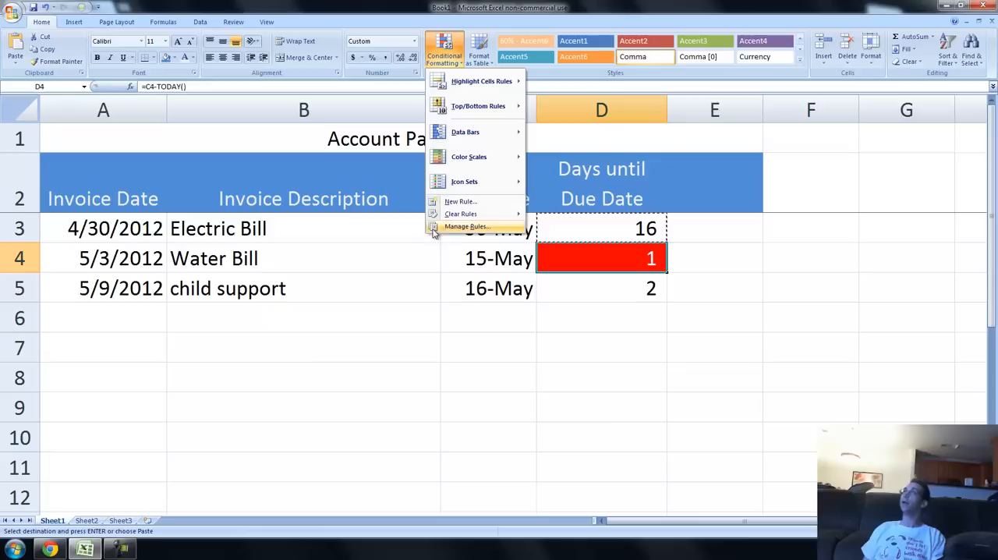
Open Manage Rules to view the red 0–2 rule applied to D4.
left_click(466, 226)
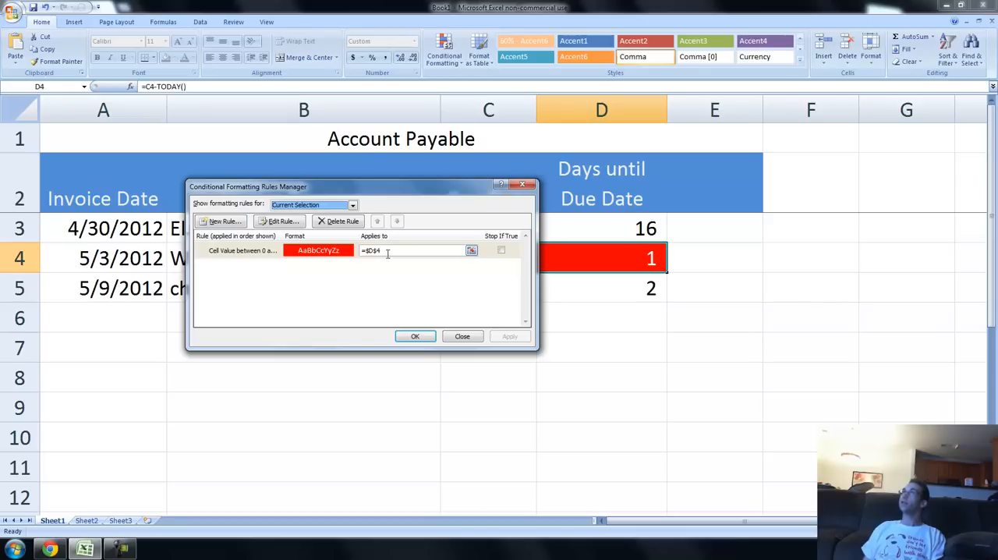
mouse_move(577, 251)
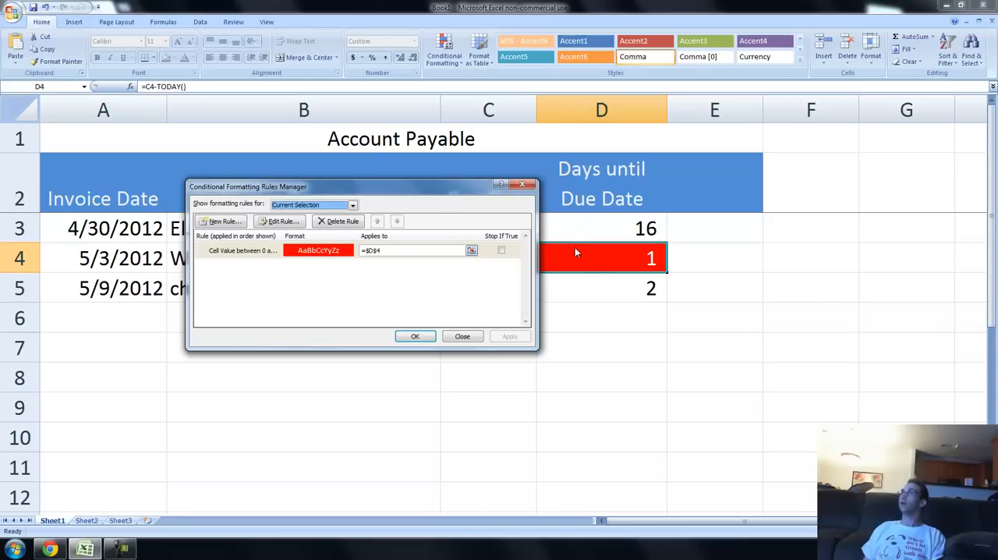
mouse_move(609, 278)
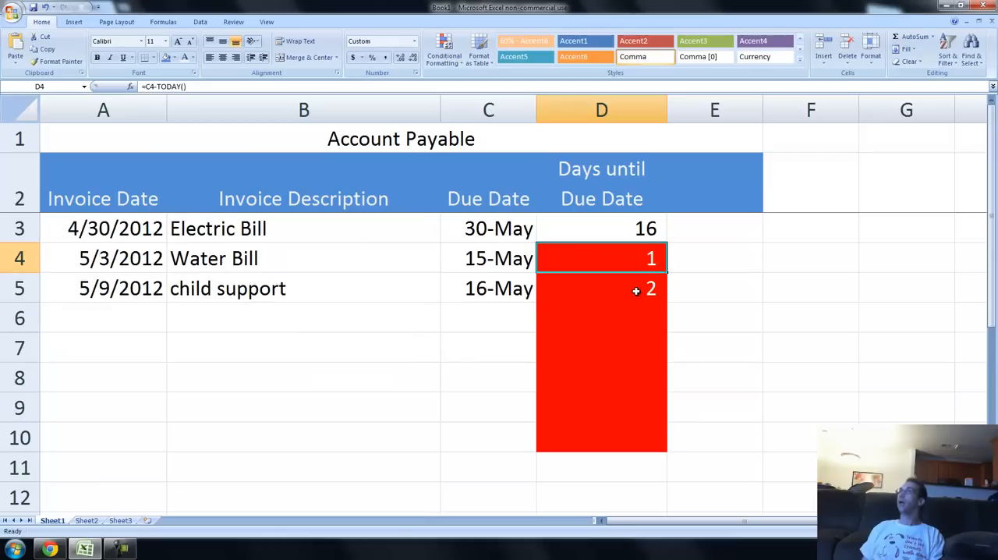
Check the red-filled empty cells D6–D9 and the days formula in D4.
left_click(615, 407)
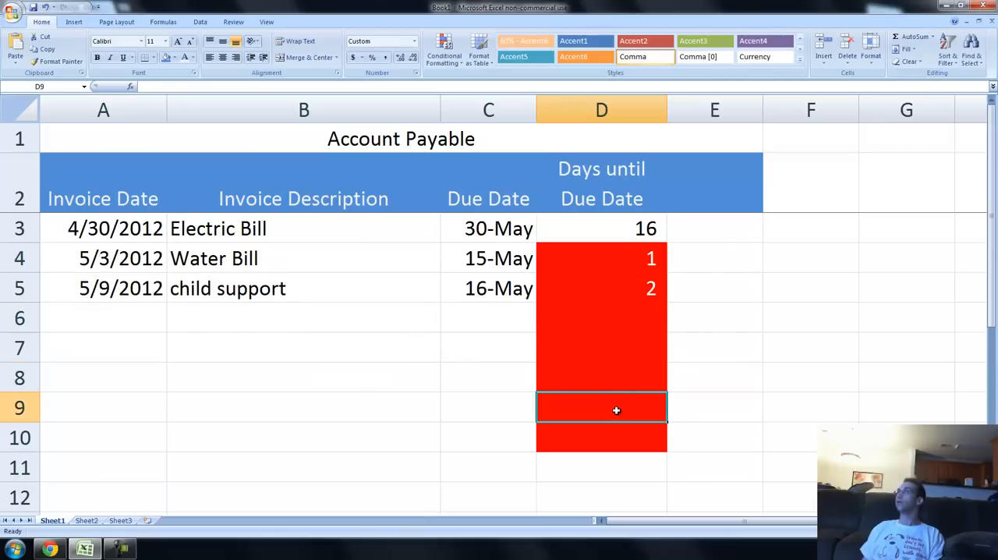
left_click(601, 347)
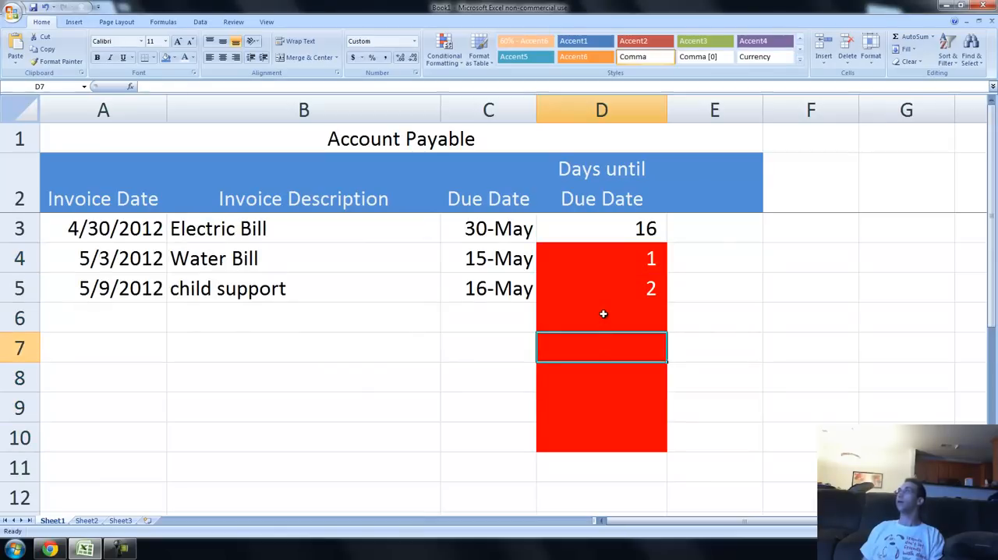
left_click(601, 317)
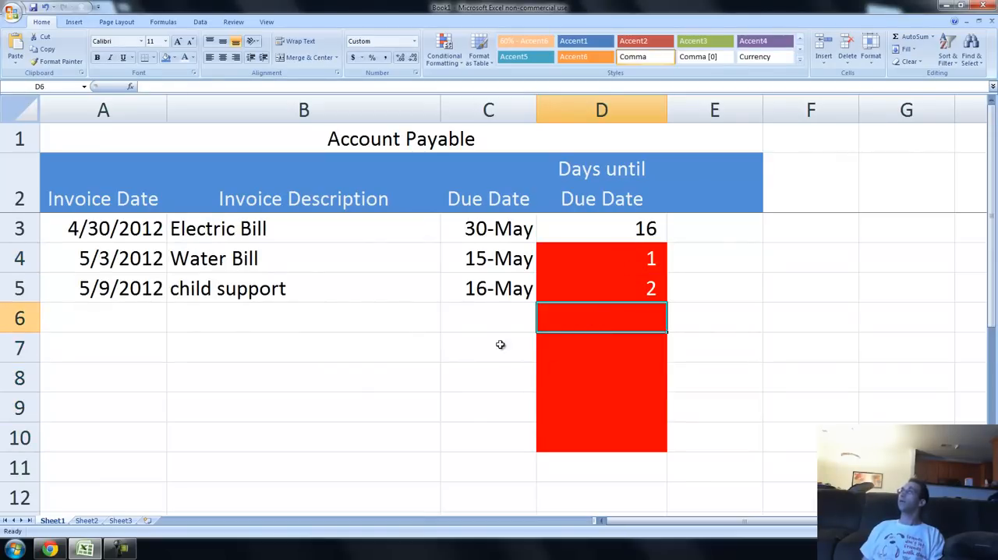
mouse_move(480, 315)
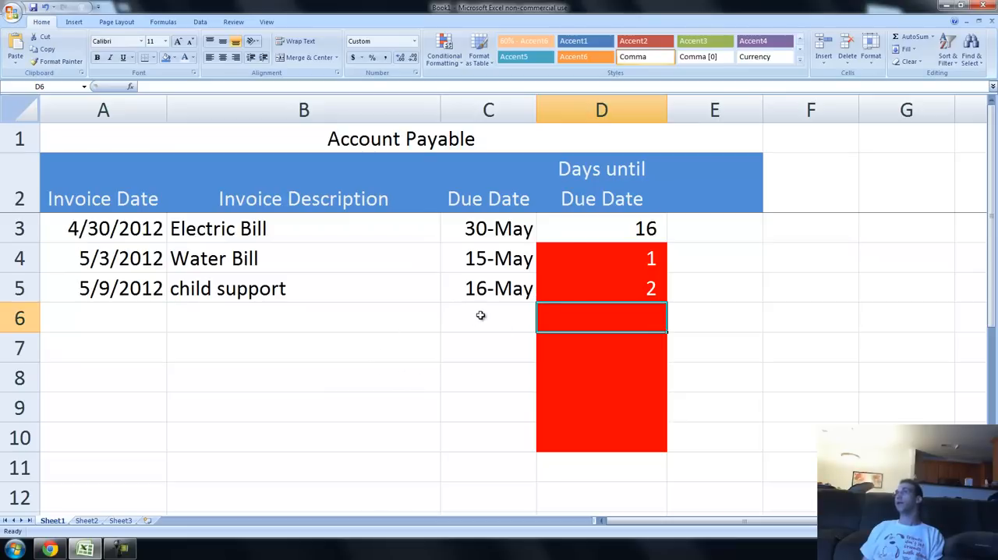
mouse_move(580, 258)
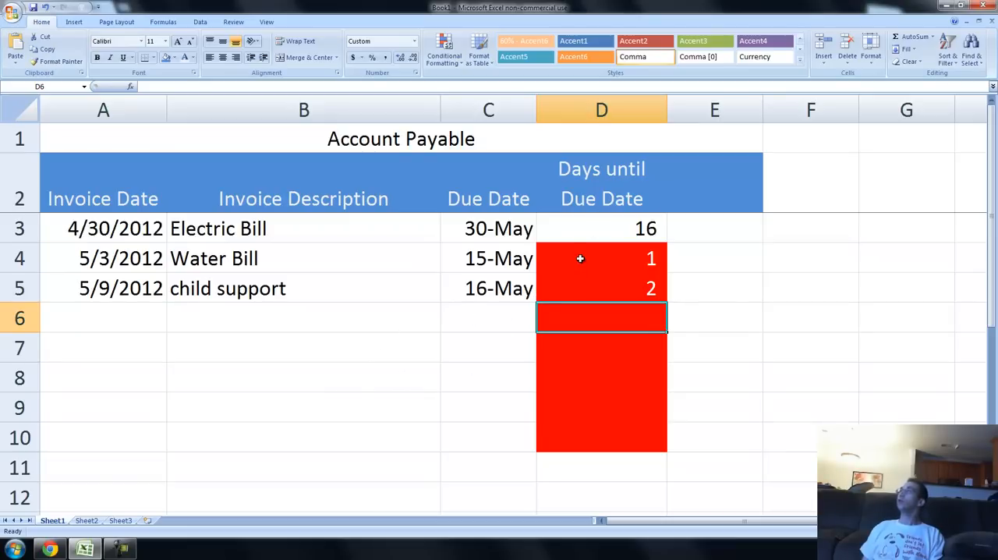
left_click(601, 258)
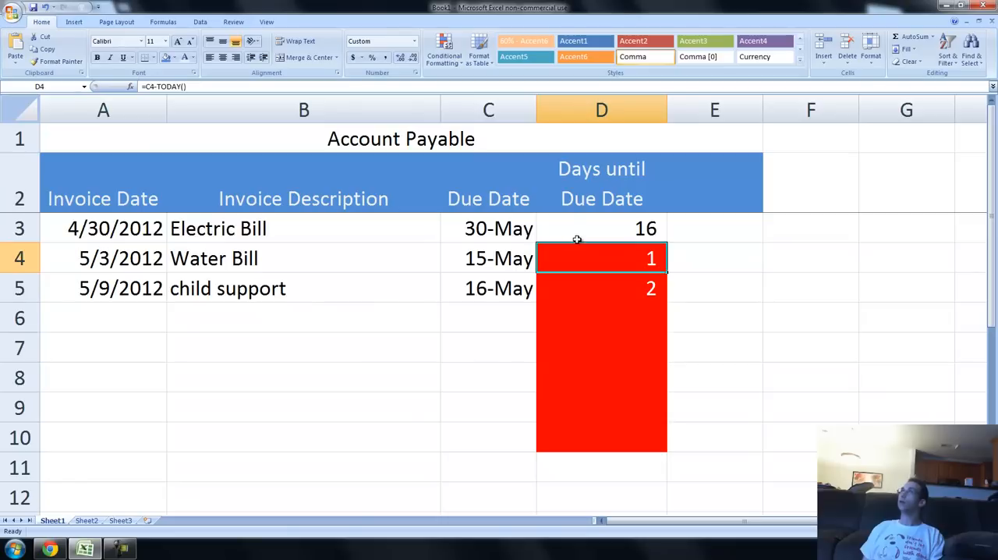
mouse_move(477, 293)
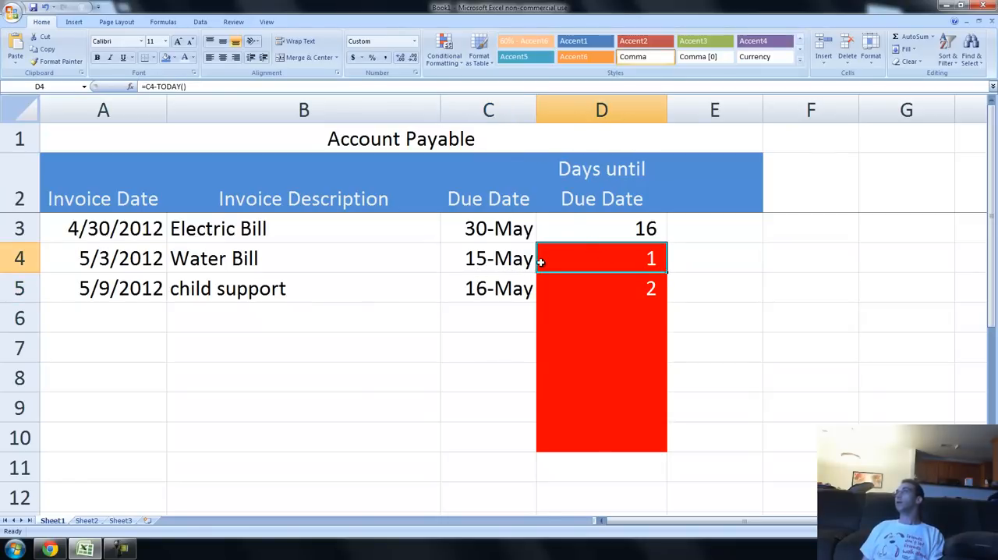
left_click(601, 228)
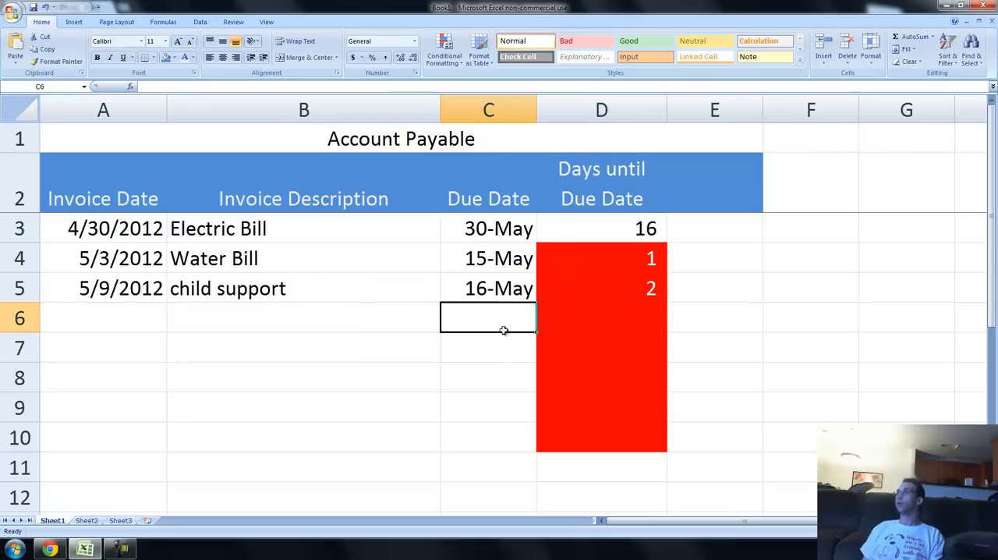
left_click(488, 377)
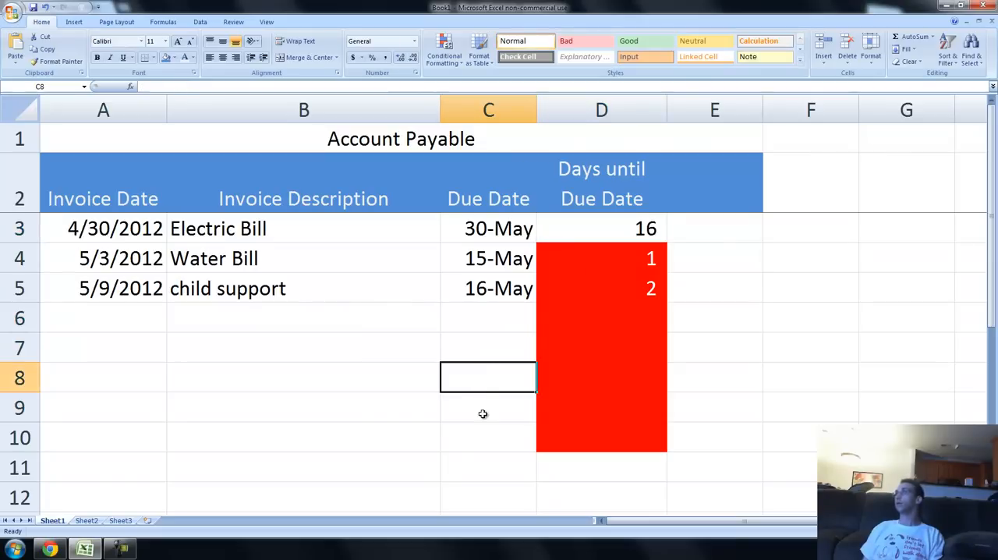
left_click(600, 317)
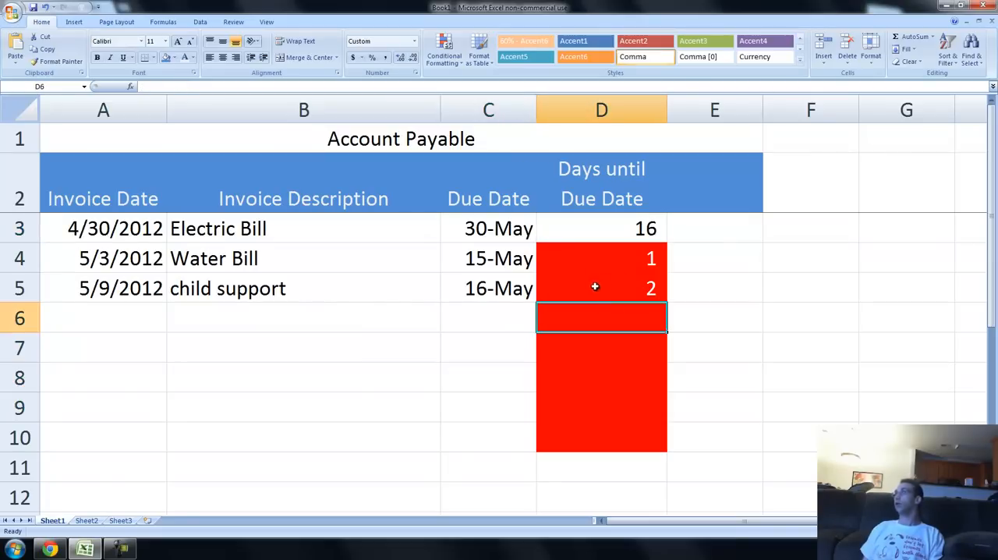
mouse_move(589, 322)
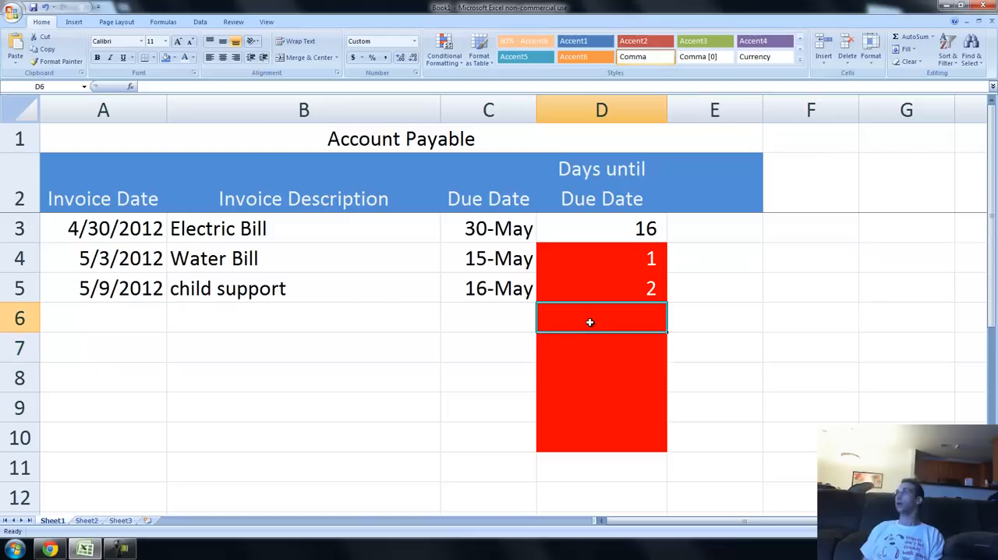
mouse_move(533, 339)
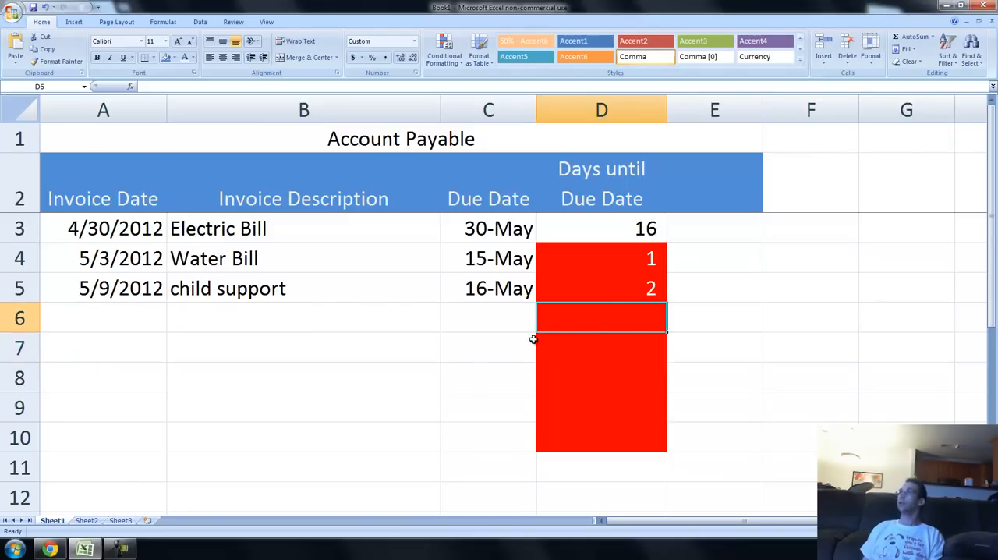
left_click(488, 317)
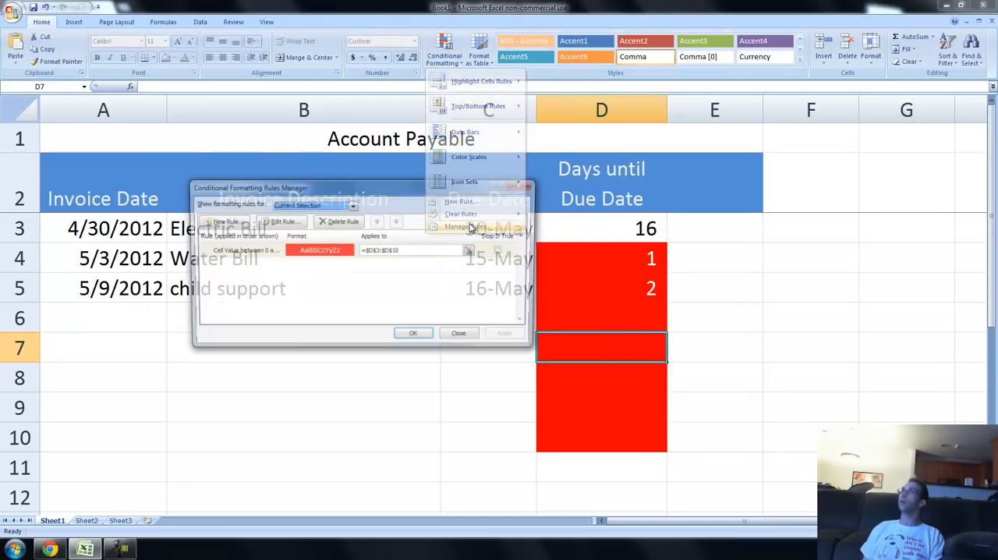
Restrict the red rule's Applies to range to =$D$3:$D$5, then select D5.
left_click(466, 226)
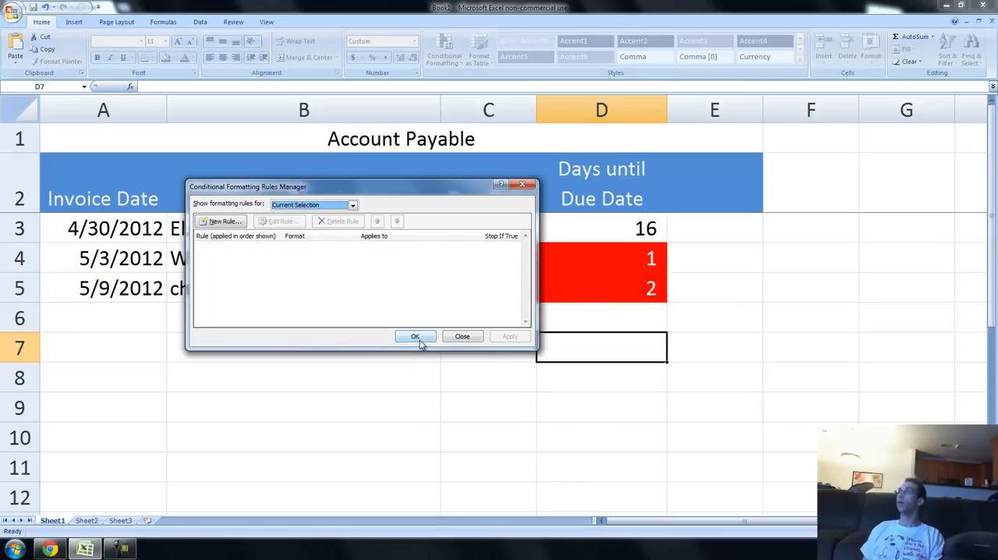
left_click(415, 336)
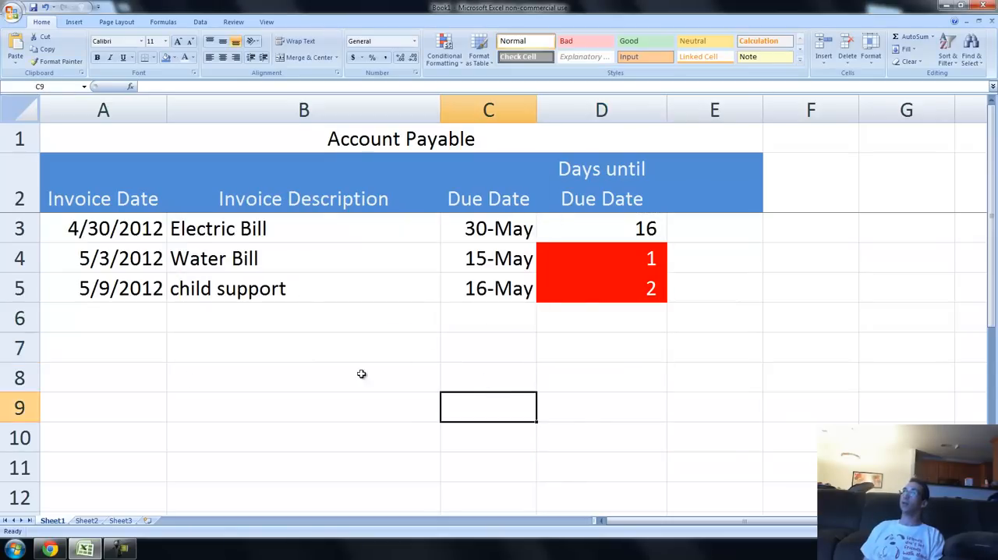
left_click(601, 288)
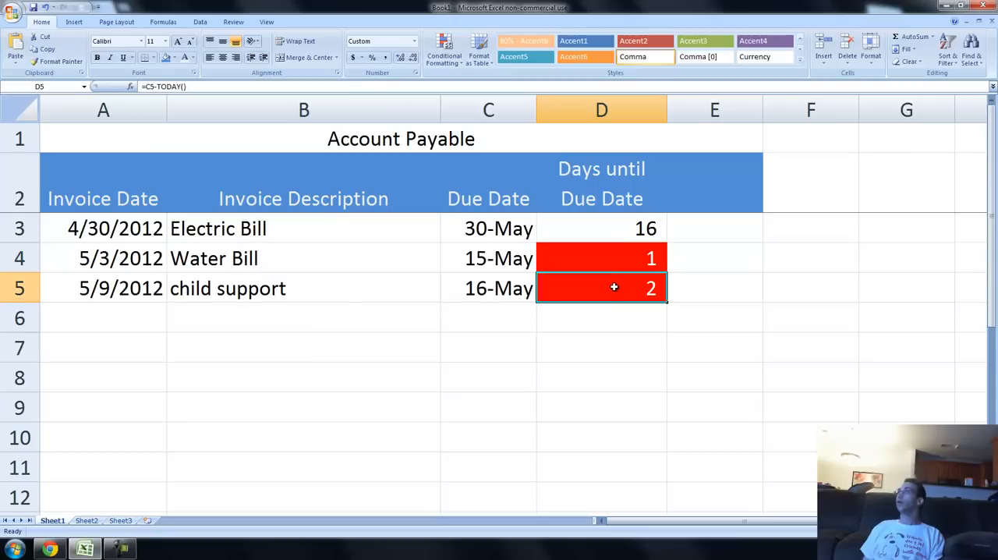
mouse_move(419, 133)
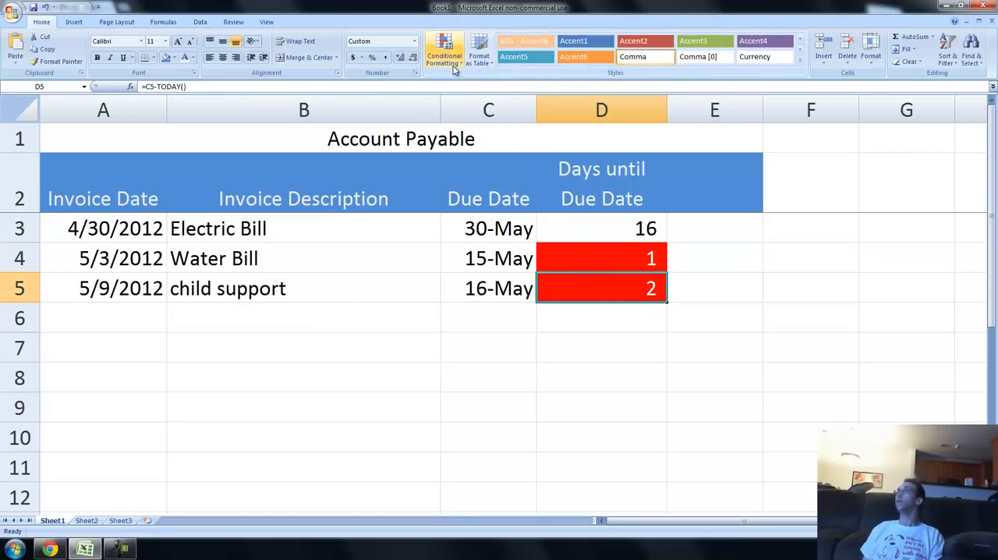
Add a Cell Value between 2 and 5 rule with a light pink fill for D5.
left_click(444, 49)
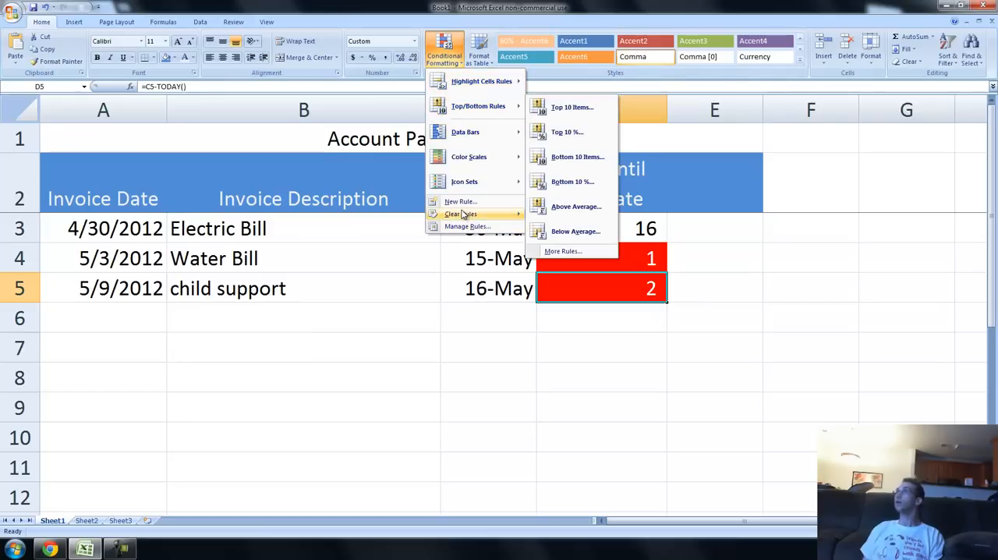
left_click(459, 201)
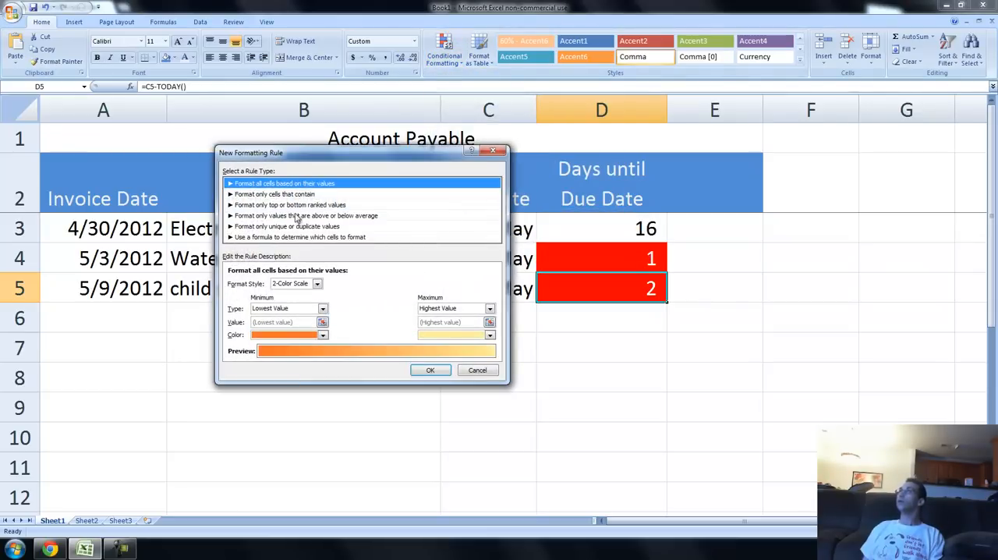
left_click(274, 193)
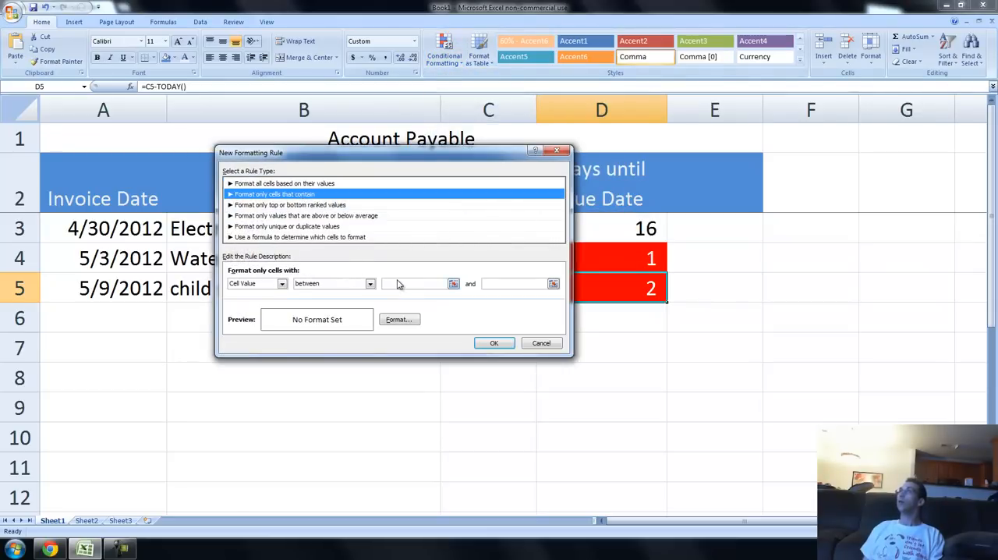
type("2")
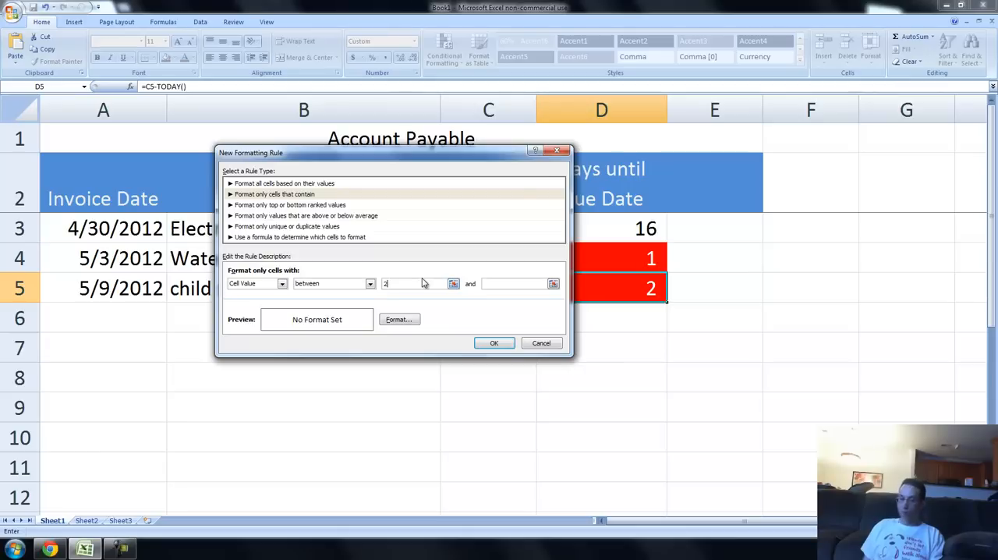
type("5")
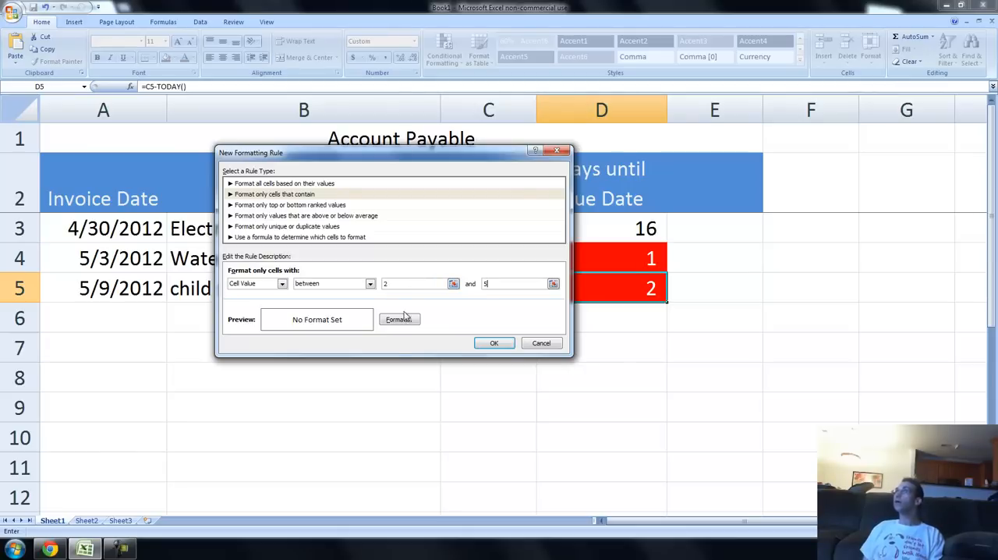
left_click(399, 319)
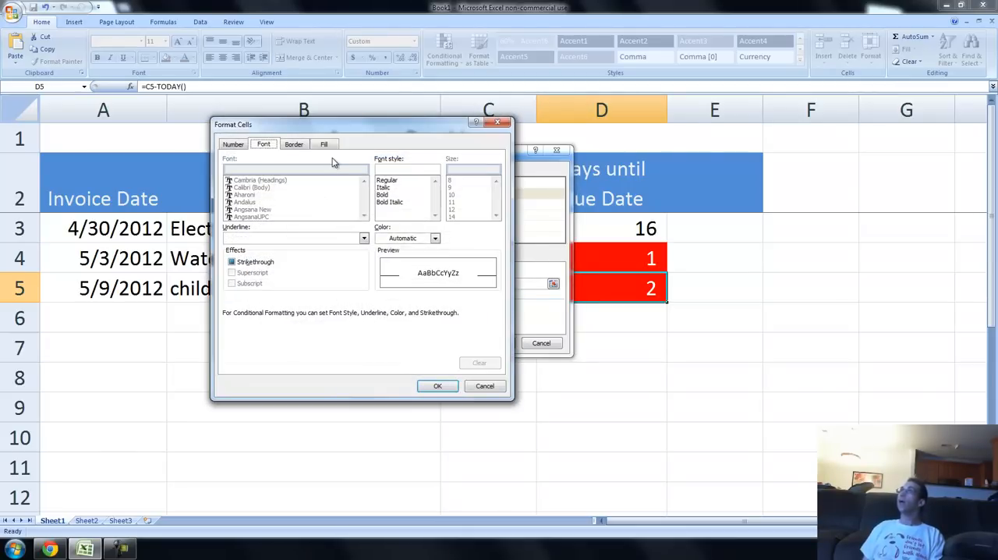
left_click(323, 144)
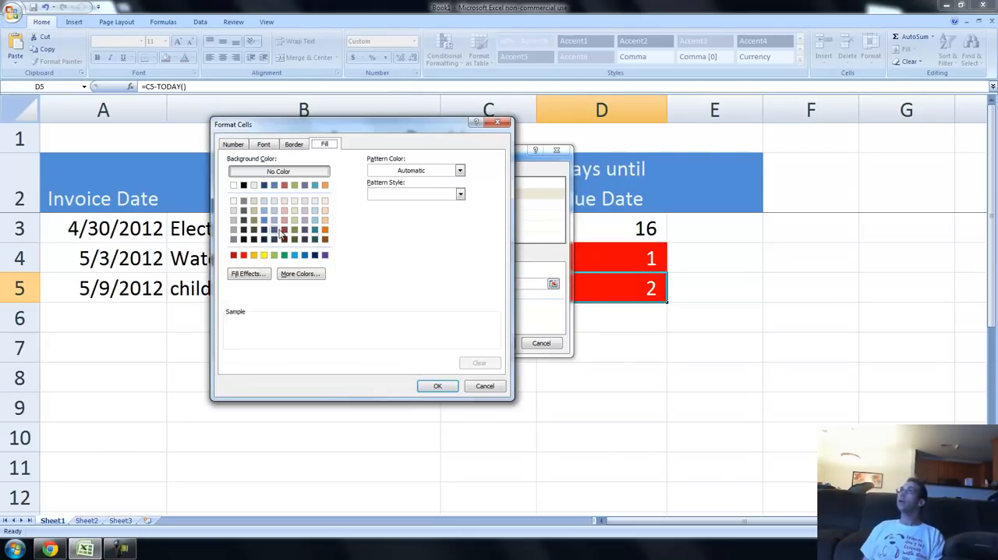
left_click(284, 210)
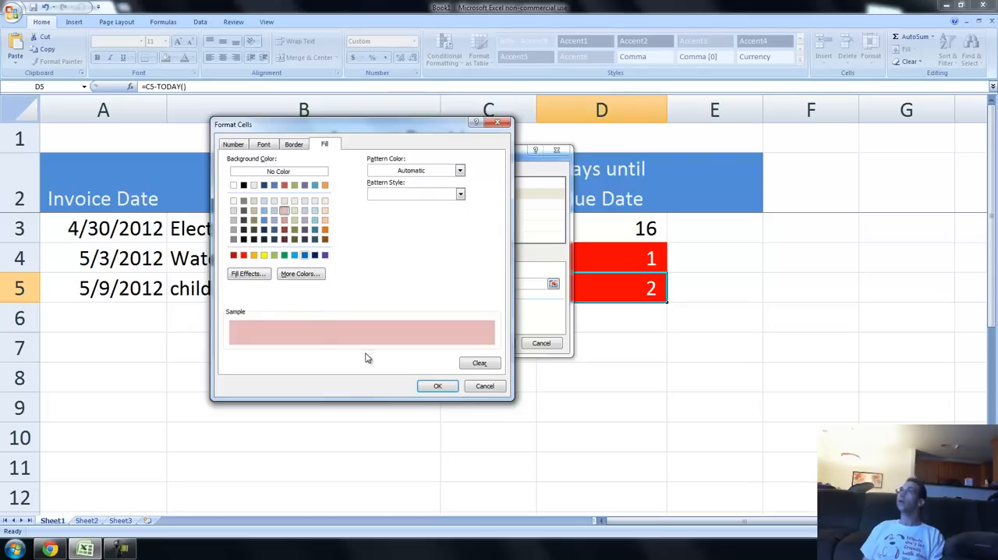
left_click(437, 385)
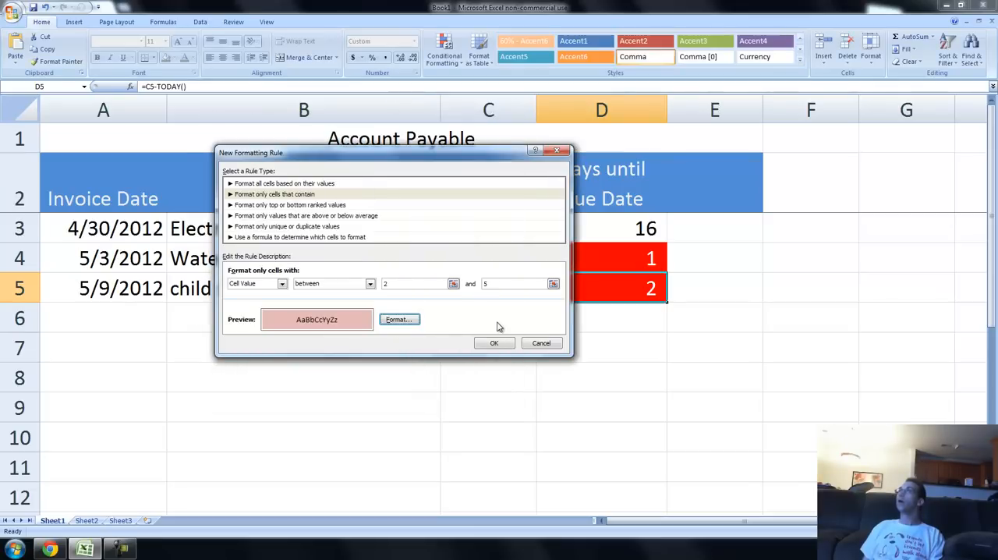
left_click(494, 343)
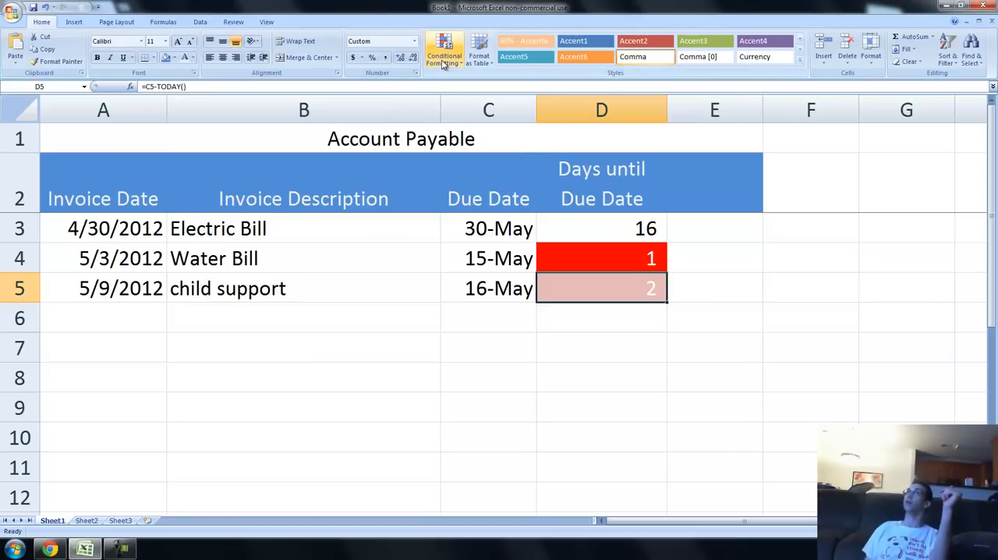
Confirm the red and pink between-rules covering D3:D5, then click an empty cell.
left_click(444, 49)
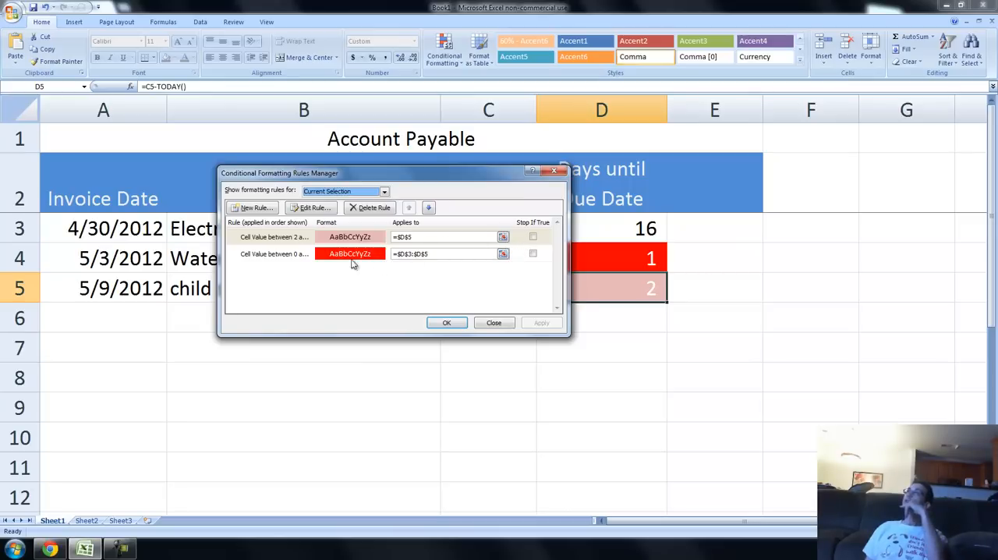
mouse_move(291, 244)
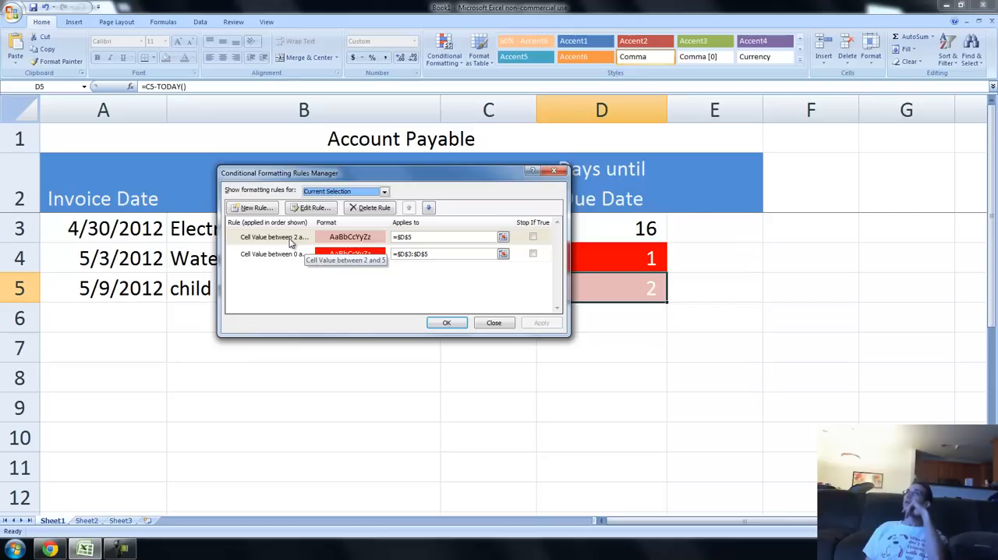
mouse_move(291, 241)
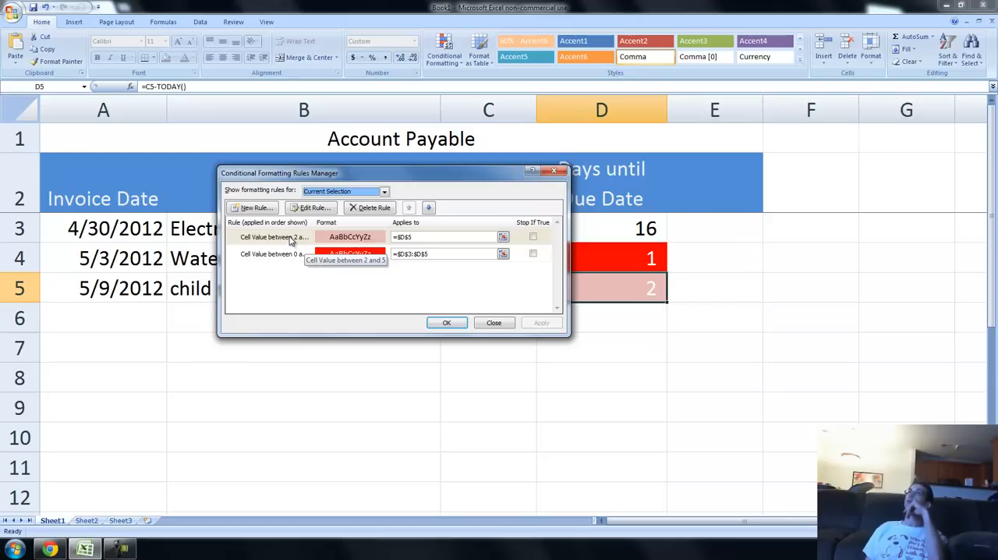
mouse_move(289, 242)
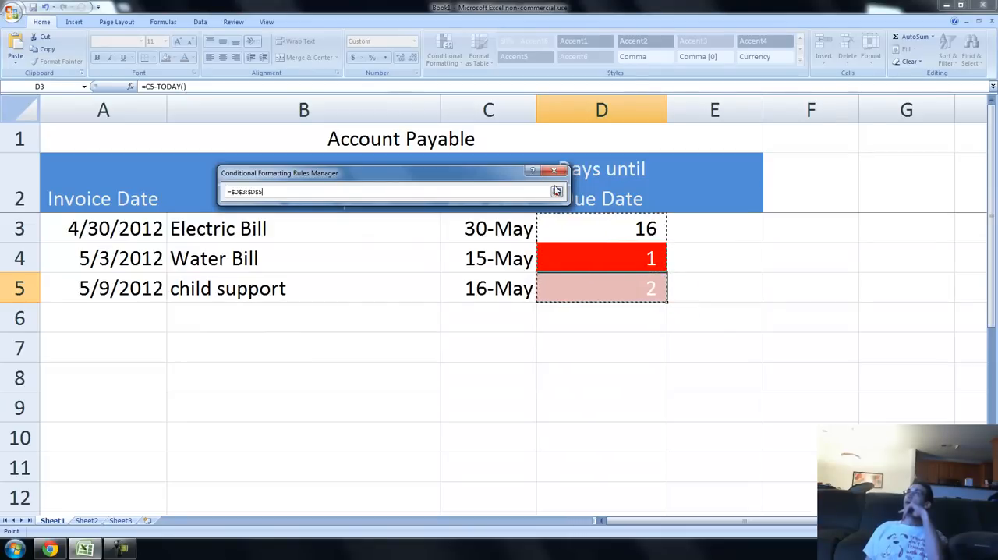
left_click(557, 191)
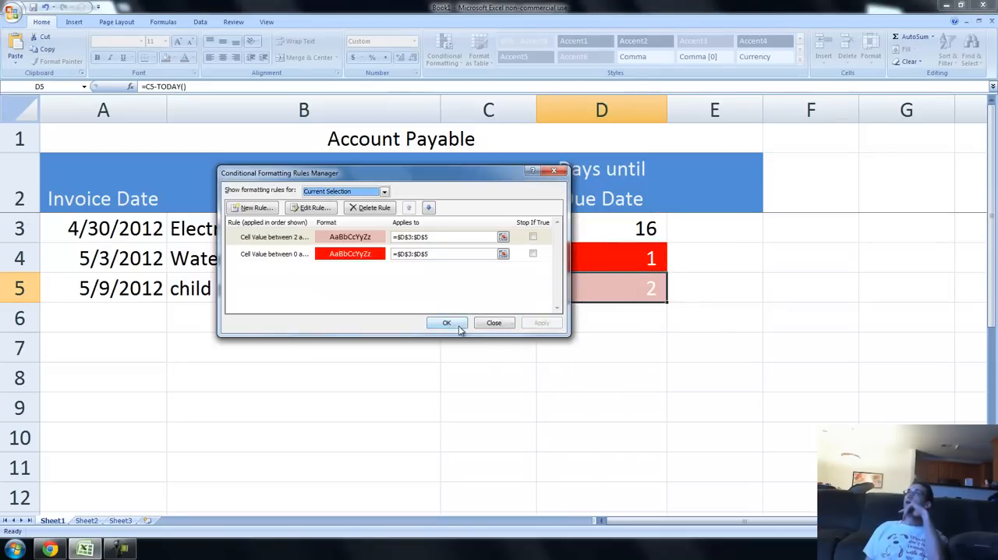
left_click(446, 323)
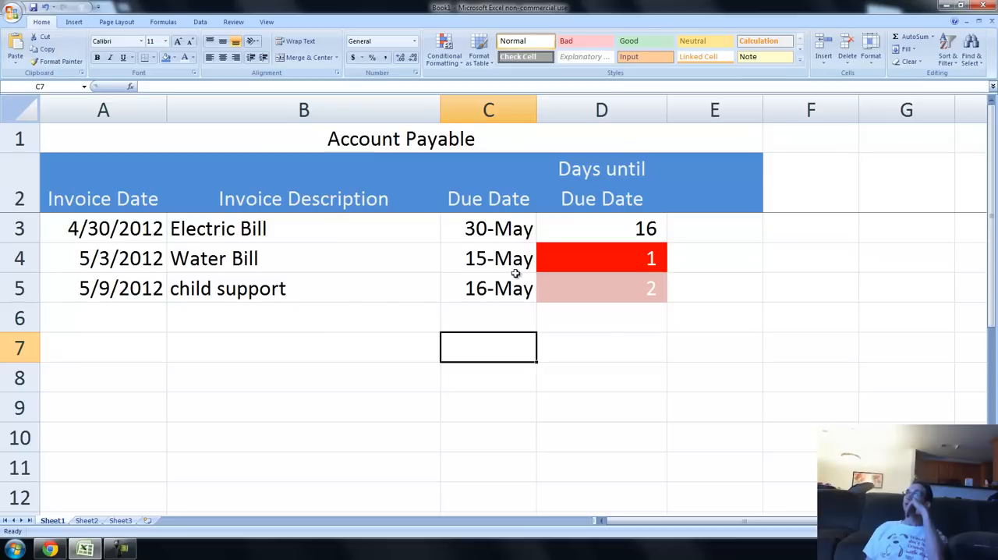
Change child support's due date to 7-Jun so it shows 24 days, and check the formulas.
left_click(488, 288)
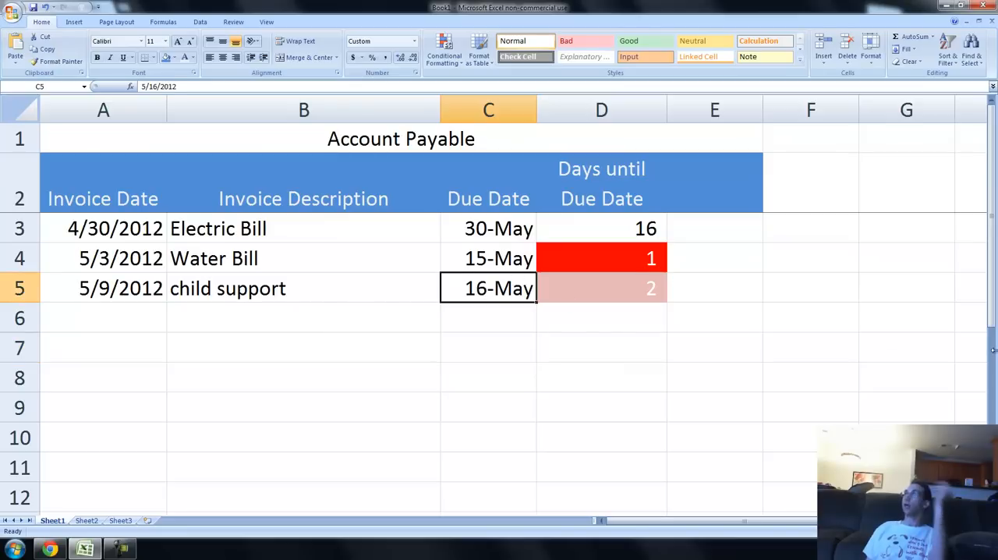
type("5")
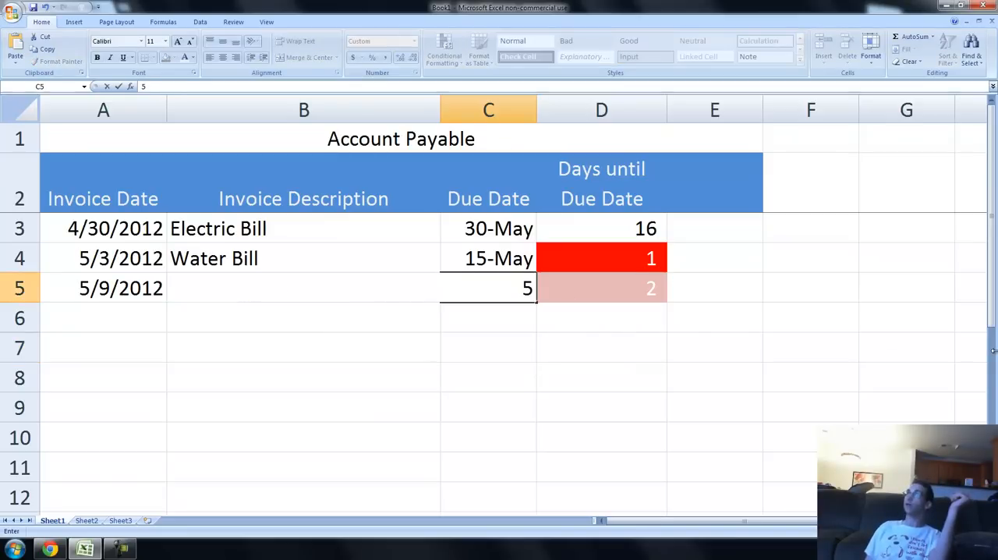
type("6")
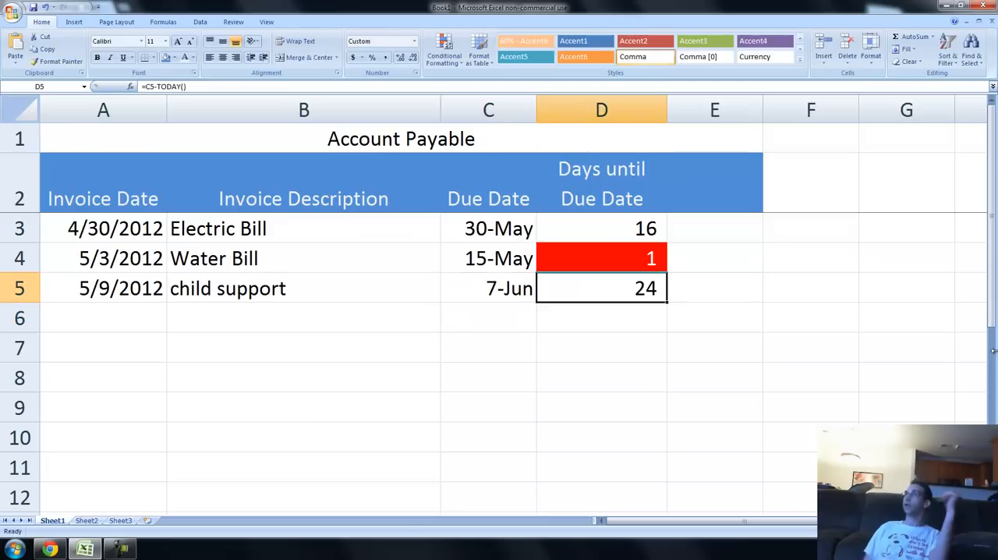
left_click(601, 227)
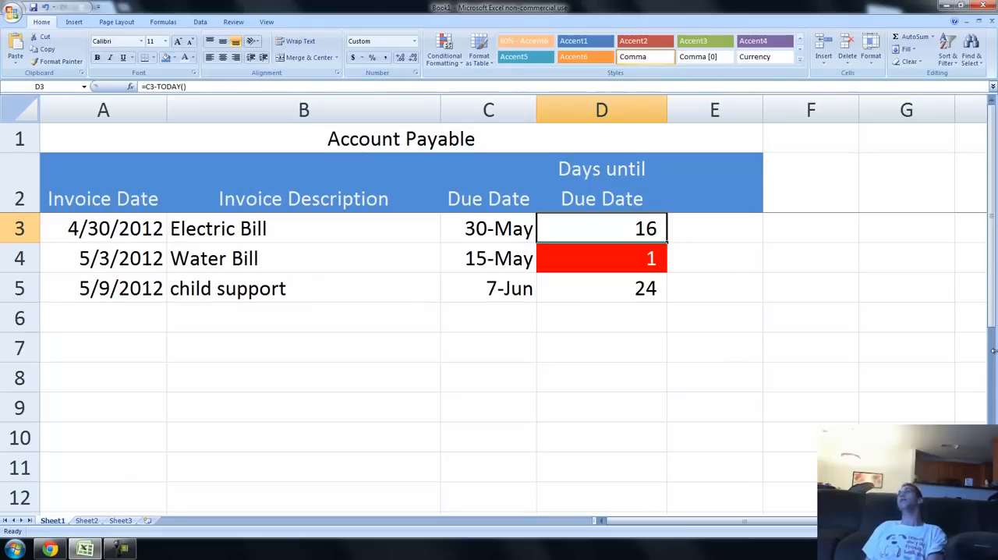
left_click(601, 288)
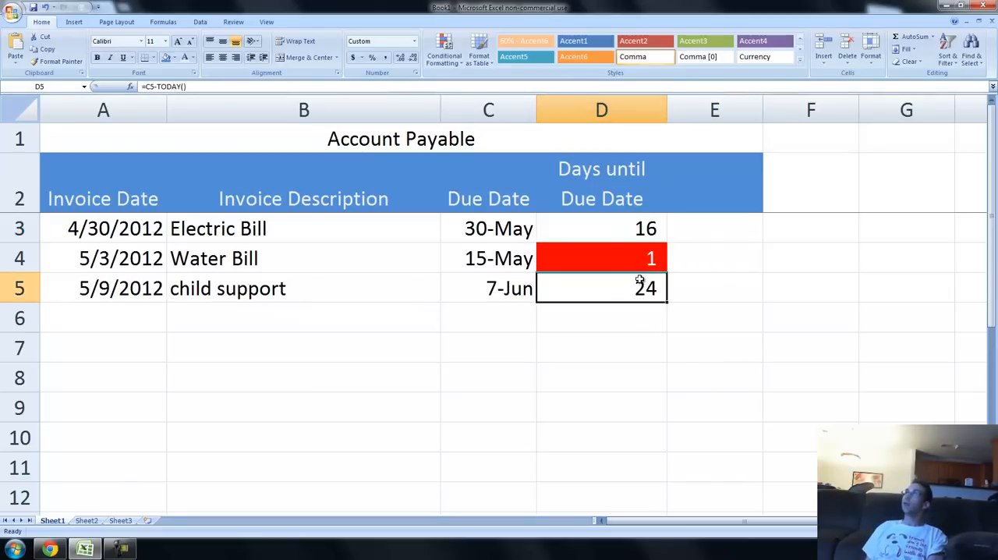
left_click(601, 228)
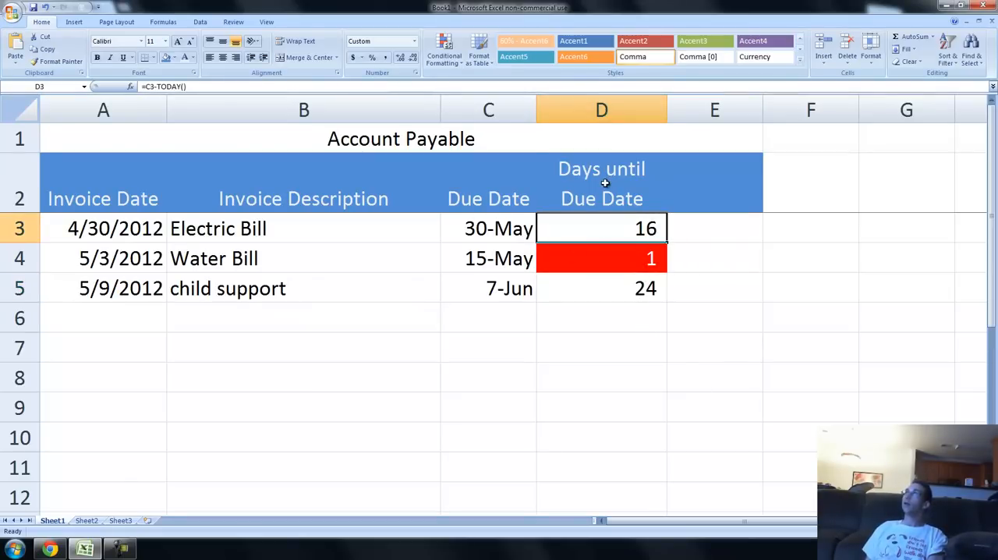
Turn on header filters and sort by Days until Due Date, largest first (24, 16, 1).
left_click(601, 183)
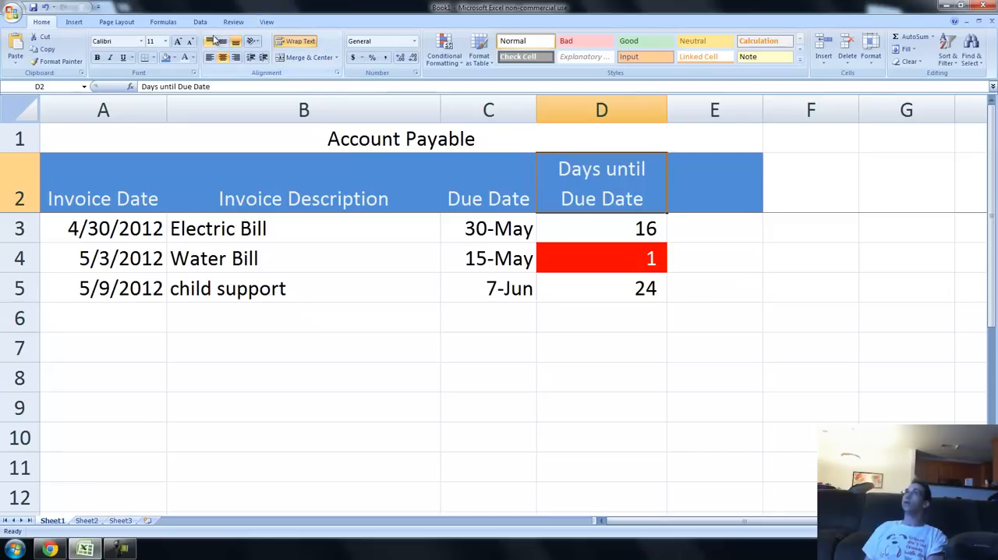
left_click(200, 21)
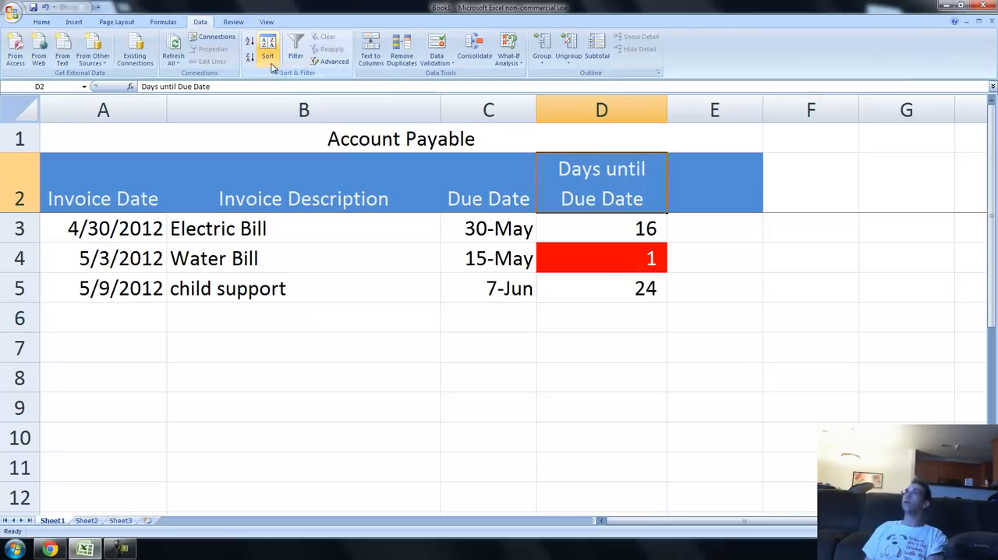
left_click(294, 50)
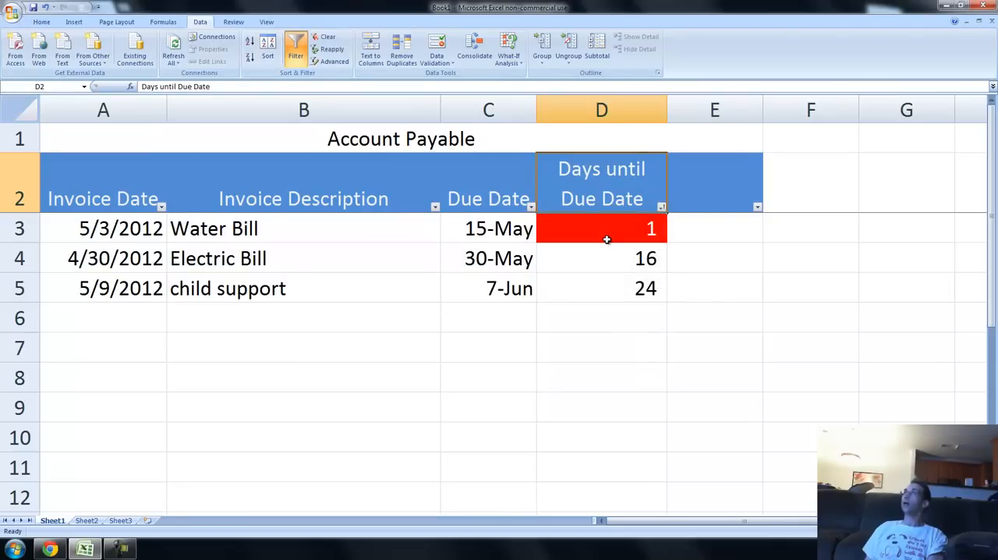
left_click(601, 287)
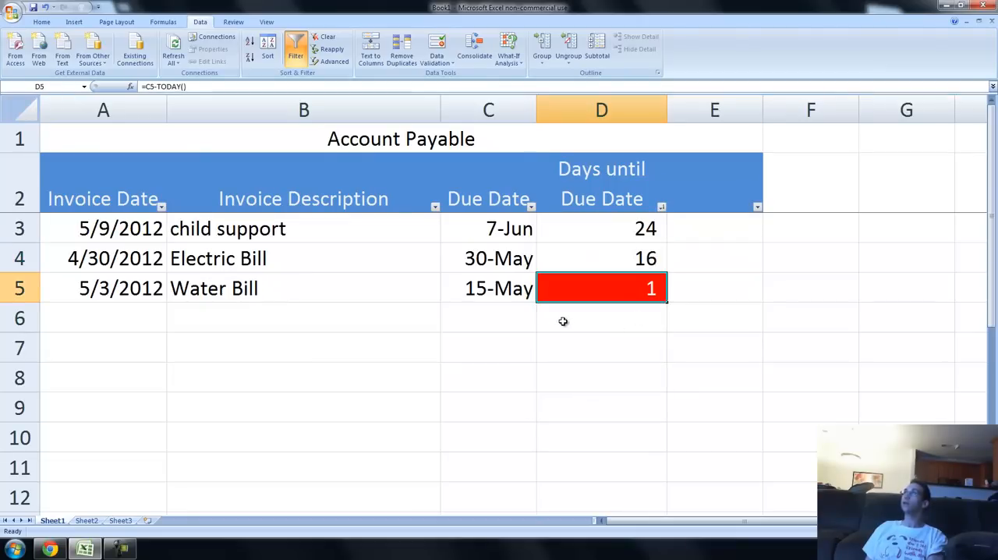
left_click(714, 288)
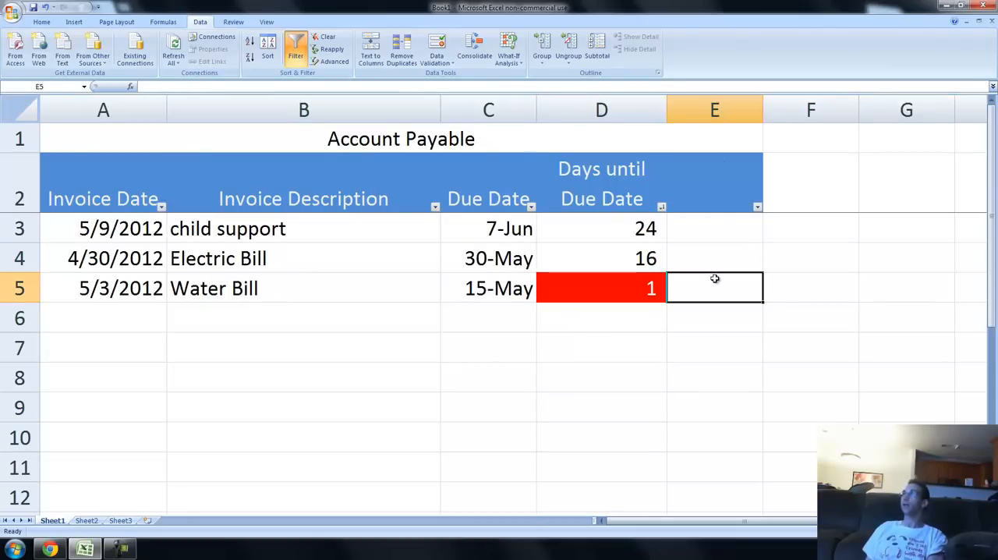
Add a Paid column in E2 with No, No, Yes, and turn off the filters.
left_click(714, 183)
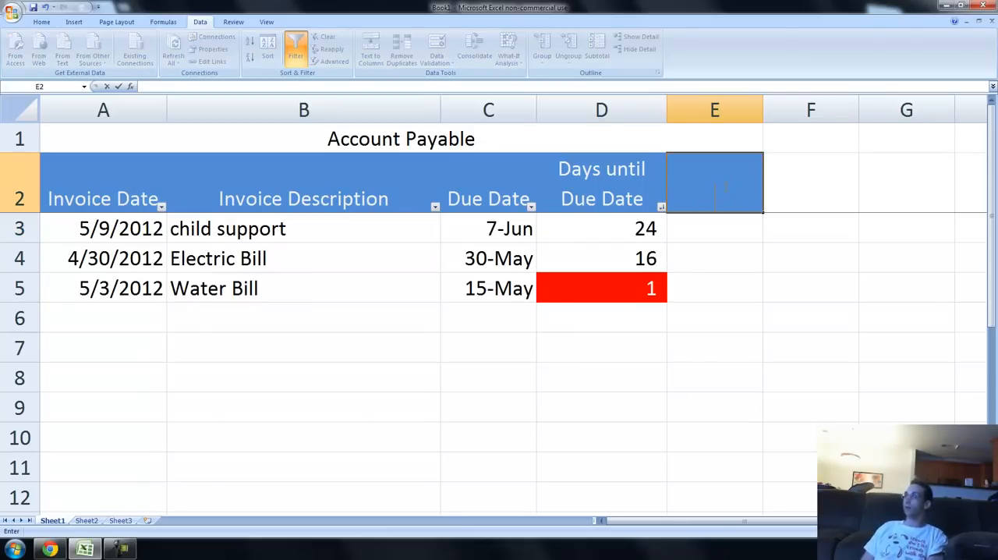
type("Paid")
left_click(714, 258)
type("No")
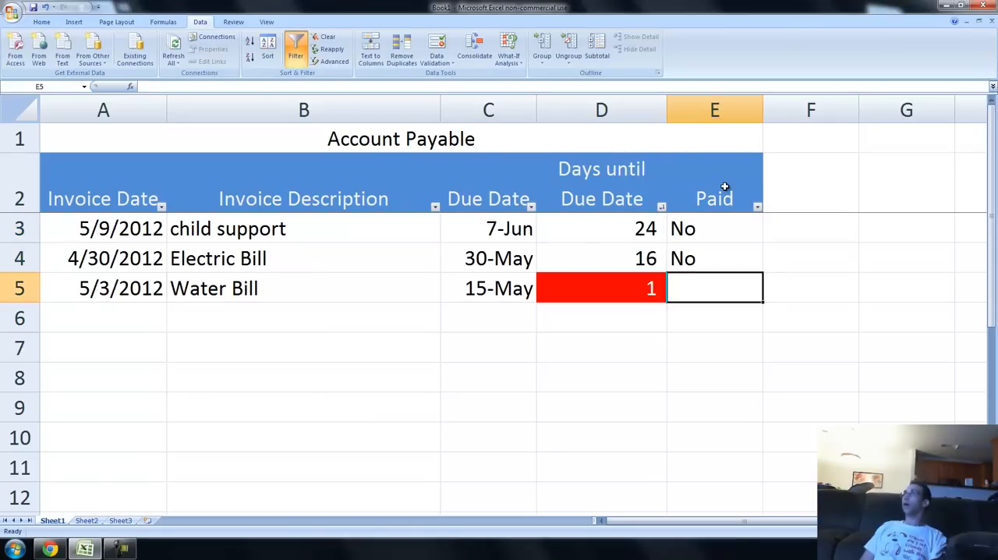
type("Yes")
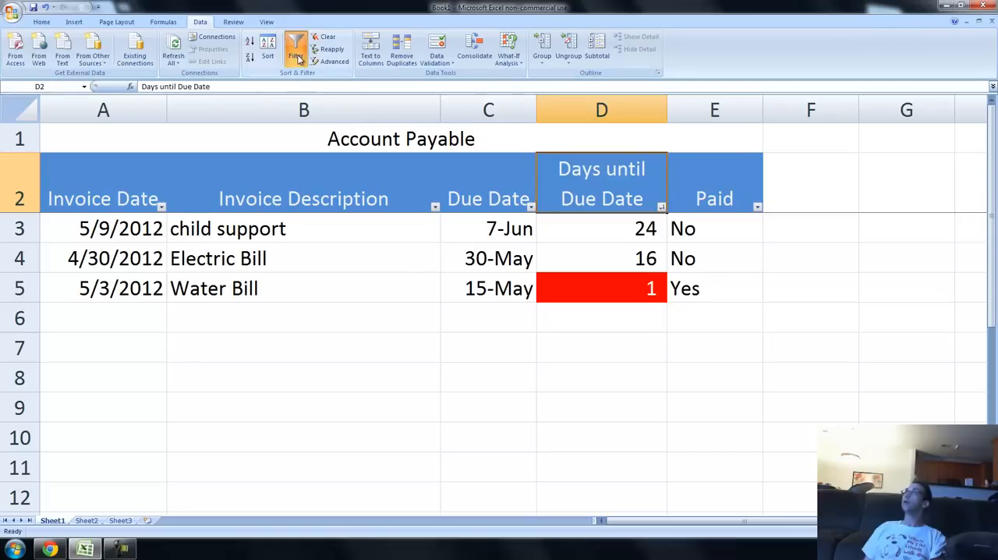
left_click(295, 55)
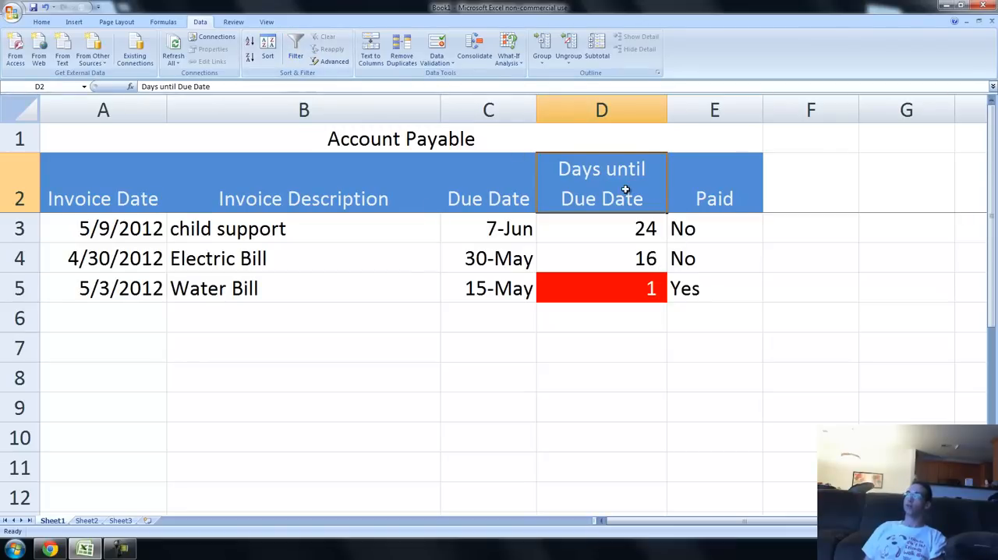
mouse_move(473, 353)
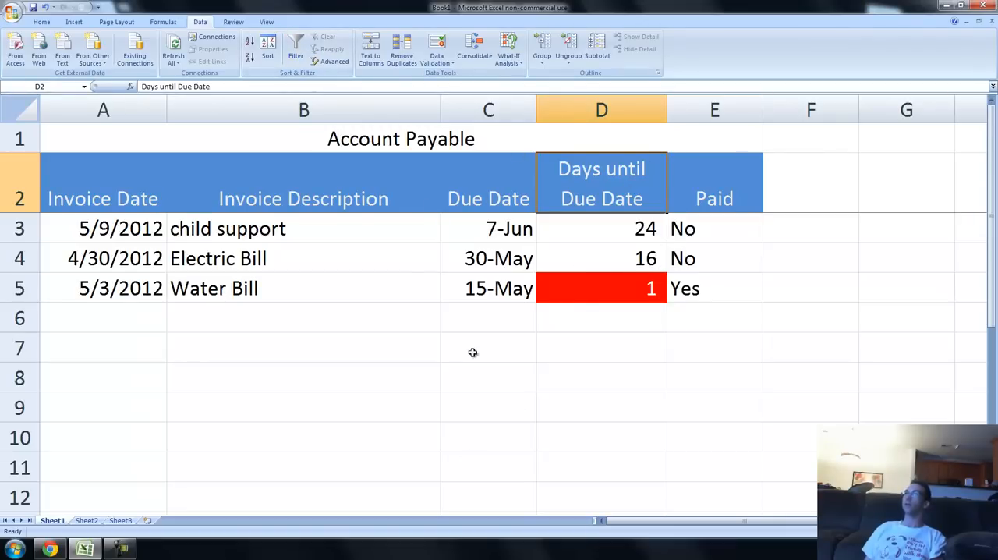
Apply a dark blue fill and white font to the Account Payable title row.
left_click(400, 139)
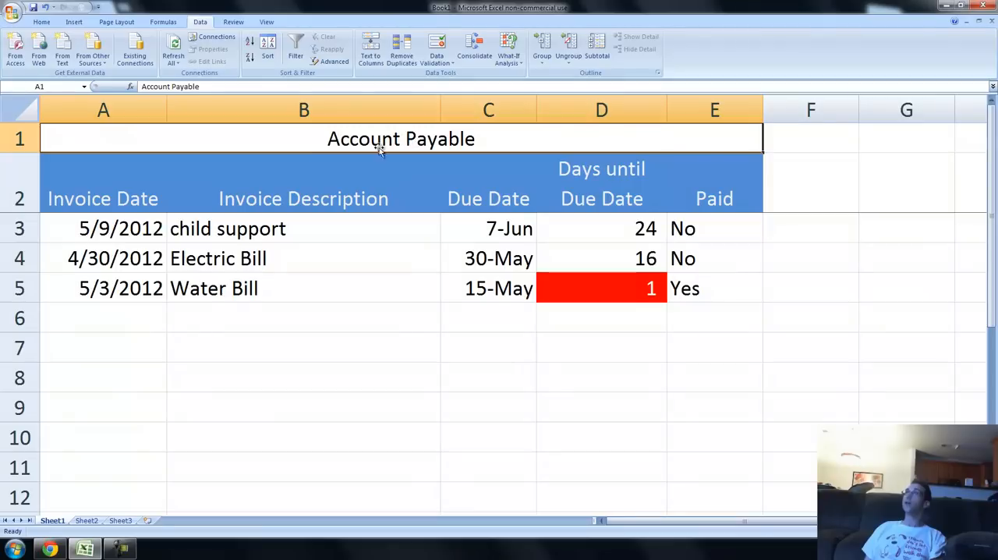
mouse_move(44, 33)
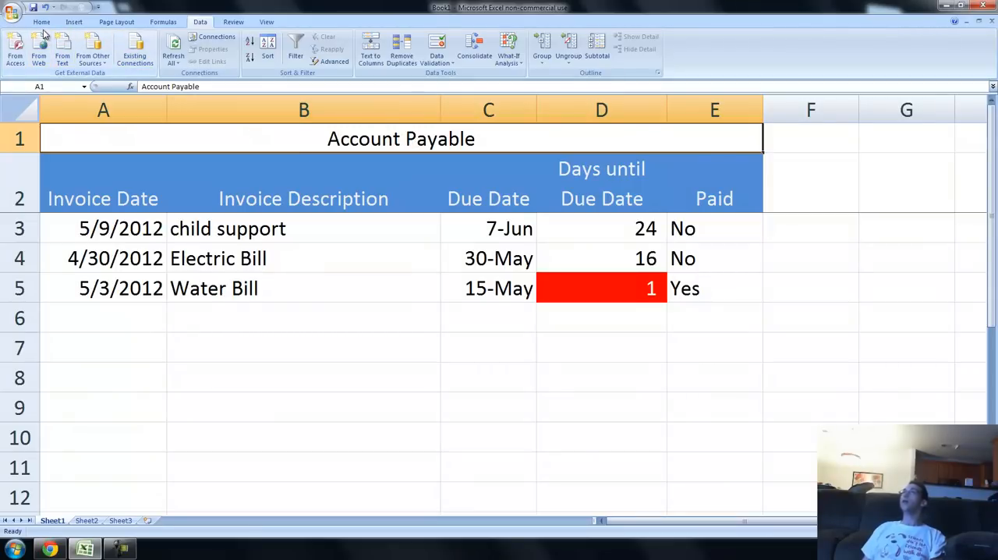
left_click(41, 21)
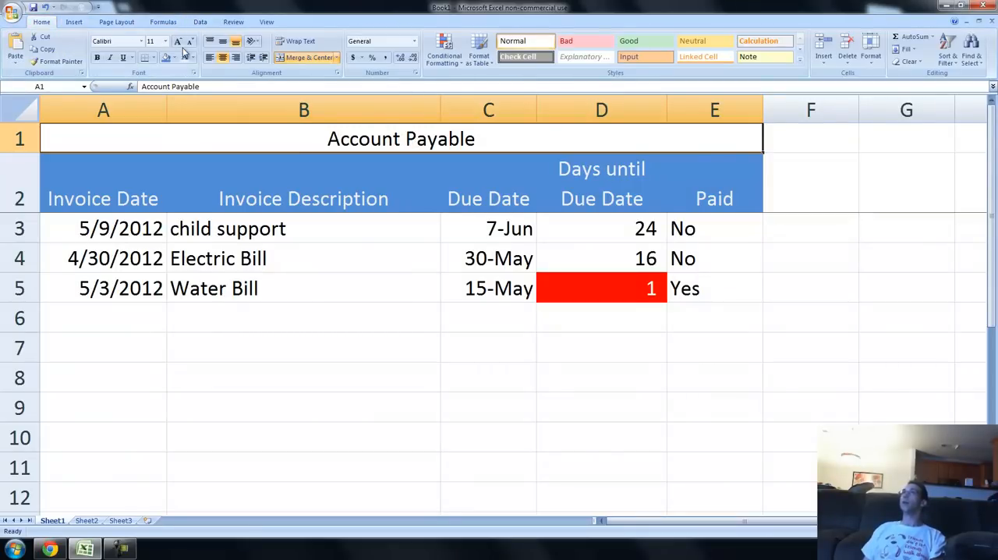
left_click(176, 58)
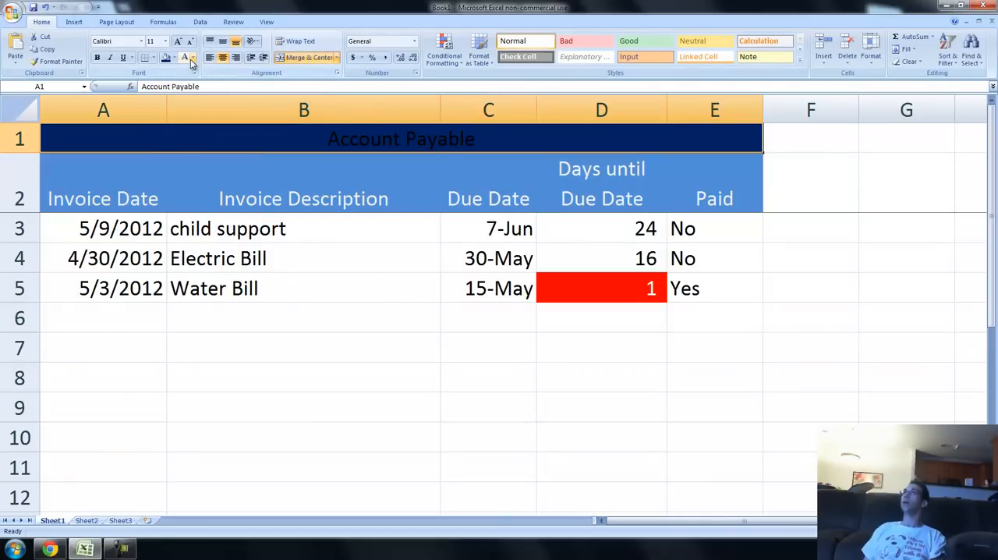
left_click(303, 377)
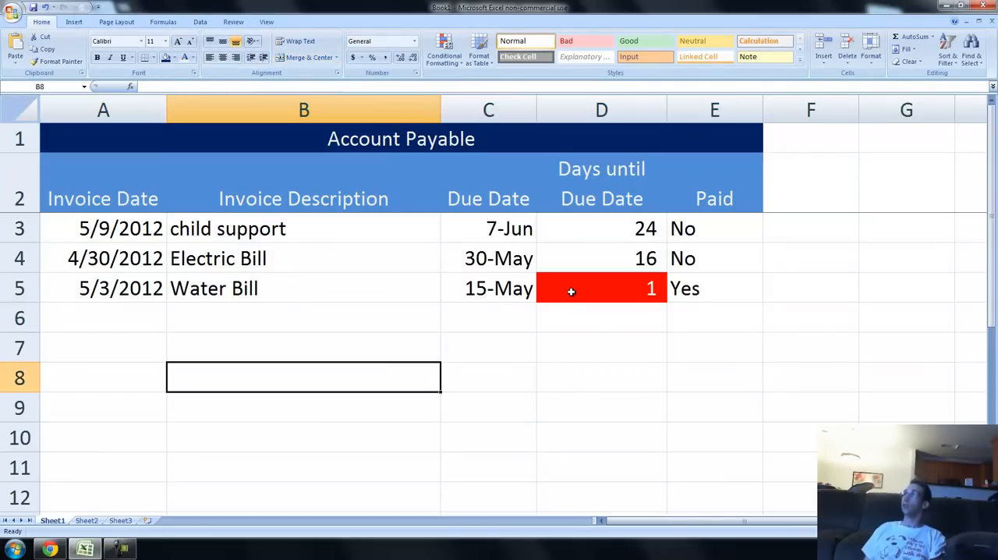
left_click(601, 288)
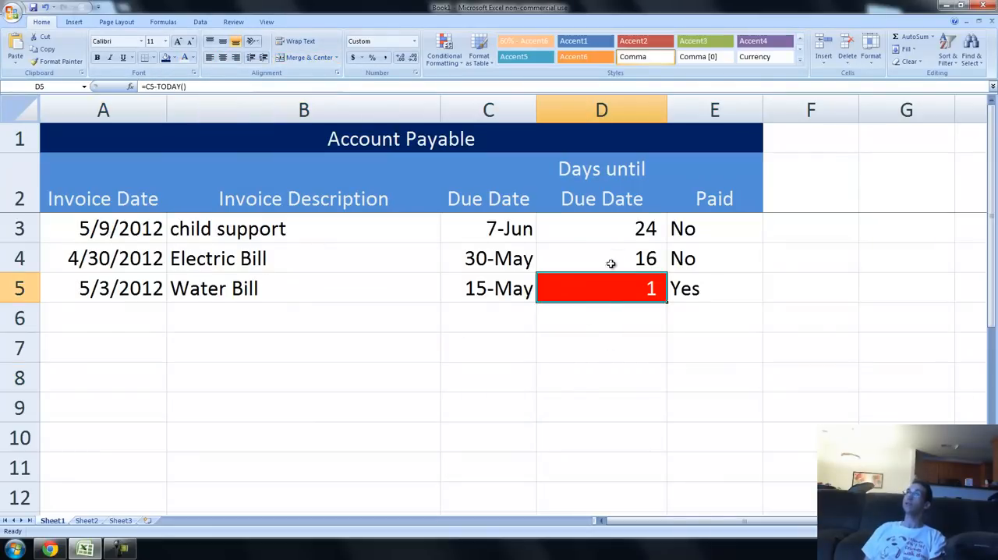
mouse_move(294, 402)
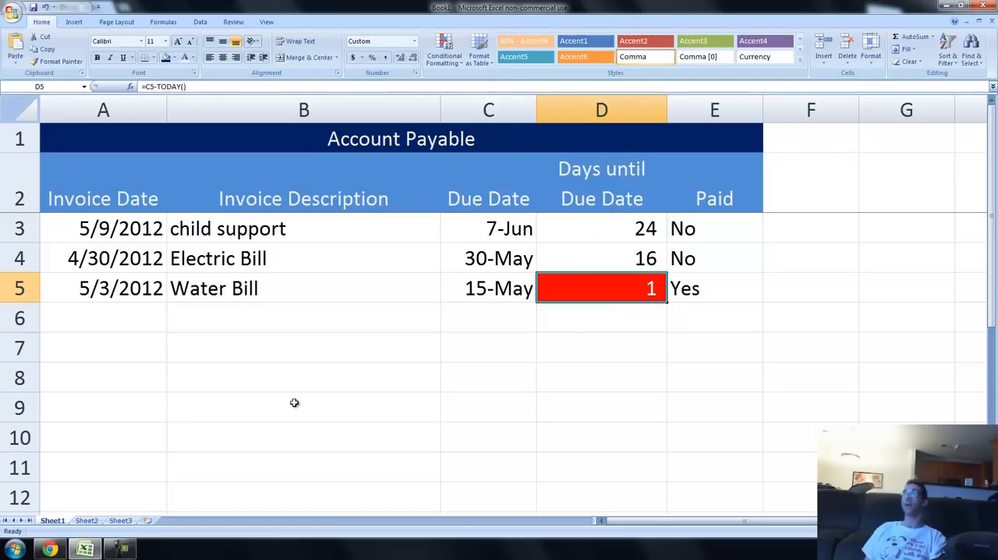
mouse_move(310, 372)
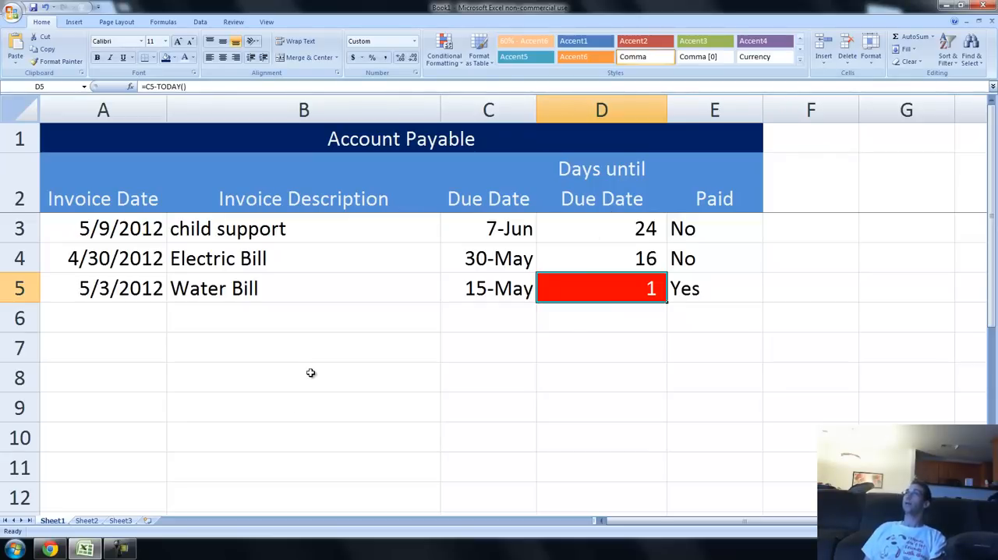
mouse_move(308, 372)
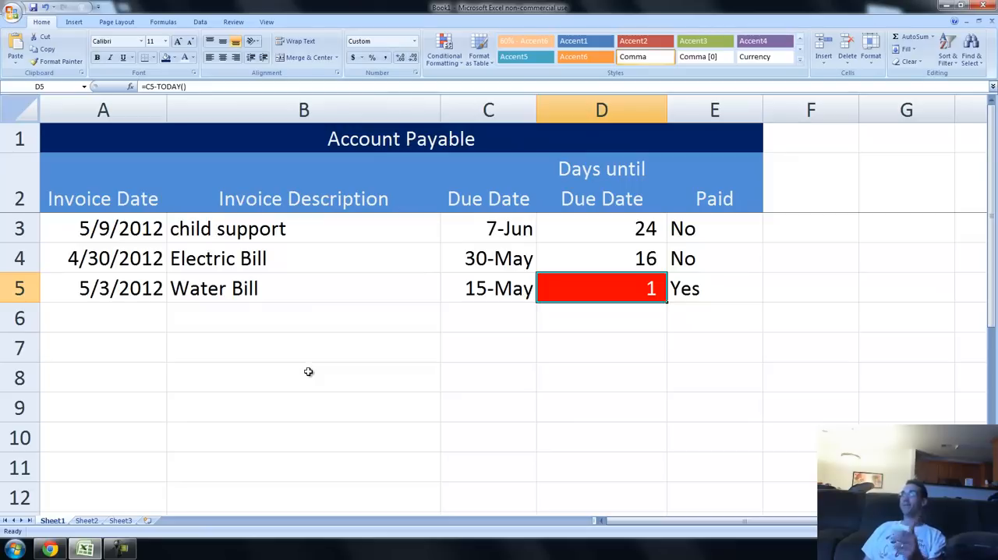
mouse_move(306, 380)
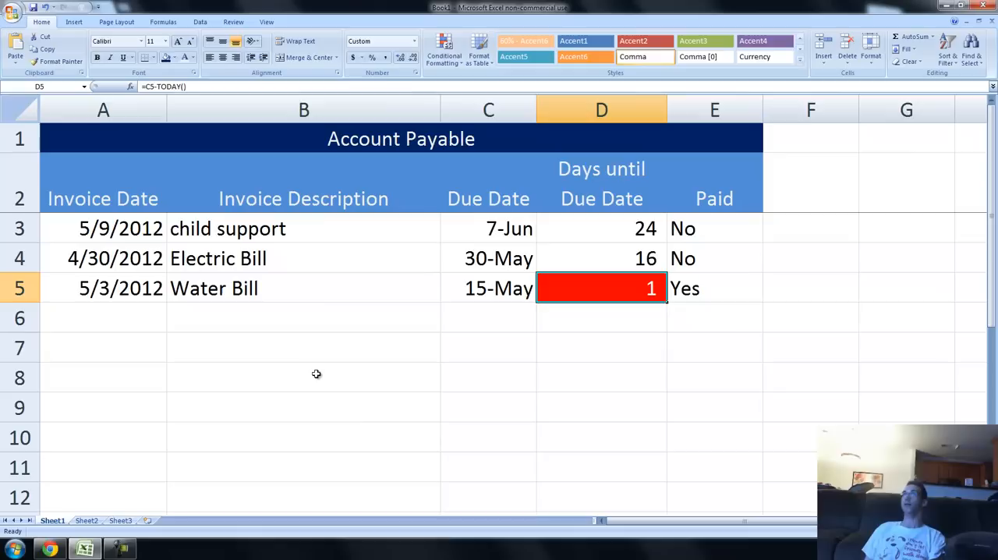
mouse_move(322, 486)
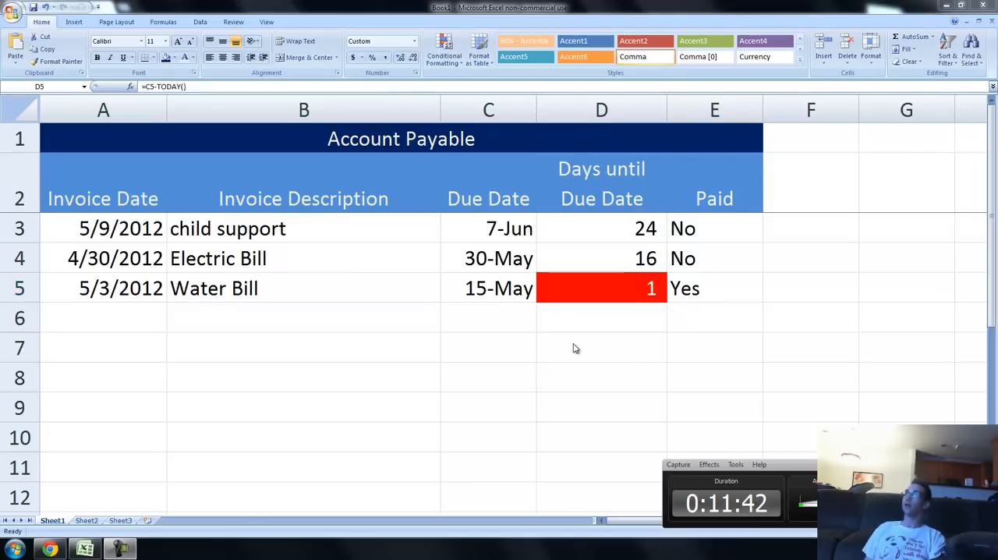
mouse_move(732, 349)
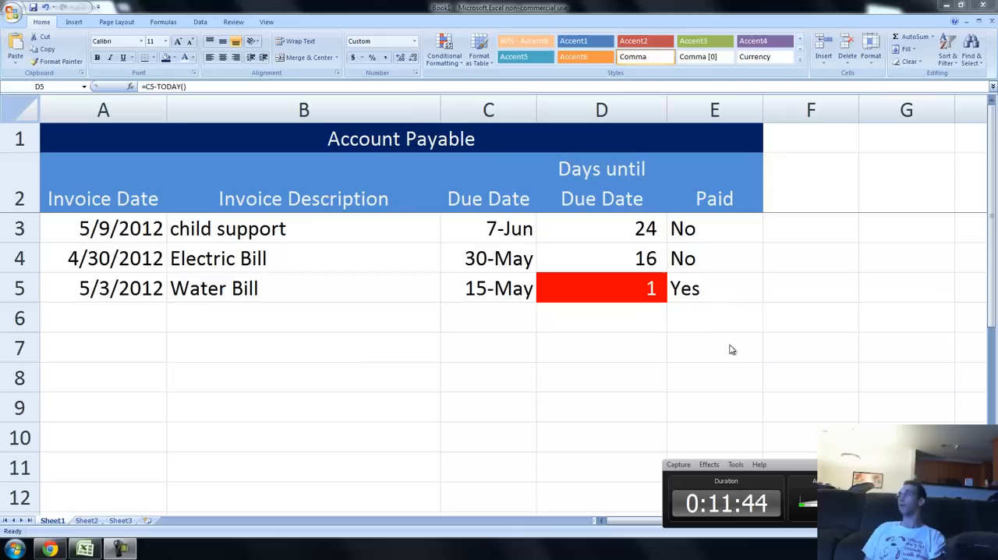